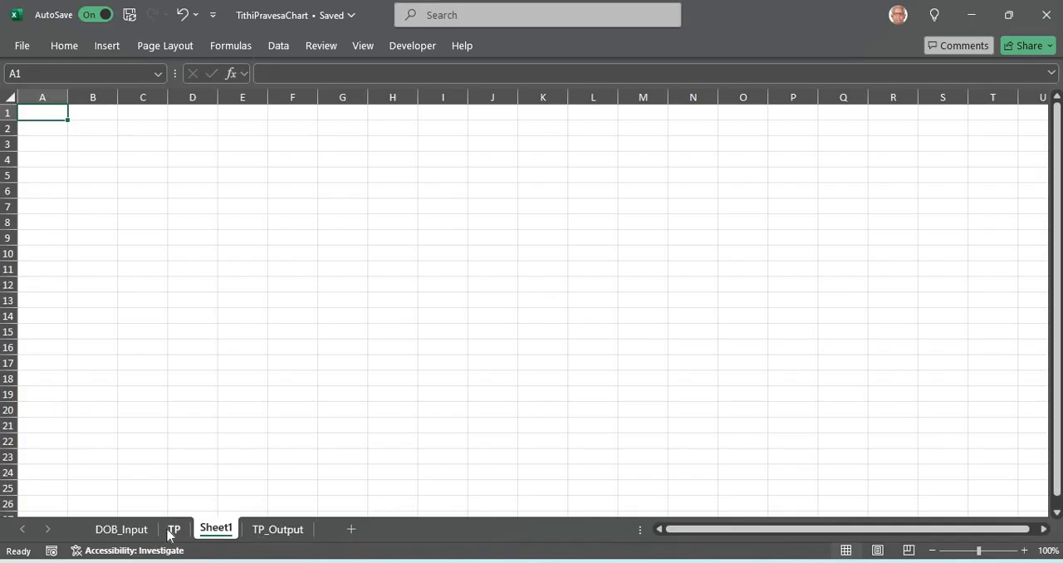
# Switch to the TP sheet with the birth inputs, Solve for TP area and Birth D-1 chart.
pyautogui.click(174, 529)
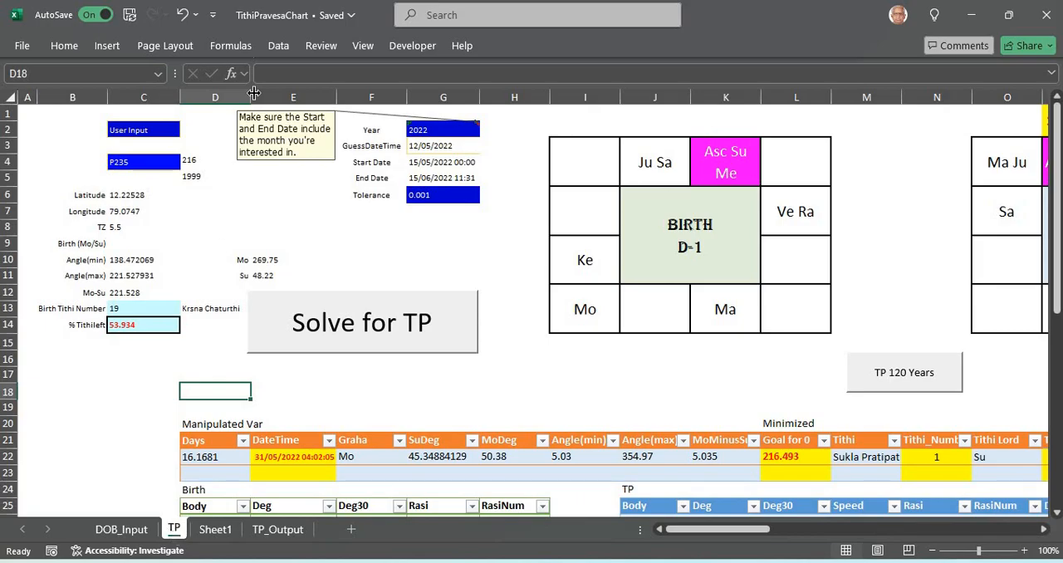
pyautogui.moveTo(271, 15)
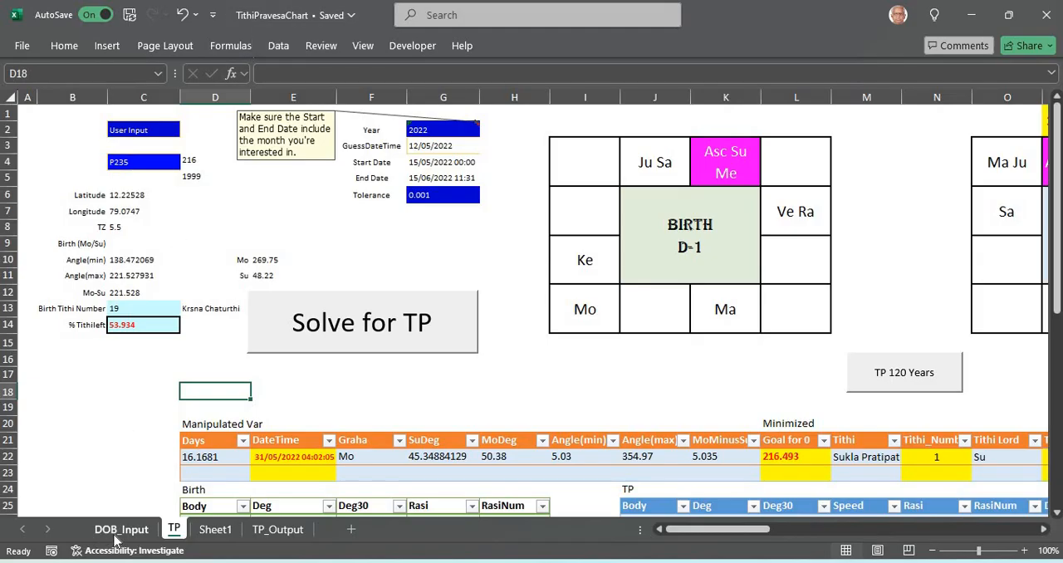
pyautogui.moveTo(181, 222)
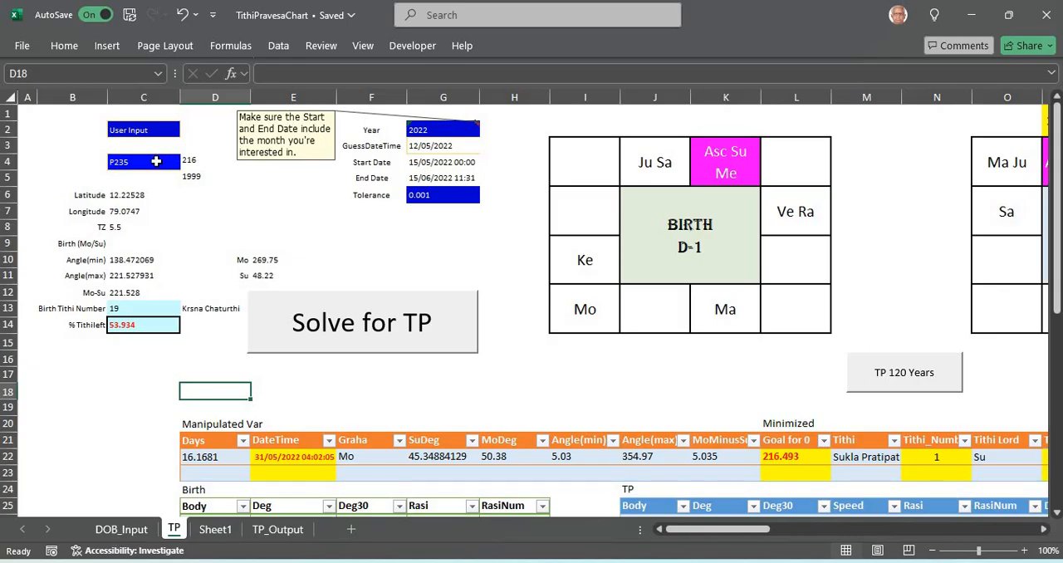
pyautogui.moveTo(198, 161)
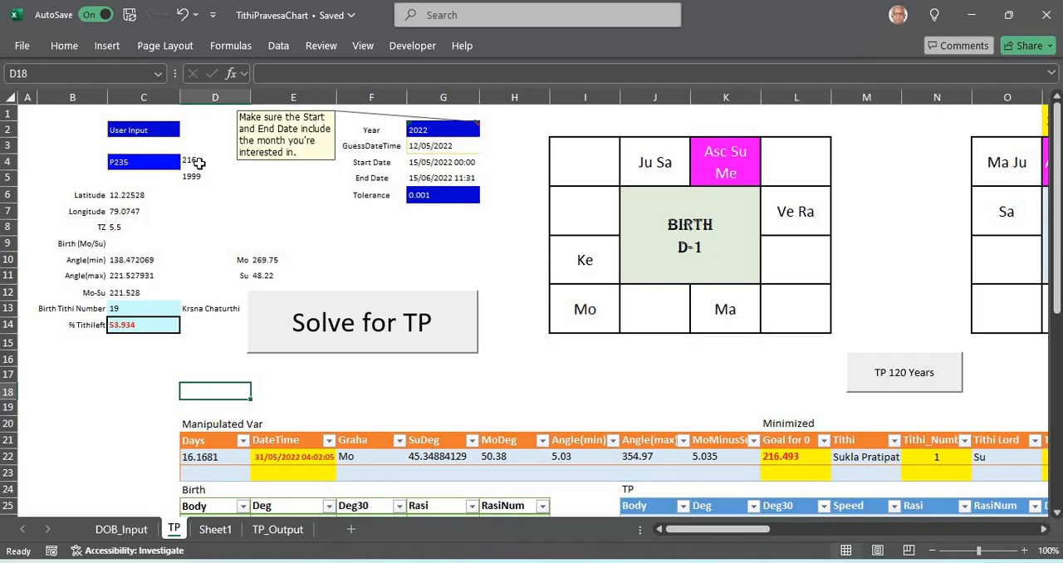
pyautogui.moveTo(133, 227)
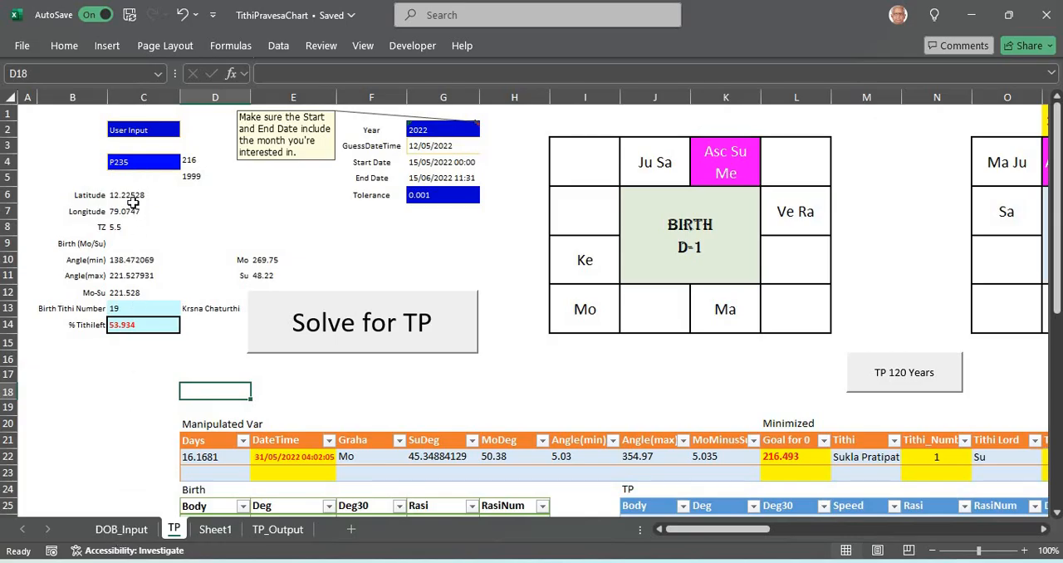
pyautogui.moveTo(122, 244)
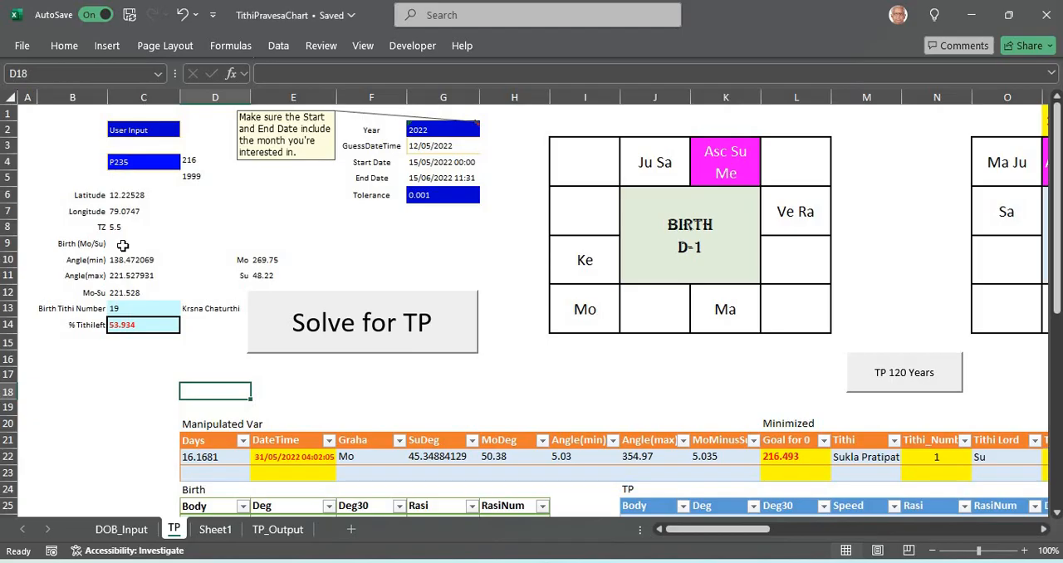
pyautogui.moveTo(124, 275)
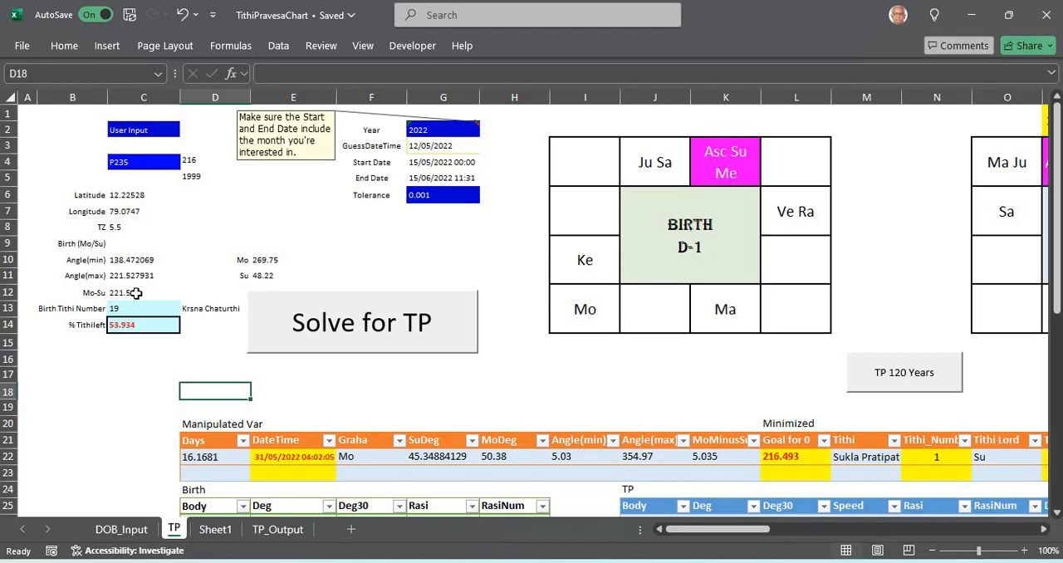
pyautogui.click(143, 292)
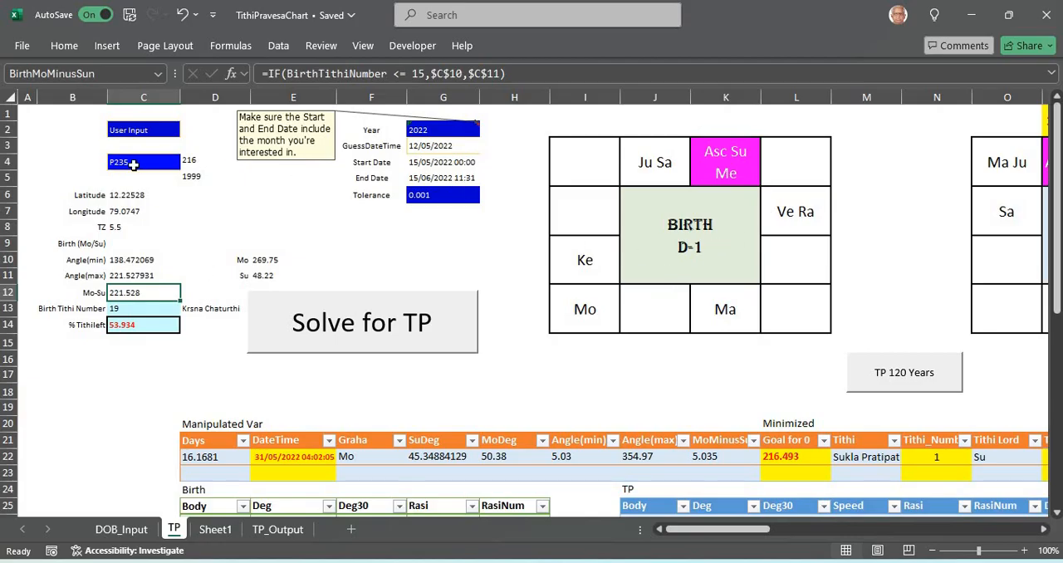
pyautogui.click(371, 243)
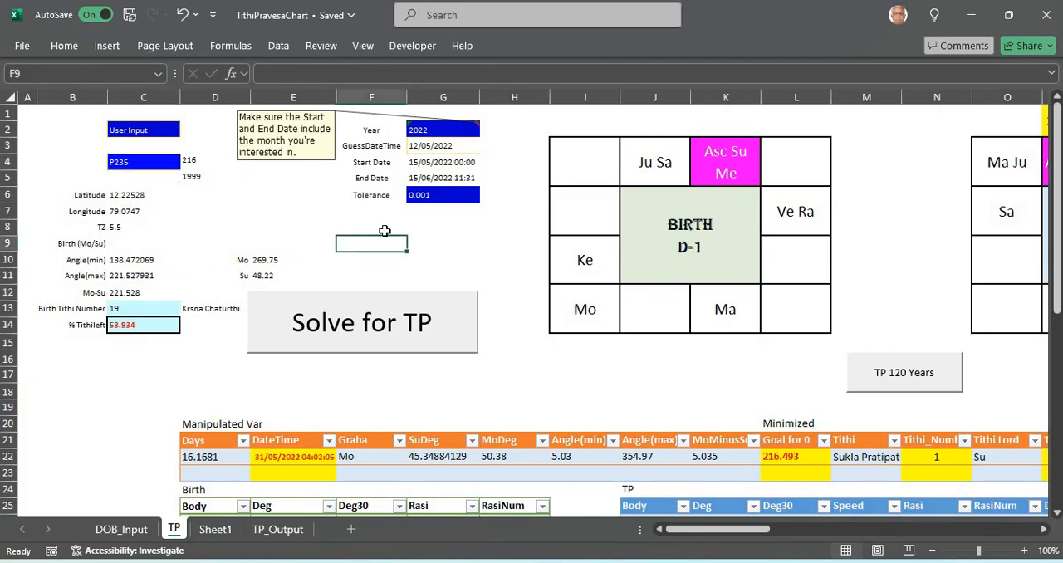
pyautogui.click(725, 162)
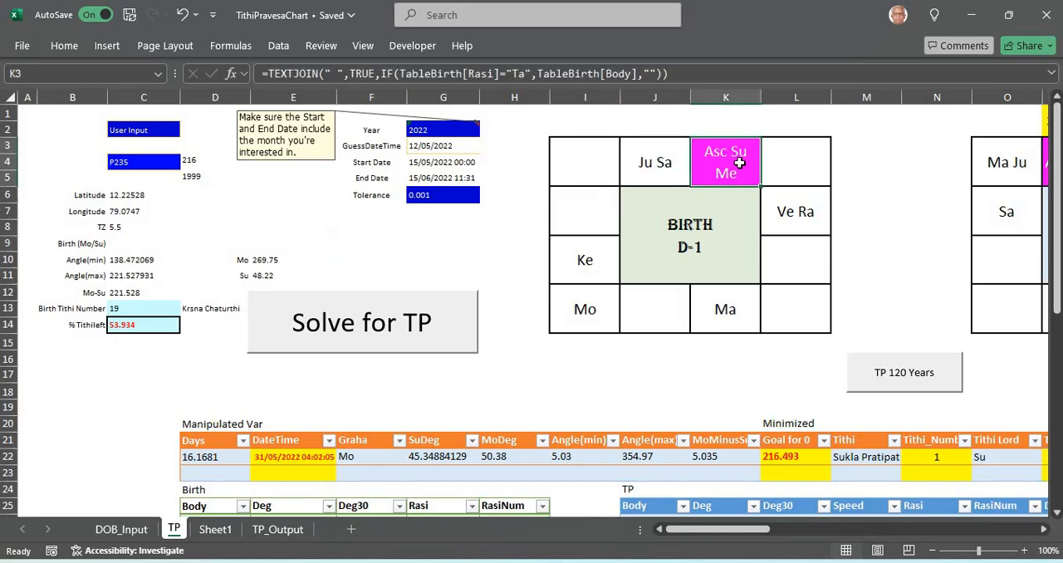
pyautogui.click(585, 309)
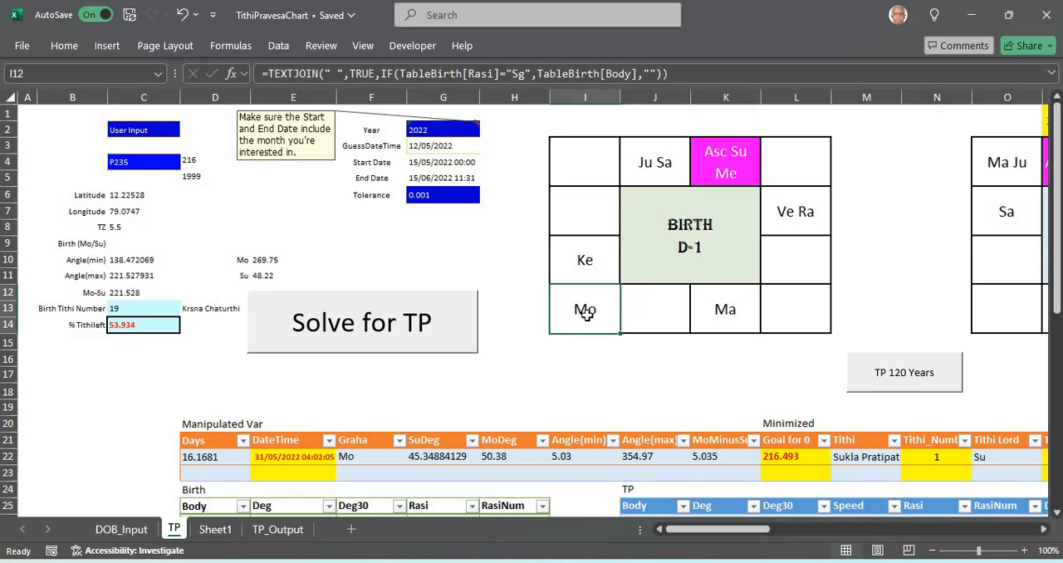
pyautogui.moveTo(129, 302)
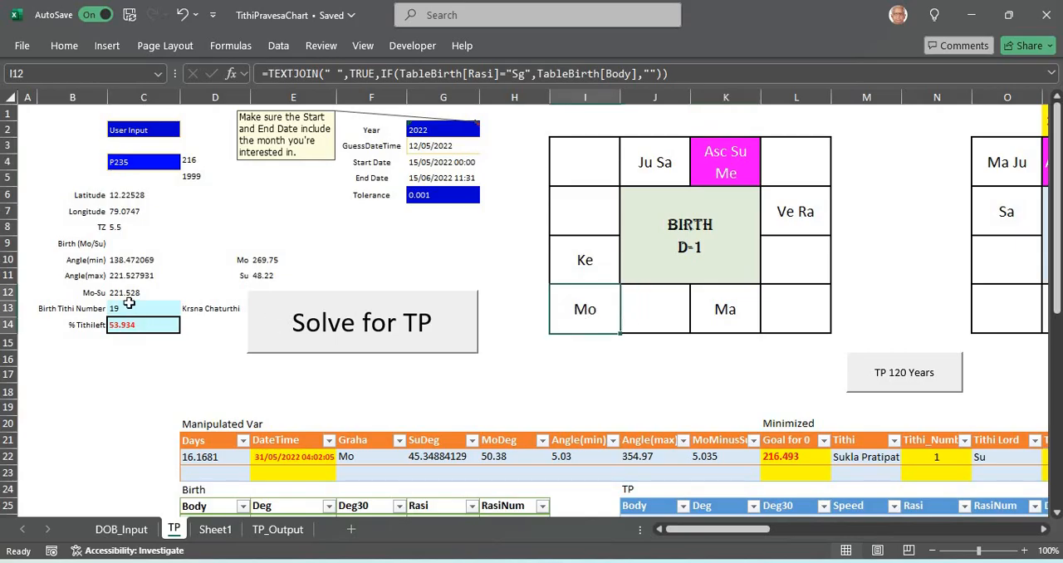
pyautogui.click(143, 308)
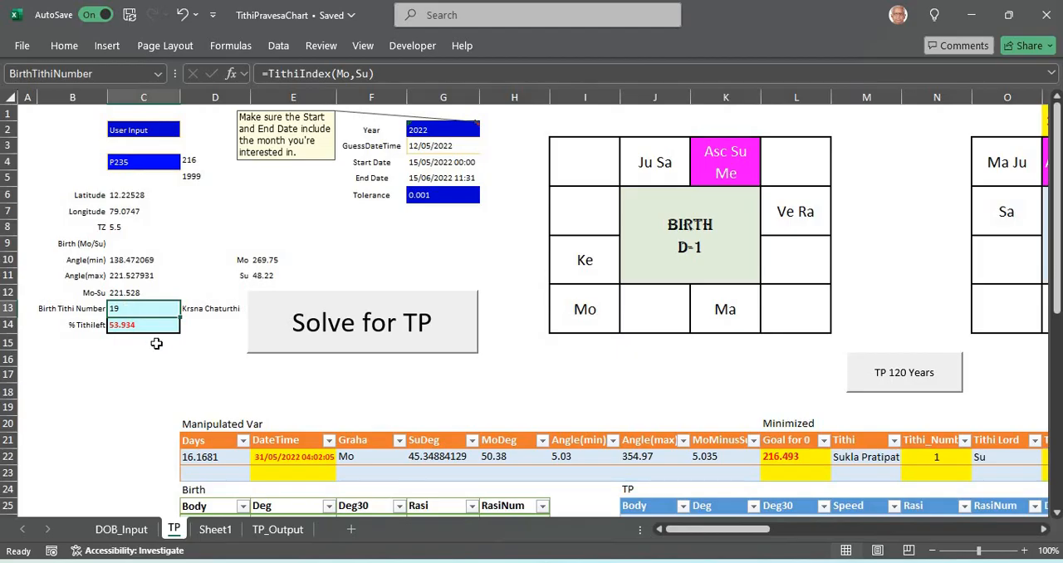
pyautogui.click(215, 308)
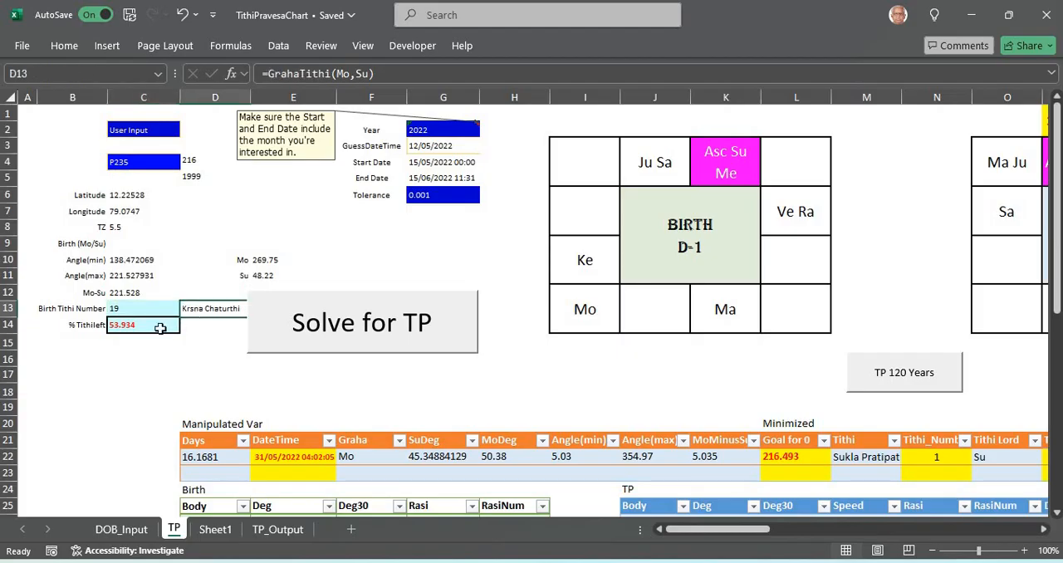
pyautogui.click(143, 323)
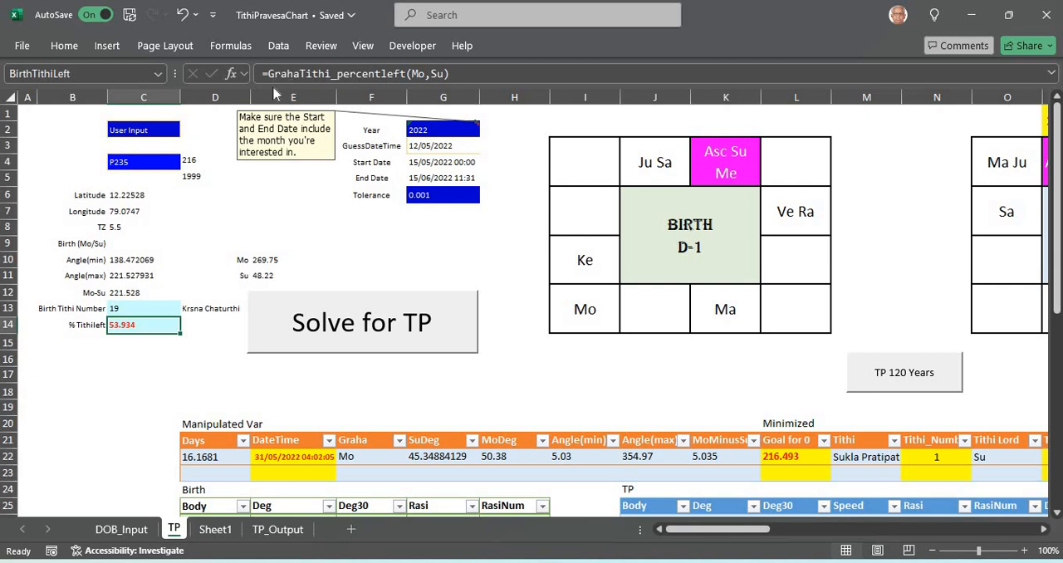
pyautogui.moveTo(278, 92)
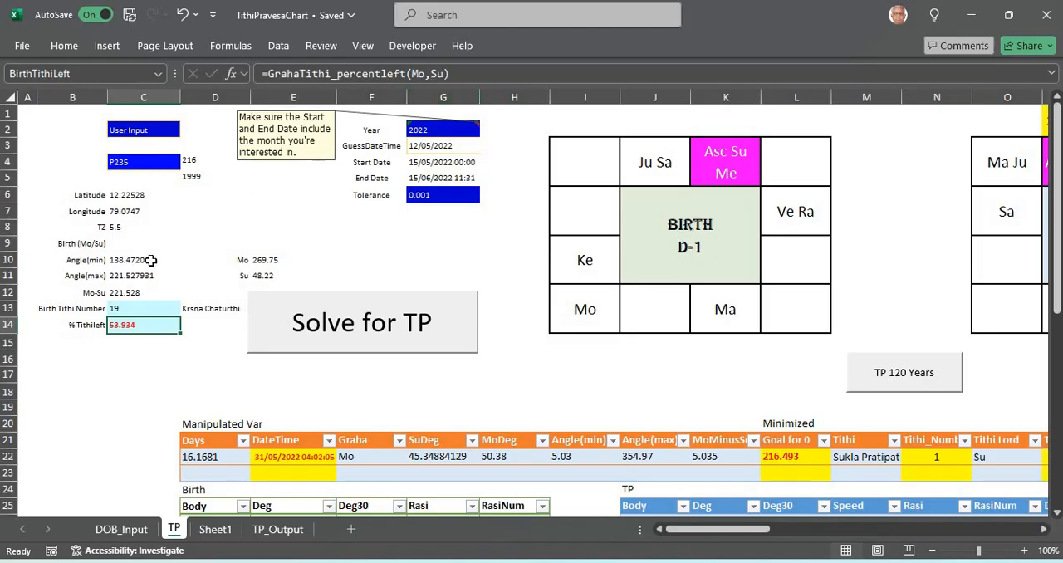
pyautogui.click(143, 259)
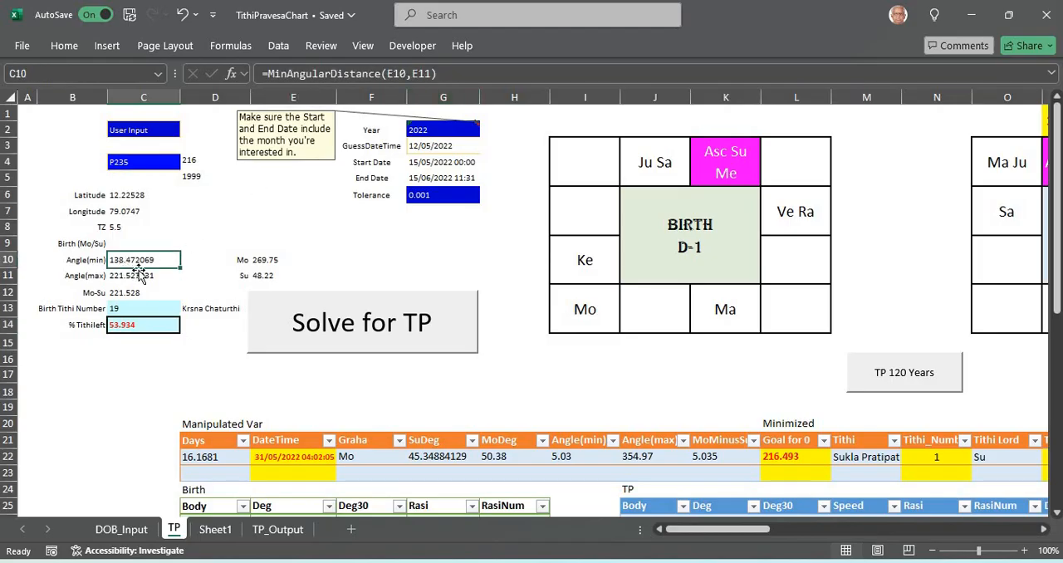
pyautogui.click(143, 275)
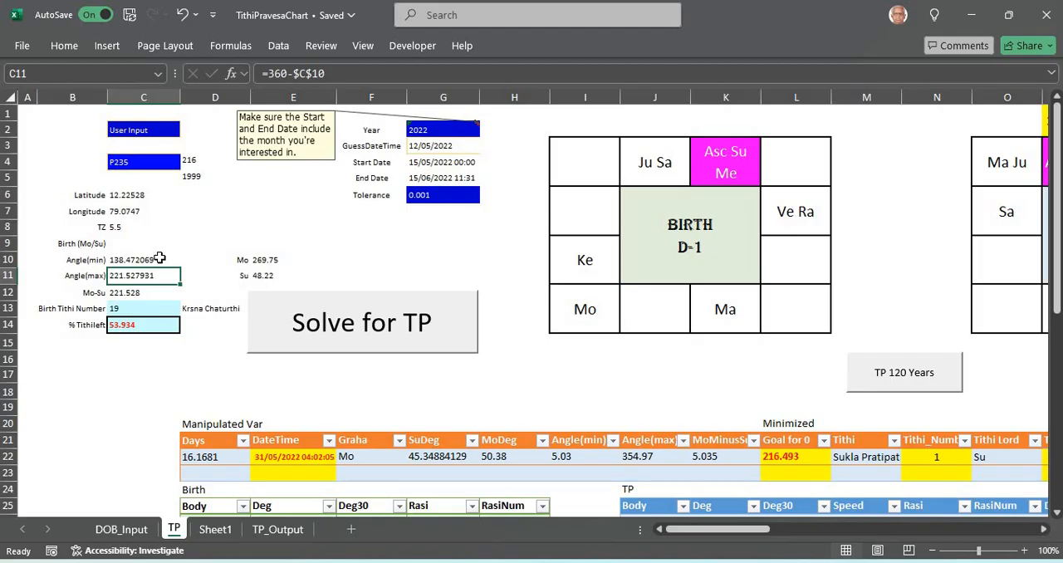
pyautogui.moveTo(135, 292)
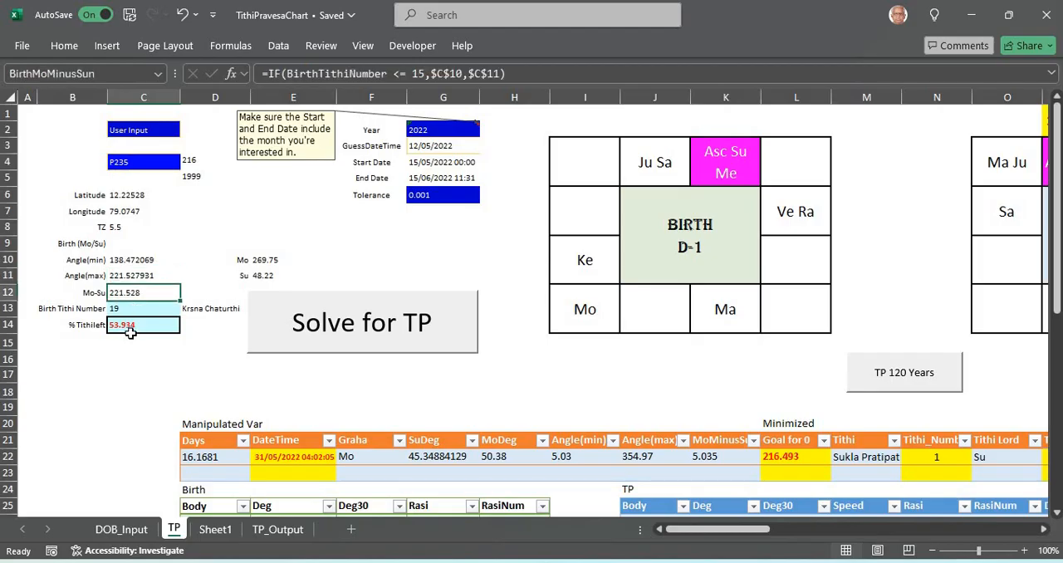
pyautogui.click(143, 324)
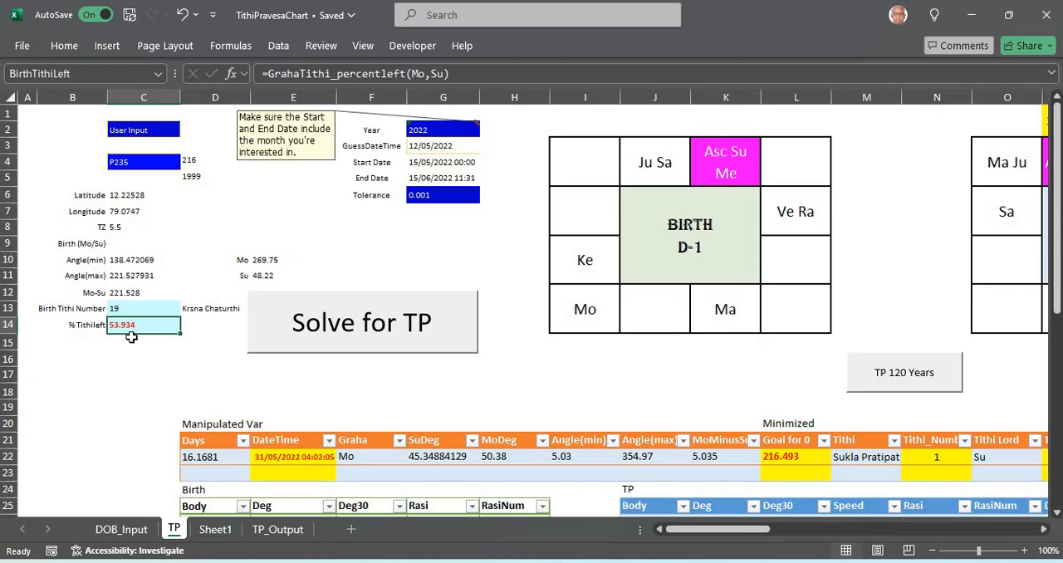
pyautogui.click(215, 308)
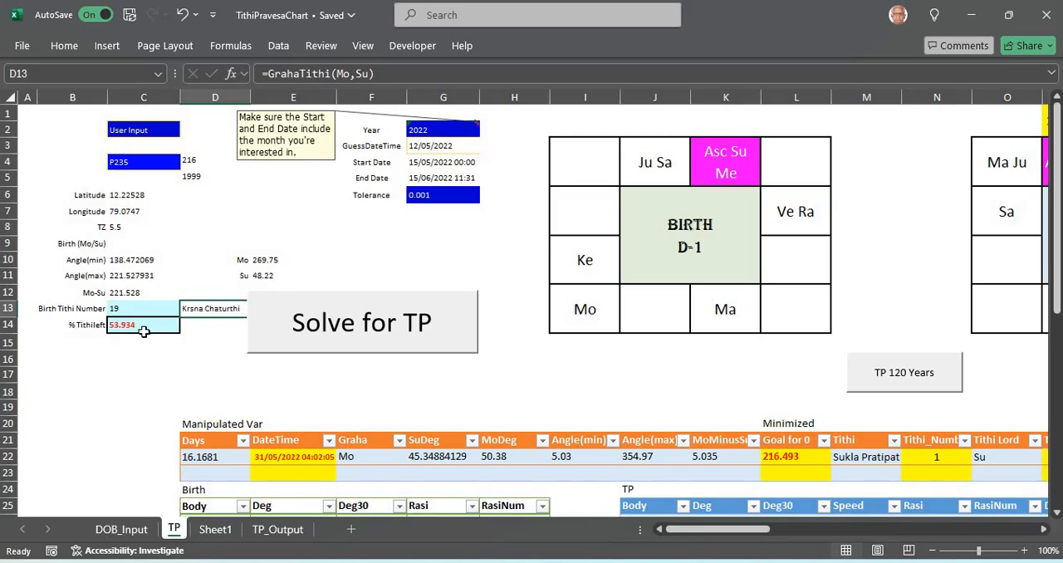
pyautogui.click(143, 325)
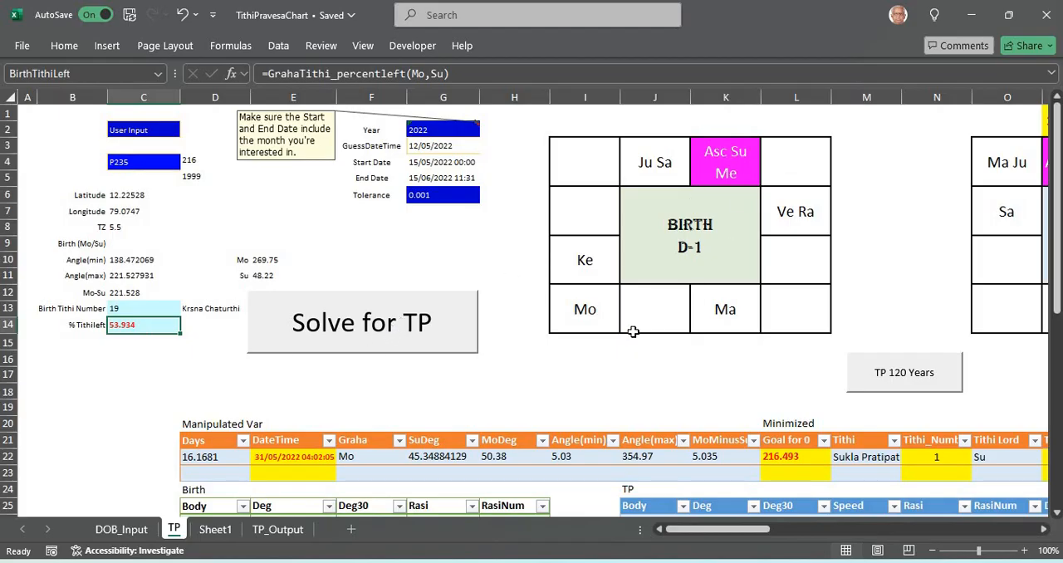
pyautogui.moveTo(591, 326)
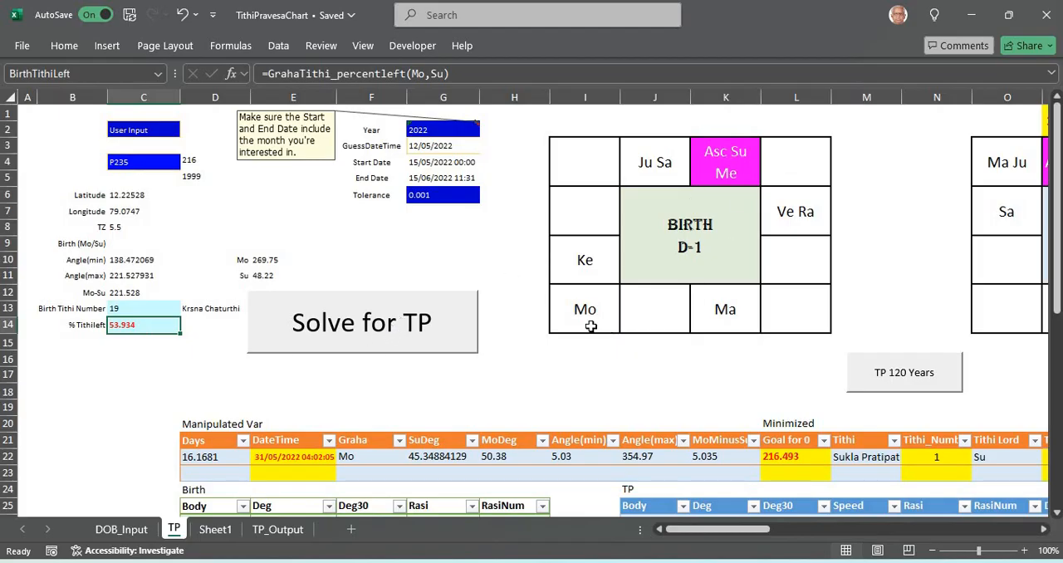
pyautogui.moveTo(731, 163)
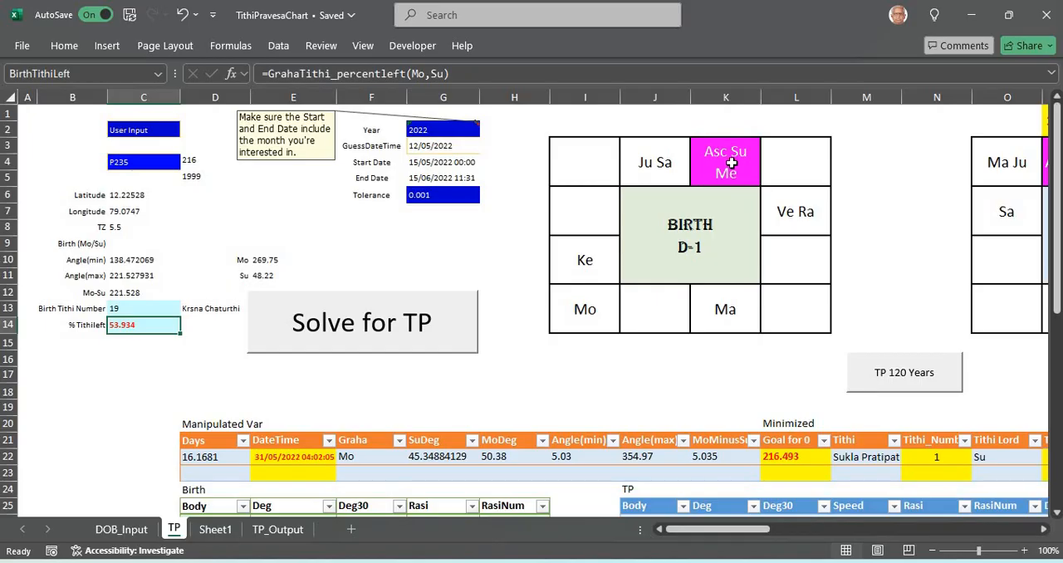
pyautogui.click(725, 161)
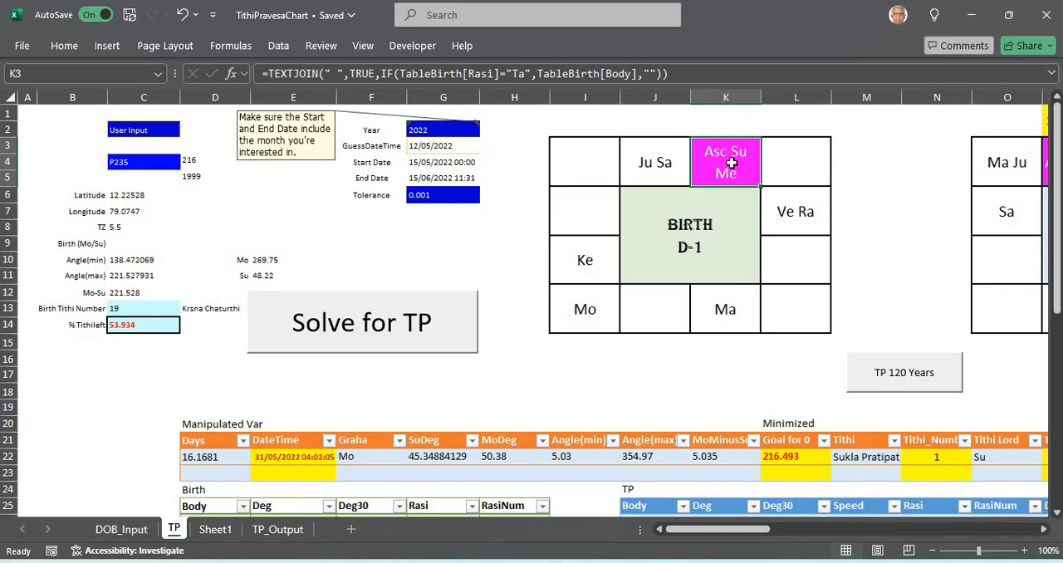
pyautogui.moveTo(189, 317)
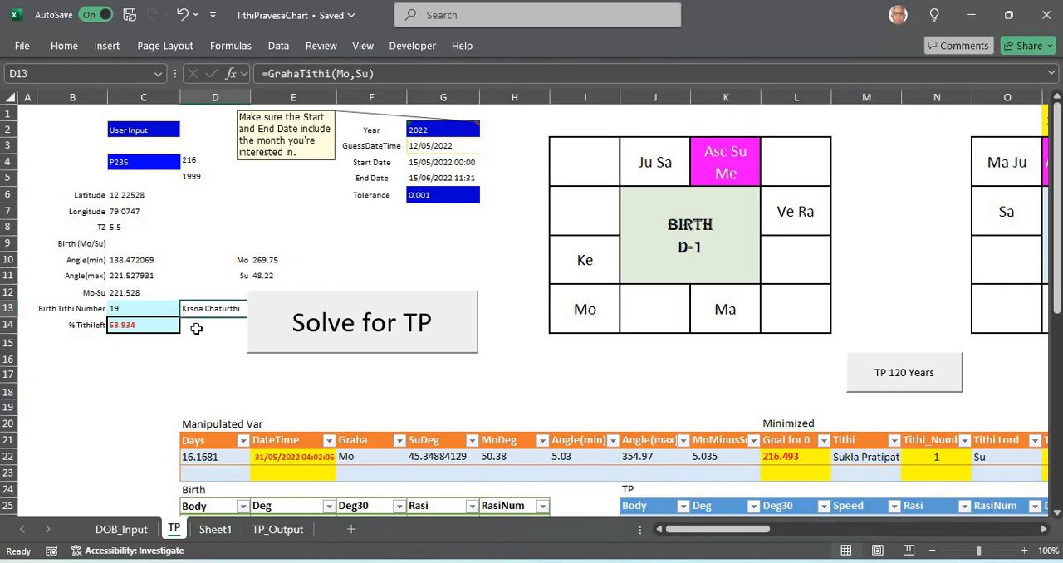
pyautogui.click(142, 324)
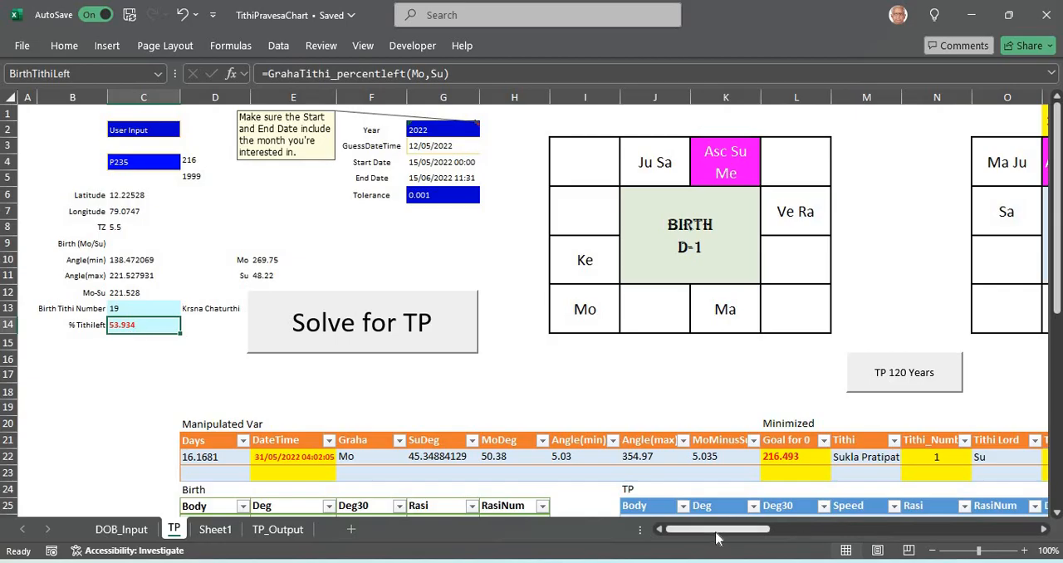
# Set the Tithi Pravesa D-x selector cell to 2 so the extra chart shows D-2.
pyautogui.hscroll(3)
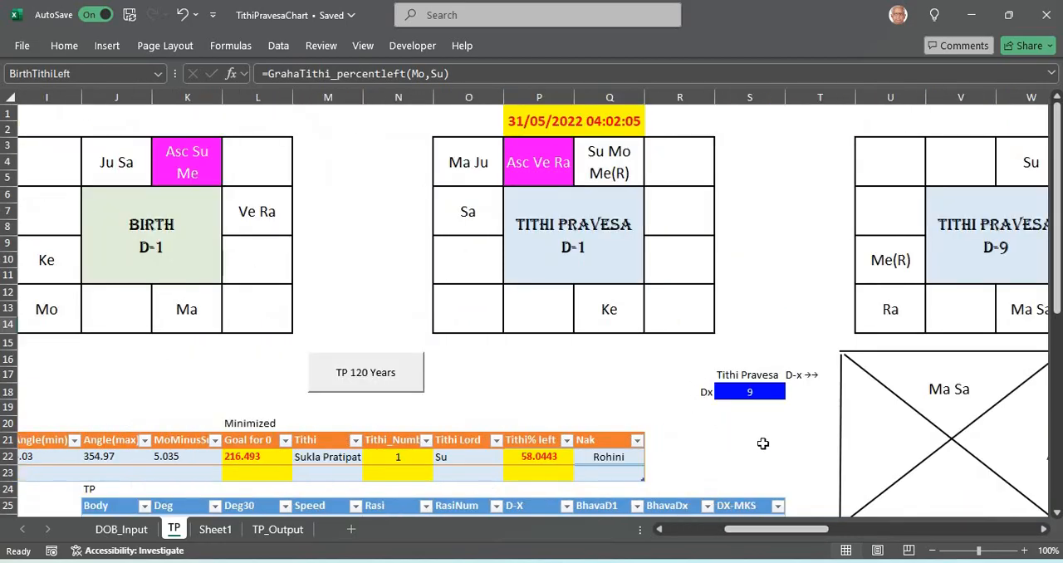
pyautogui.hscroll(3)
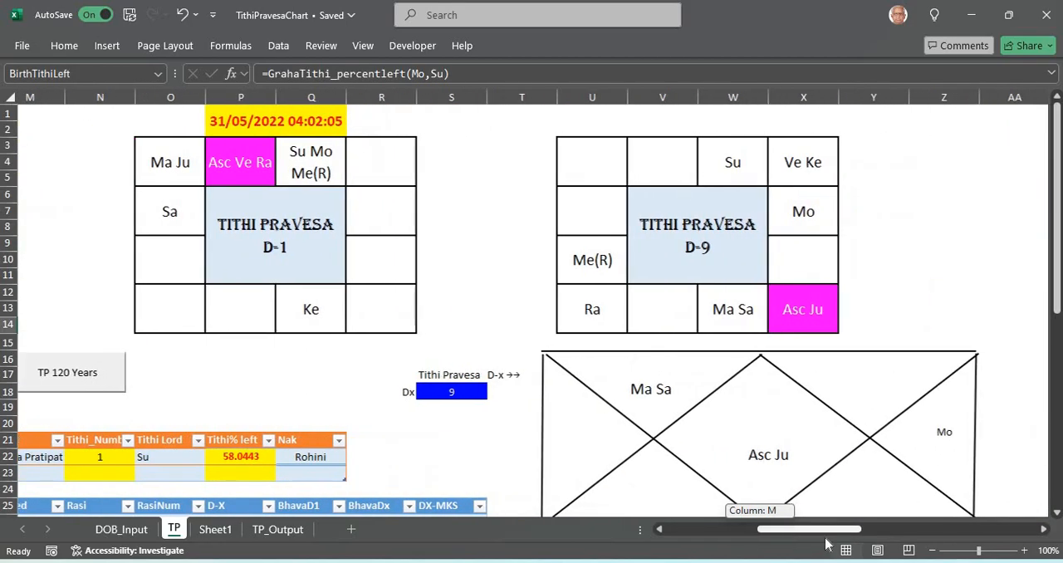
pyautogui.hscroll(3)
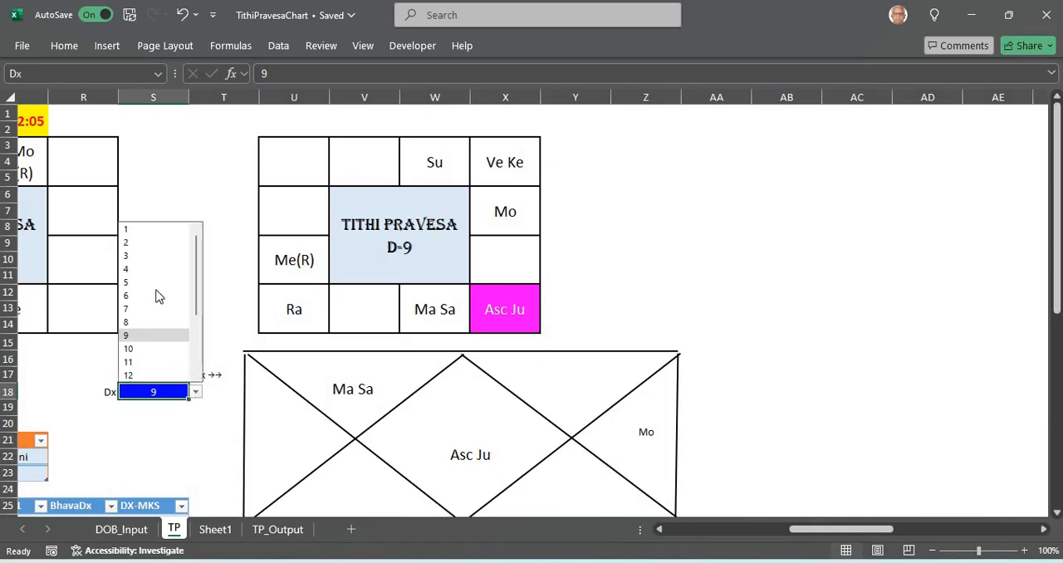
pyautogui.click(125, 229)
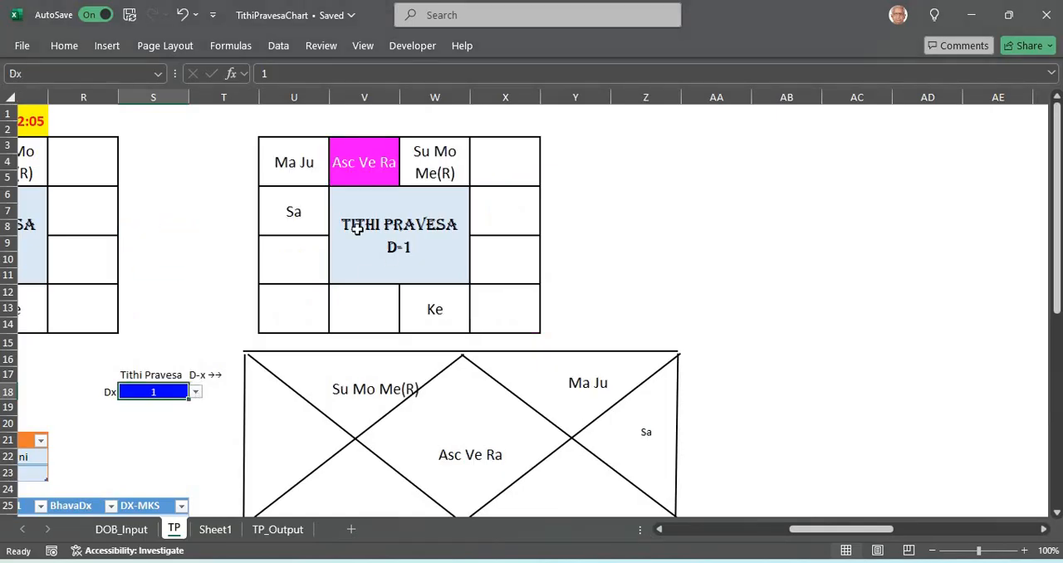
pyautogui.scroll(-3)
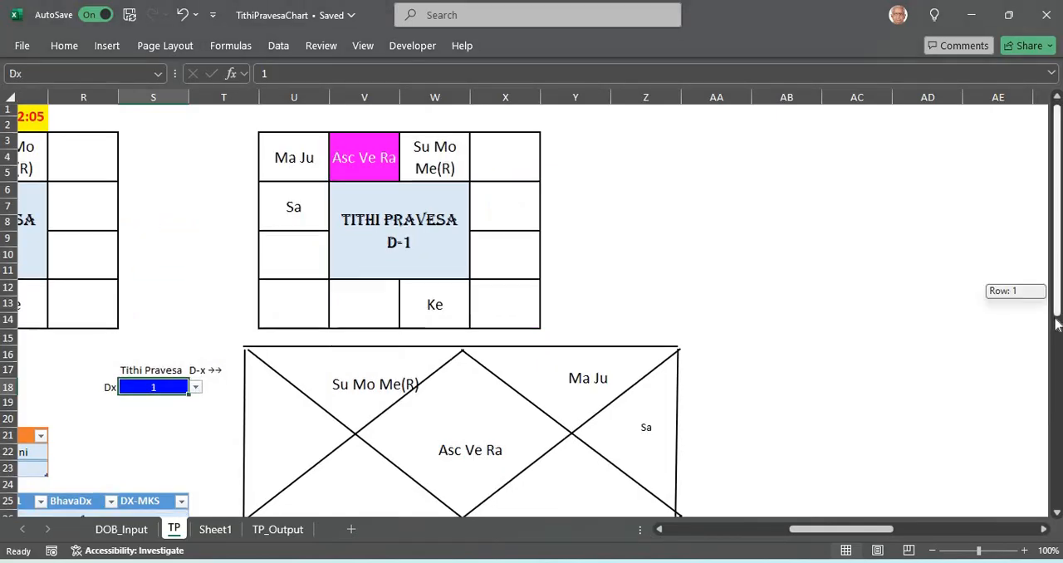
pyautogui.scroll(-3)
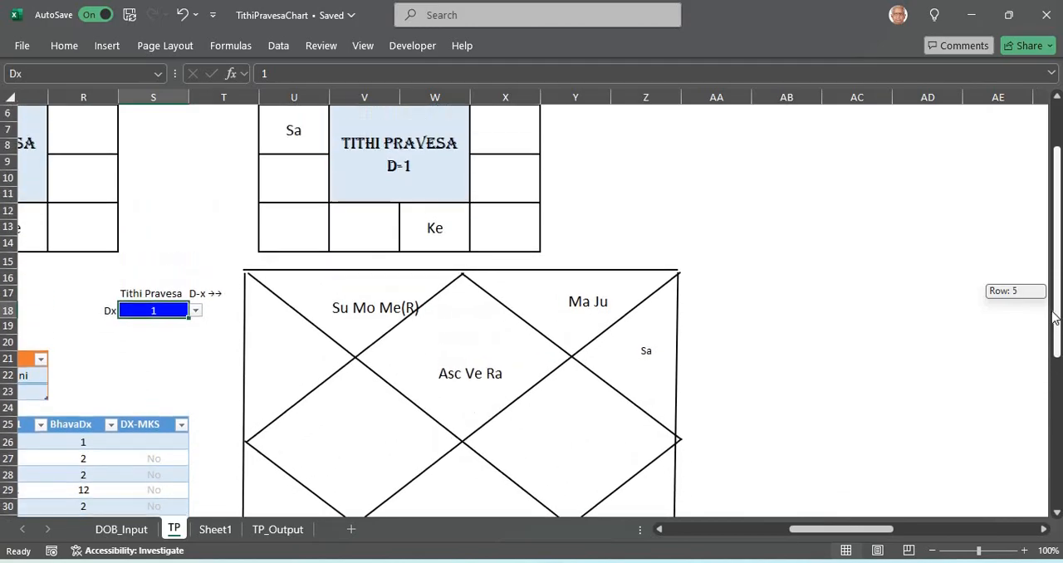
pyautogui.click(194, 355)
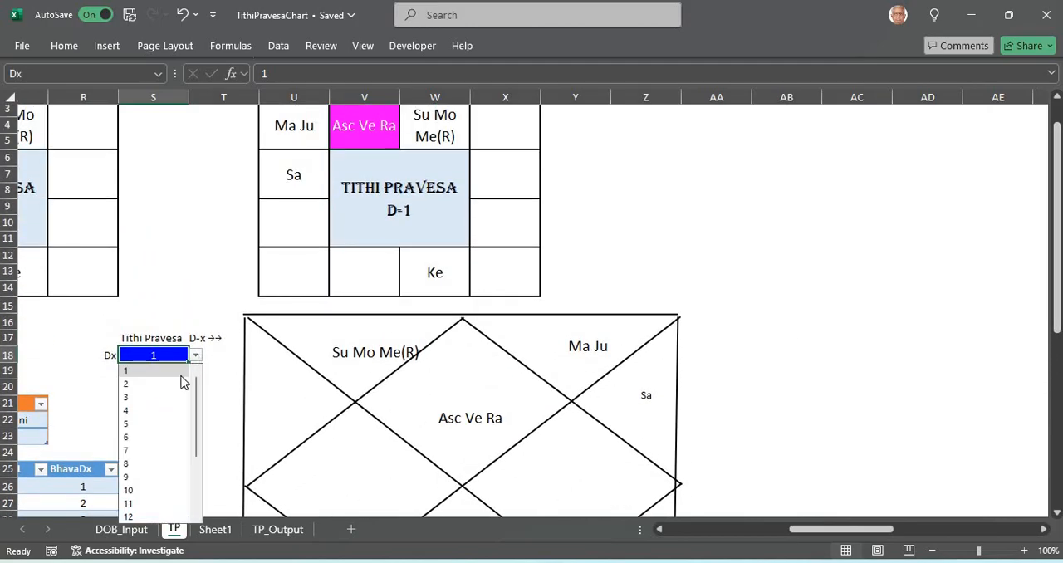
pyautogui.click(126, 383)
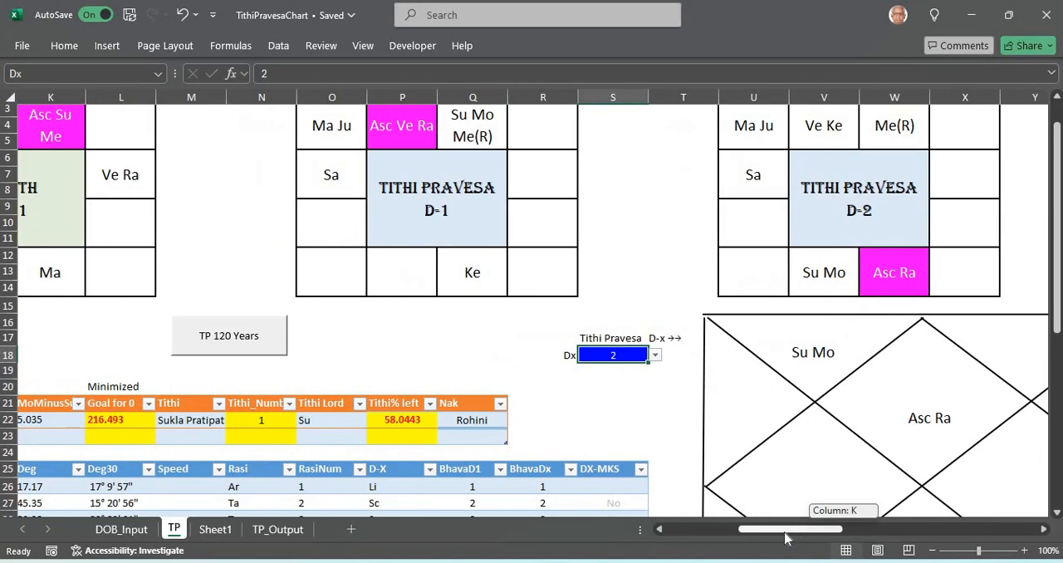
pyautogui.hscroll(-3)
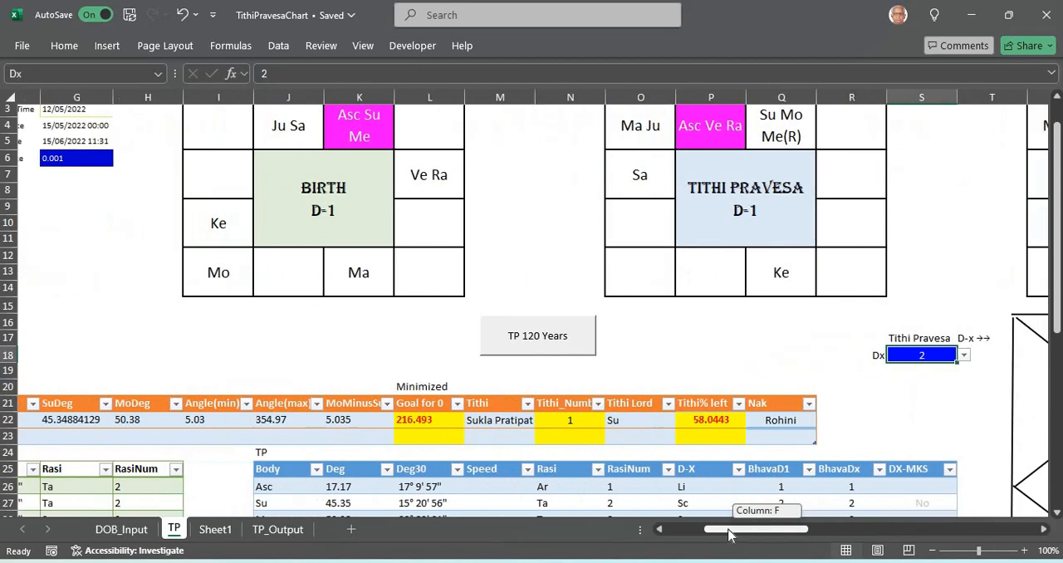
pyautogui.hscroll(-3)
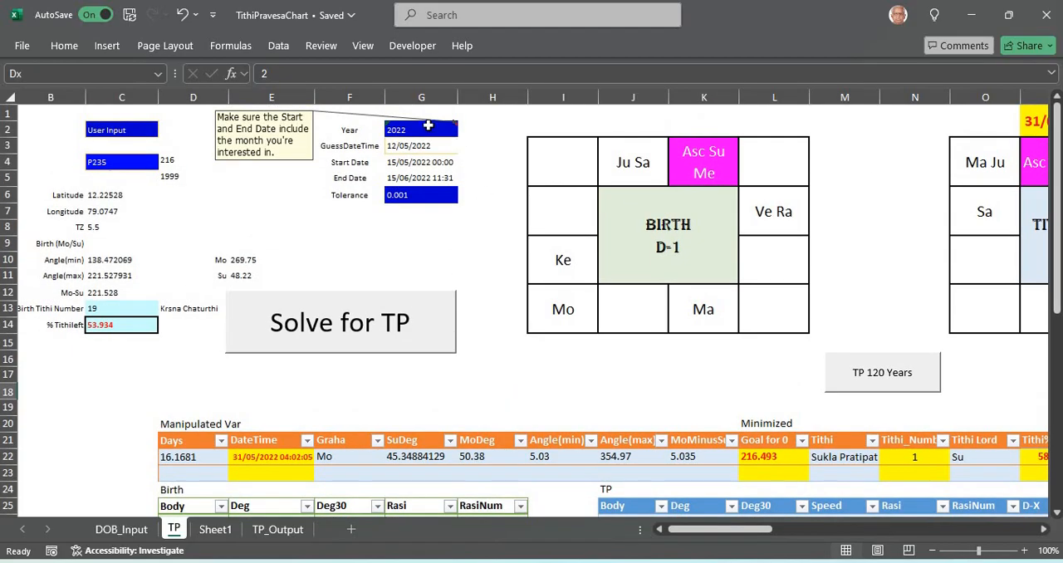
# Show the dropdown list of available years for Year cell G2, still at 2022.
pyautogui.click(421, 128)
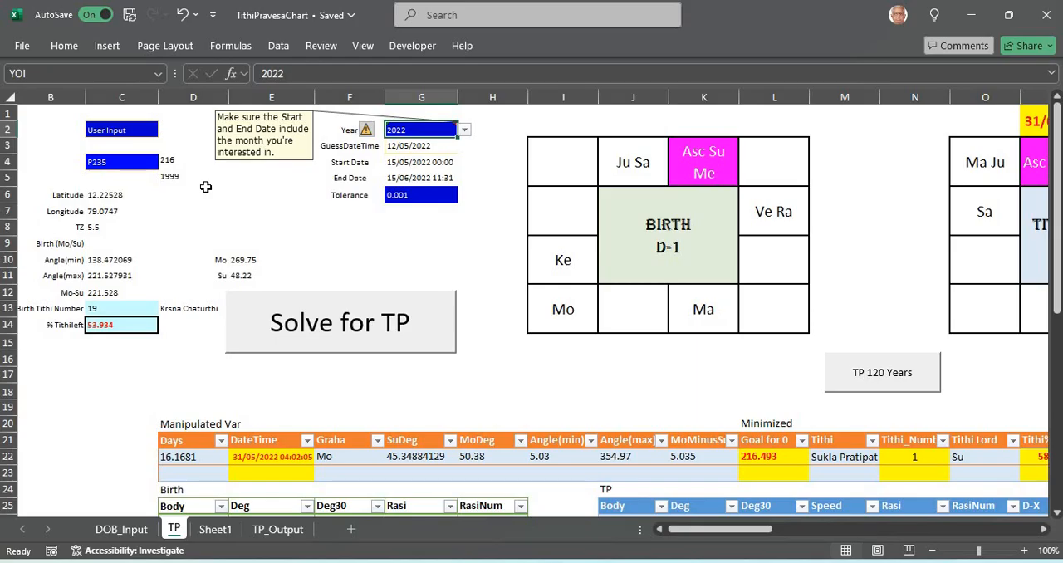
pyautogui.click(464, 129)
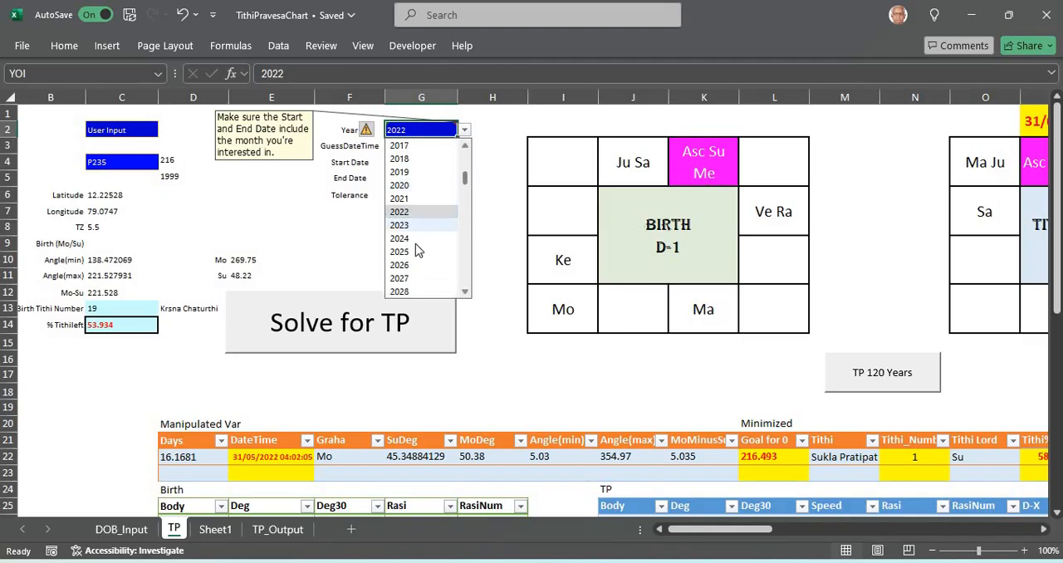
# Choose year 2024 and solve the tithi pravesa: 27/05/2024 04:39:34, Krsna Chaturthi, goal 0.001.
pyautogui.click(399, 238)
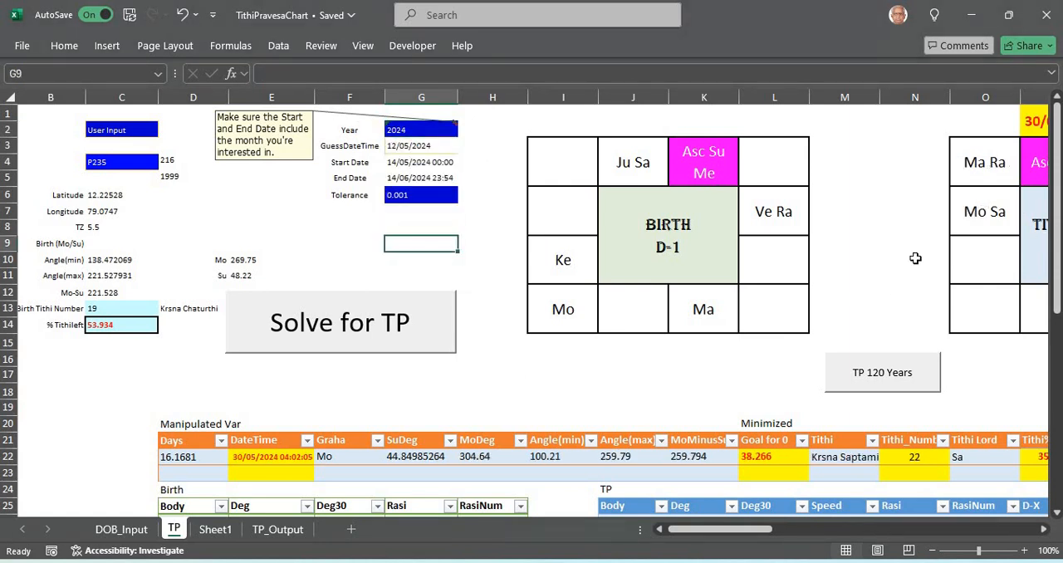
pyautogui.moveTo(407, 438)
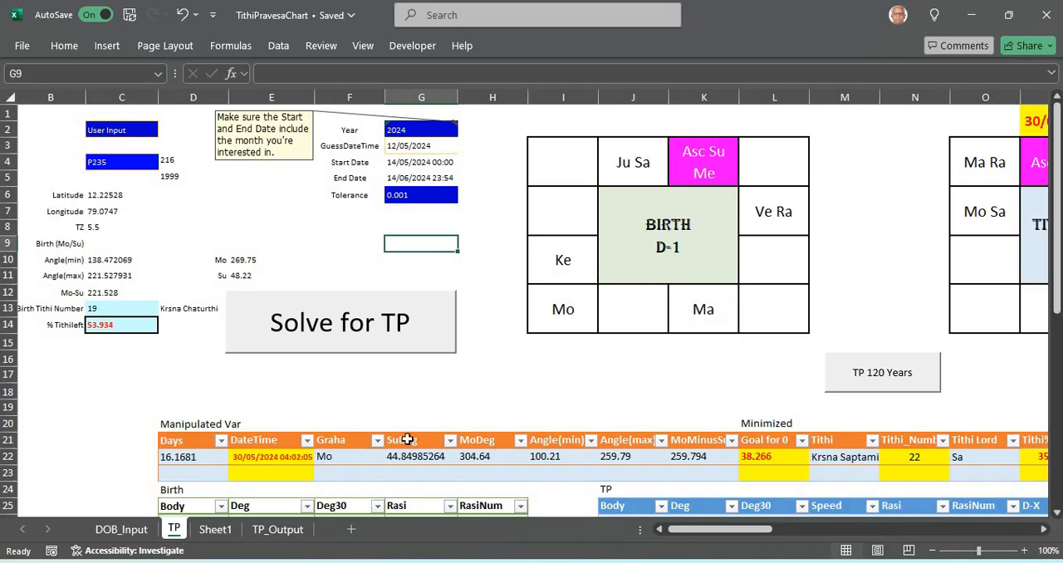
pyautogui.moveTo(341, 332)
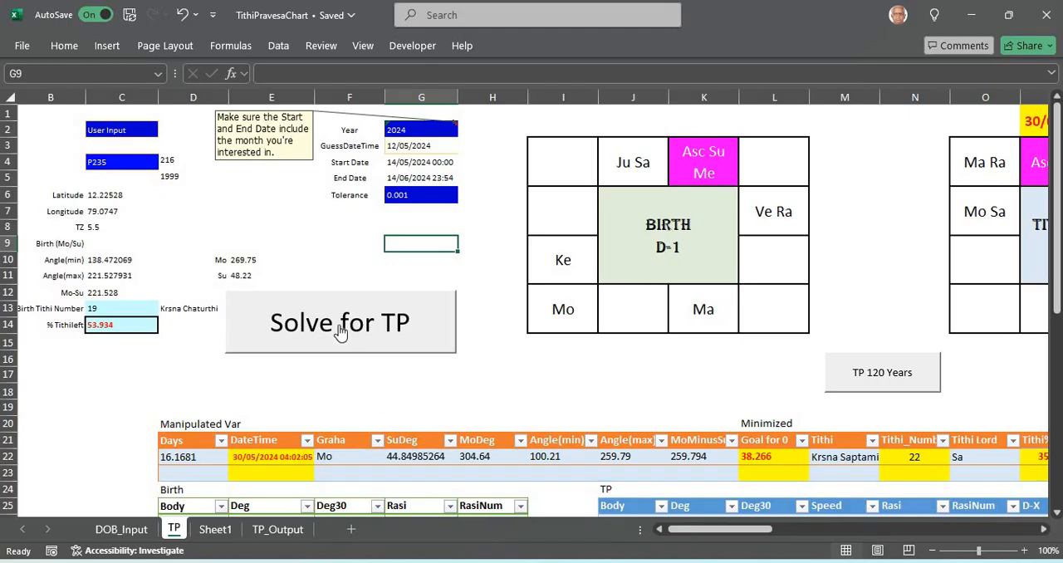
pyautogui.click(339, 322)
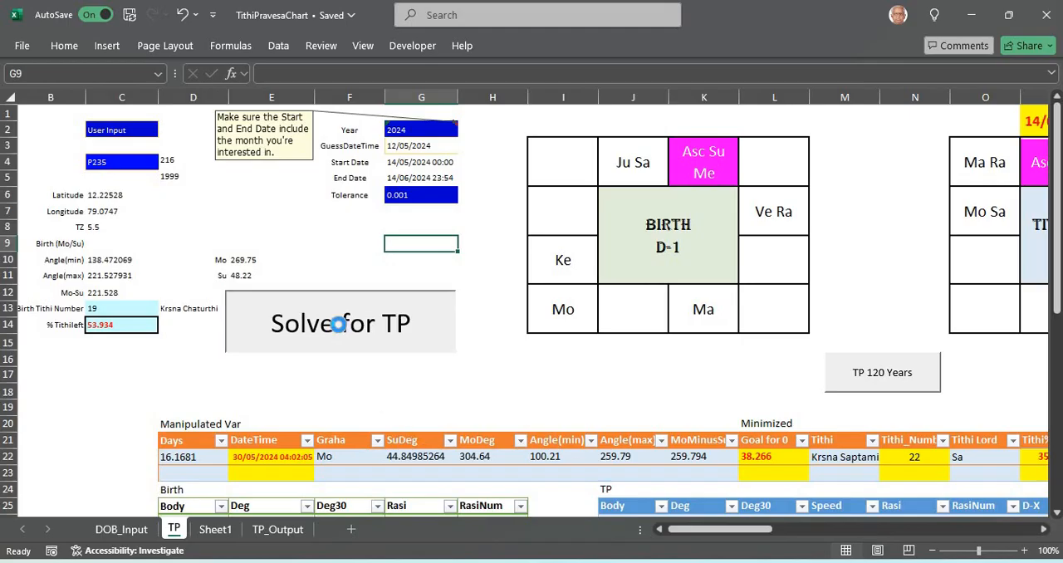
pyautogui.click(339, 323)
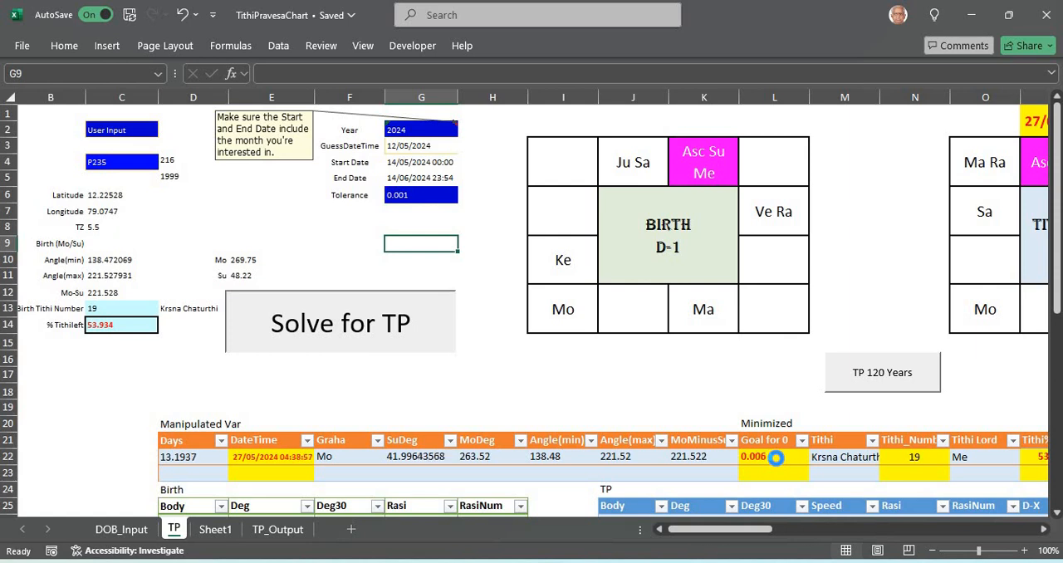
pyautogui.click(340, 322)
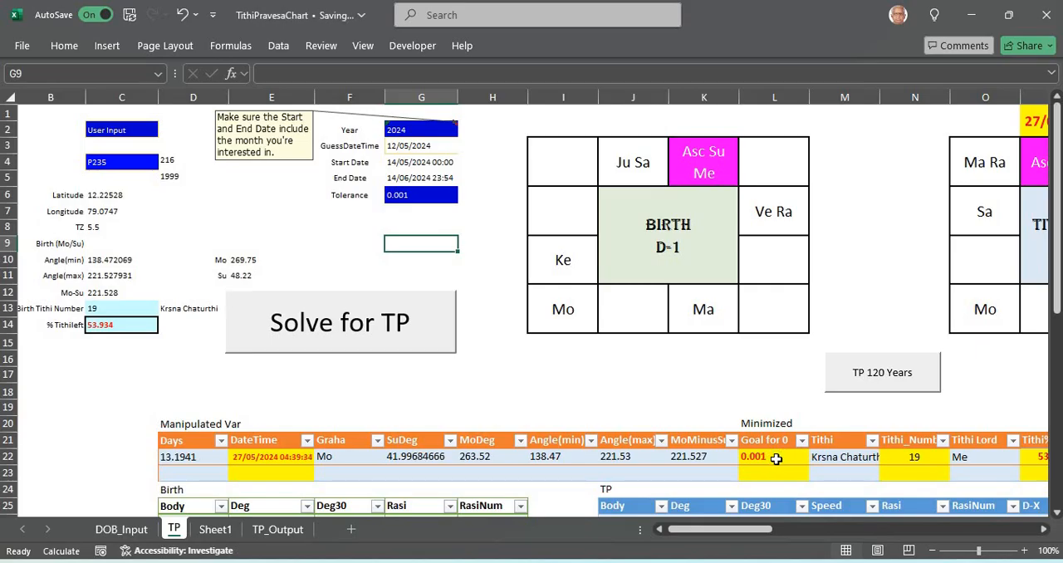
pyautogui.click(772, 457)
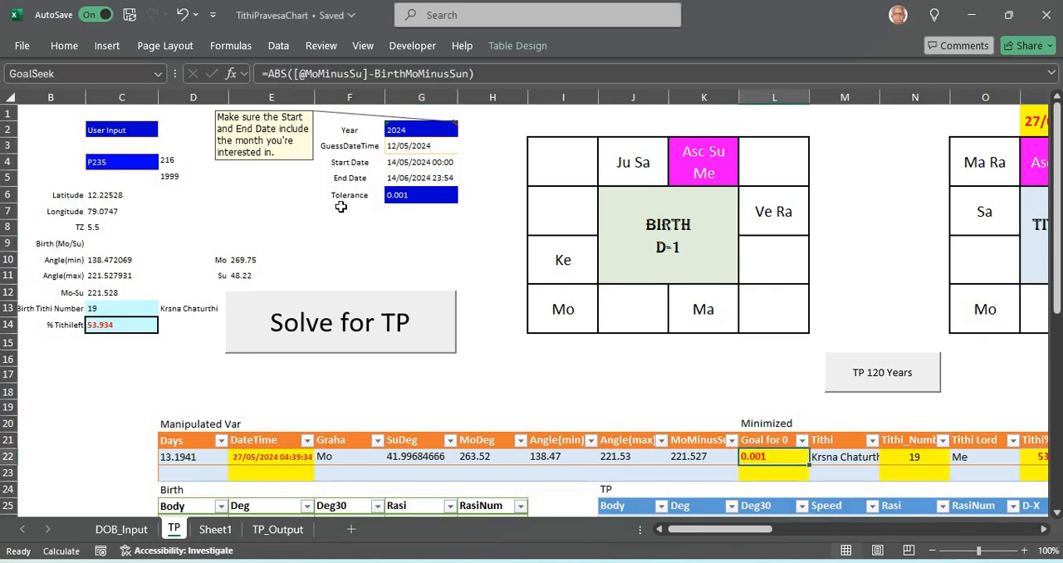
pyautogui.moveTo(359, 203)
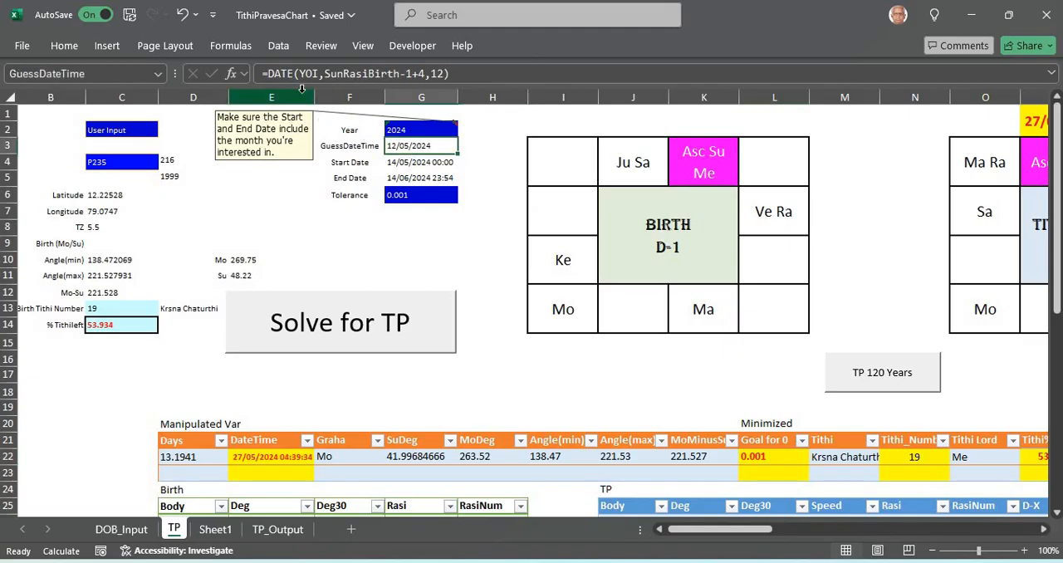
pyautogui.moveTo(314, 92)
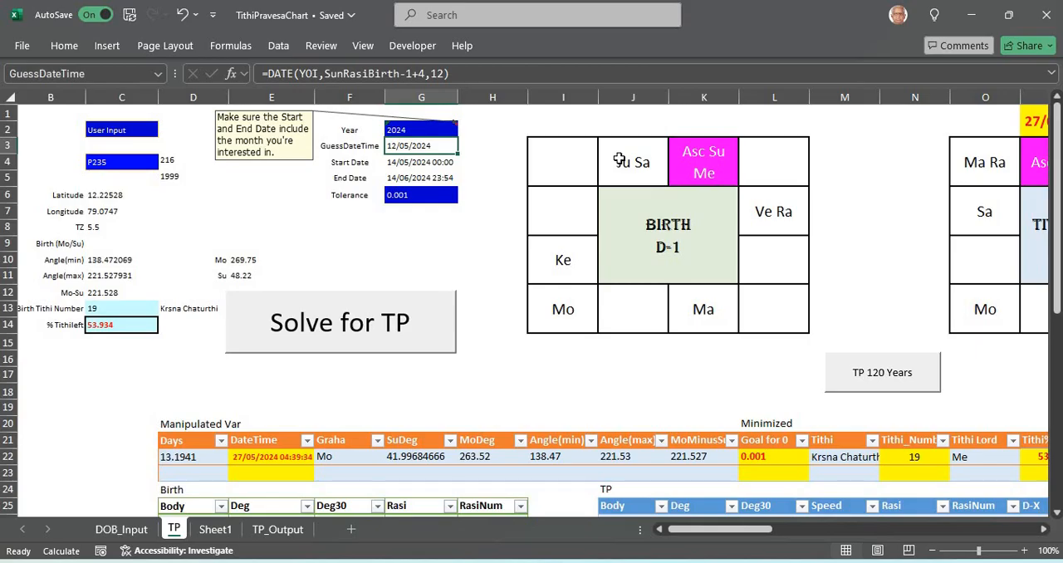
pyautogui.moveTo(507, 155)
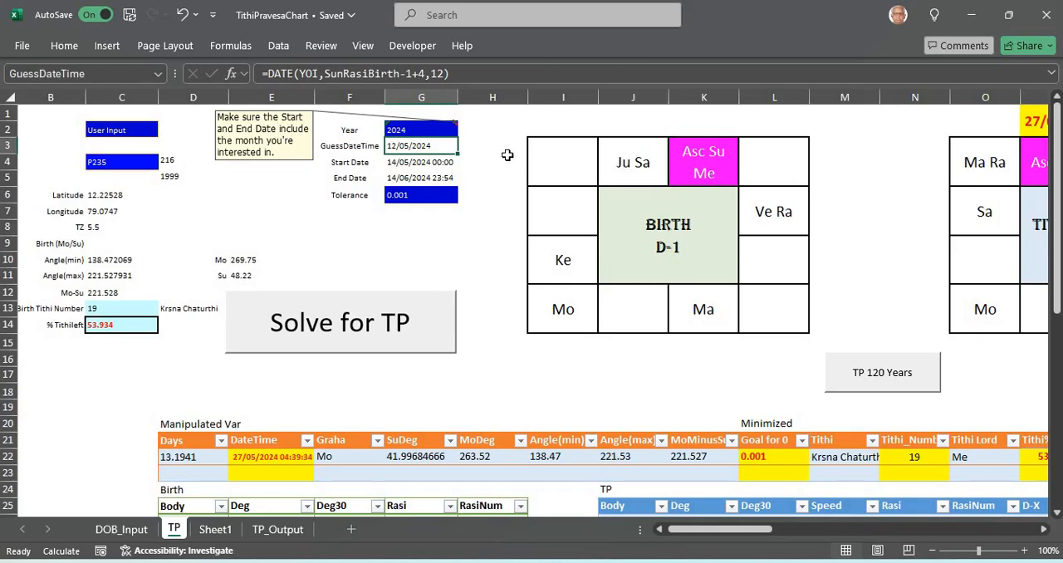
pyautogui.moveTo(472, 150)
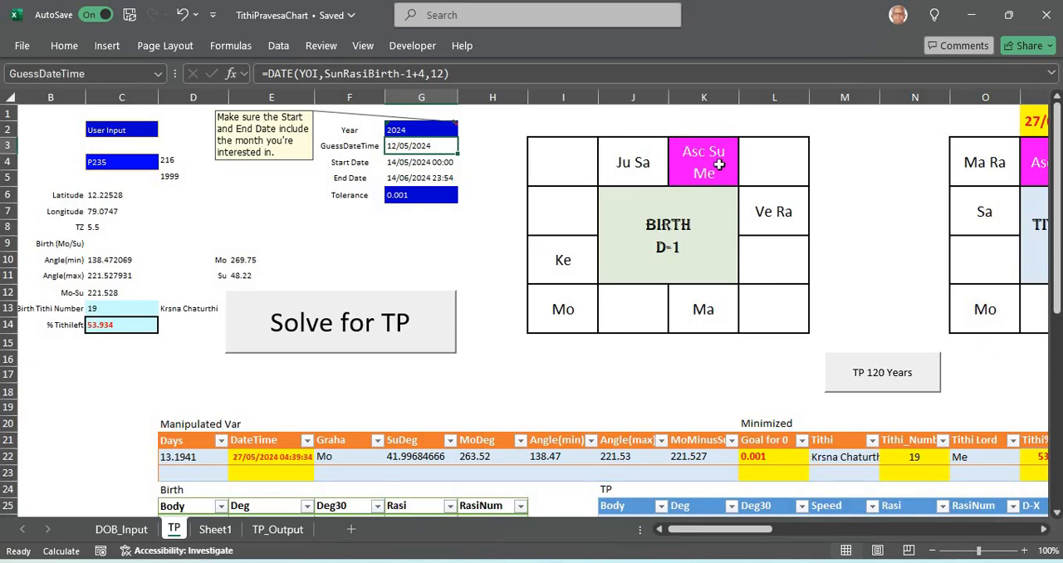
pyautogui.moveTo(303, 465)
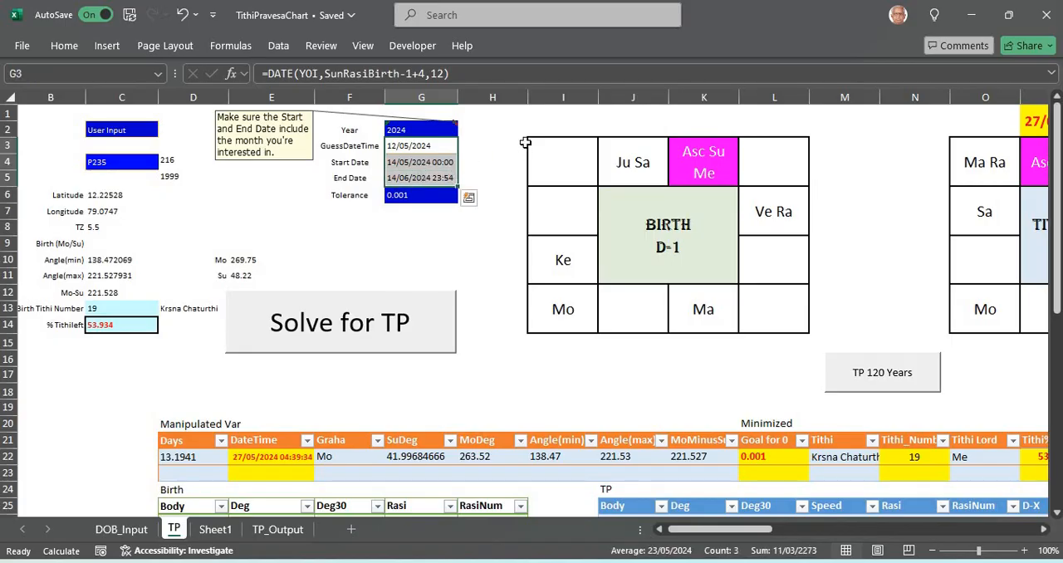
pyautogui.moveTo(321, 345)
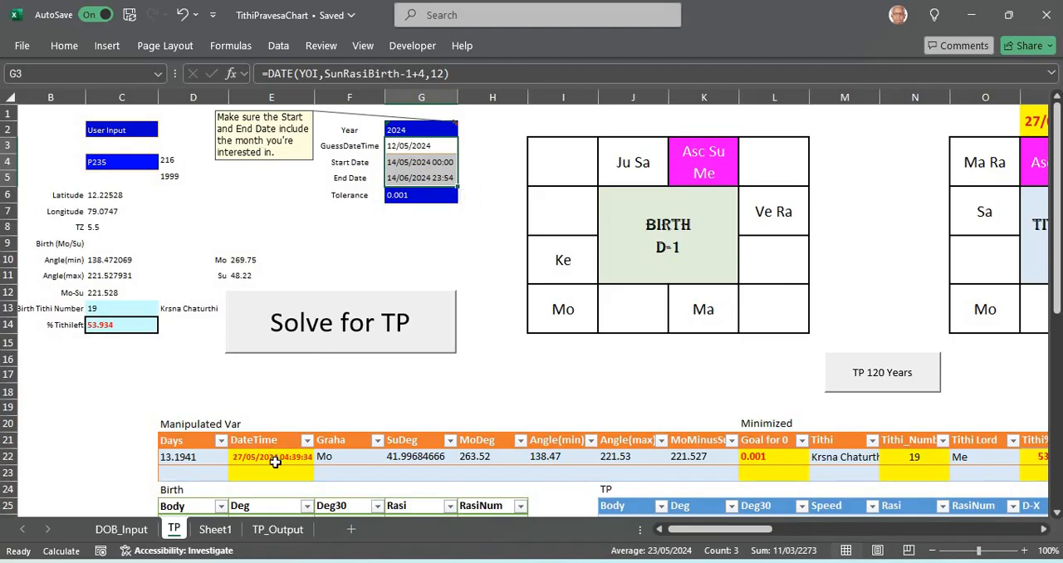
pyautogui.click(272, 457)
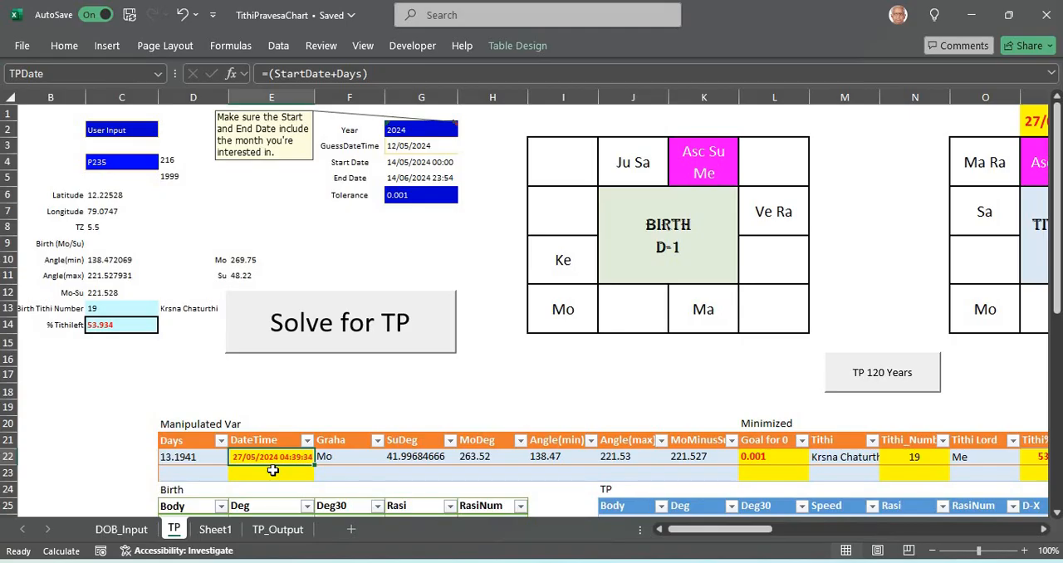
pyautogui.moveTo(692, 164)
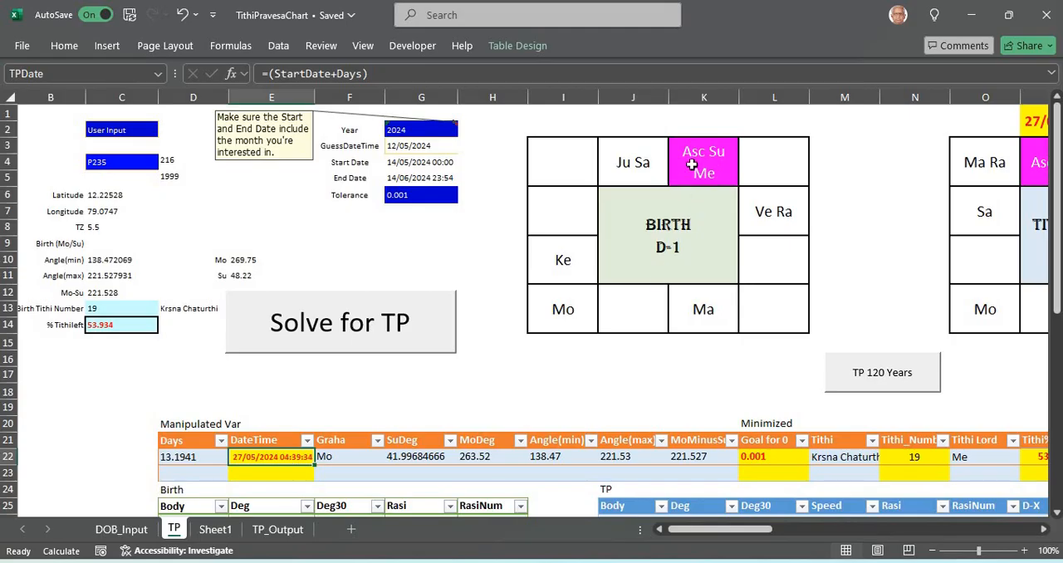
pyautogui.click(703, 162)
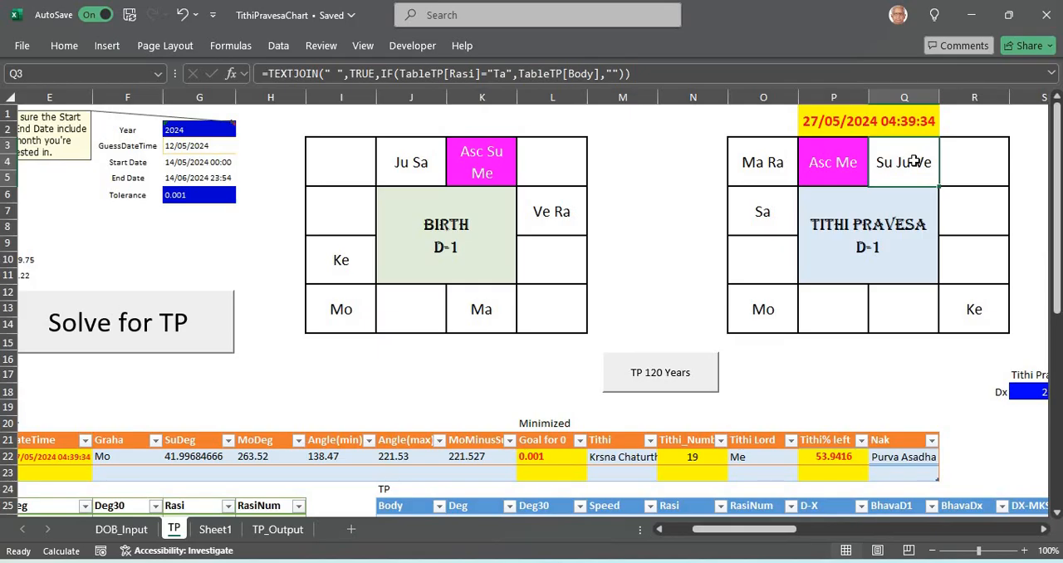
pyautogui.moveTo(913, 166)
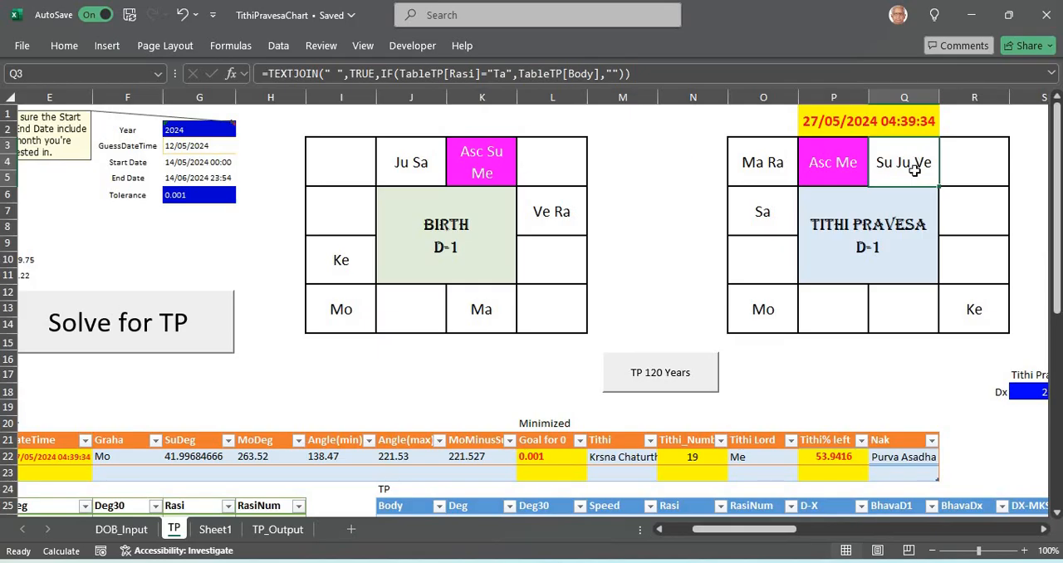
pyautogui.click(762, 309)
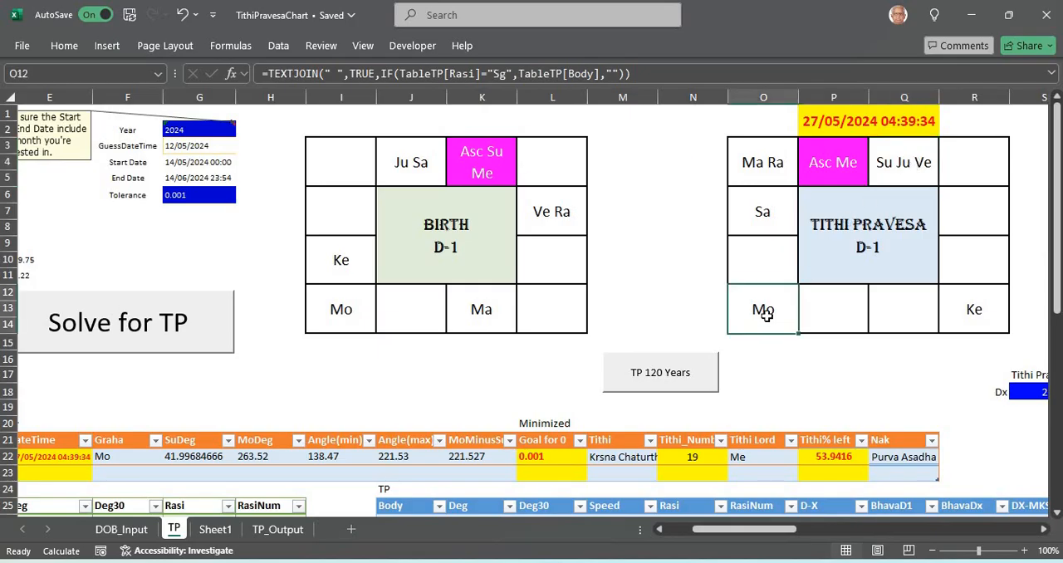
pyautogui.click(341, 309)
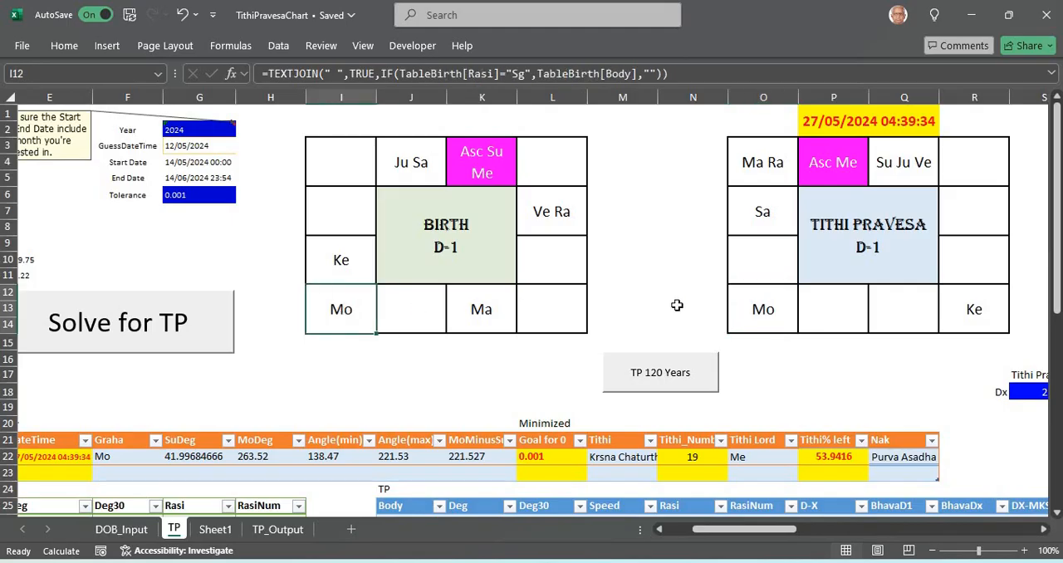
pyautogui.click(904, 162)
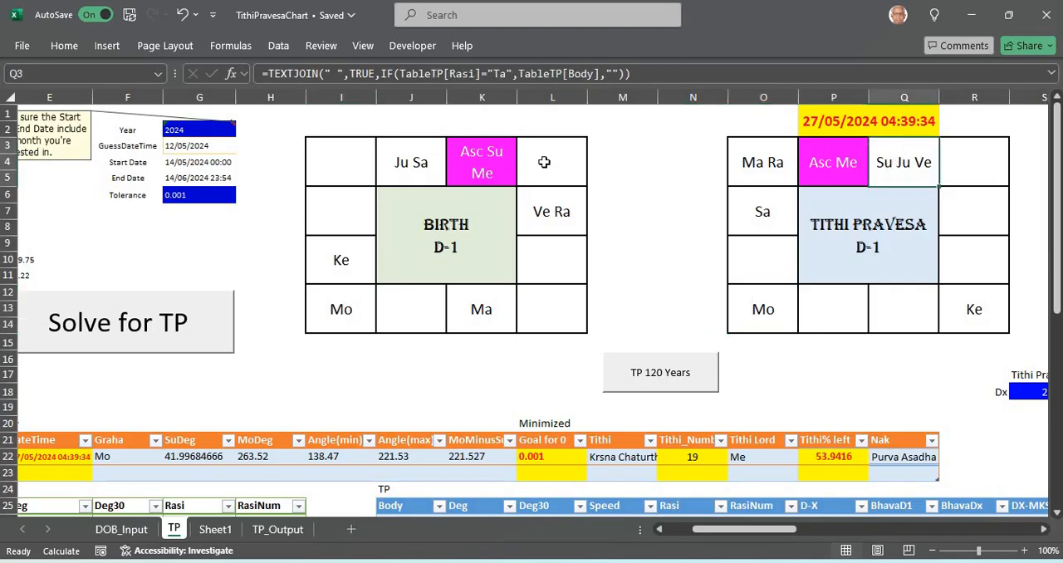
pyautogui.moveTo(904, 248)
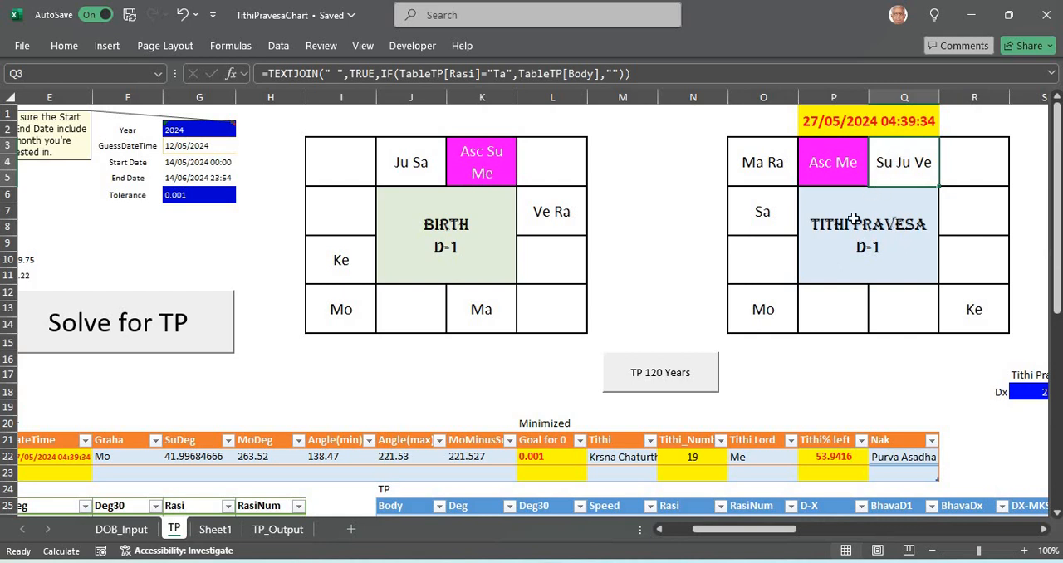
pyautogui.click(762, 308)
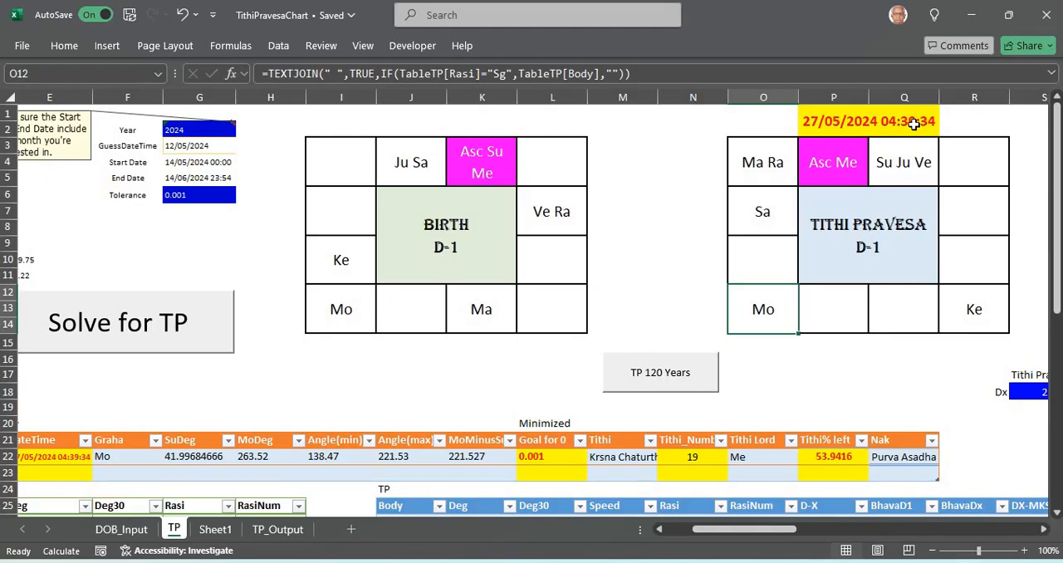
pyautogui.click(832, 457)
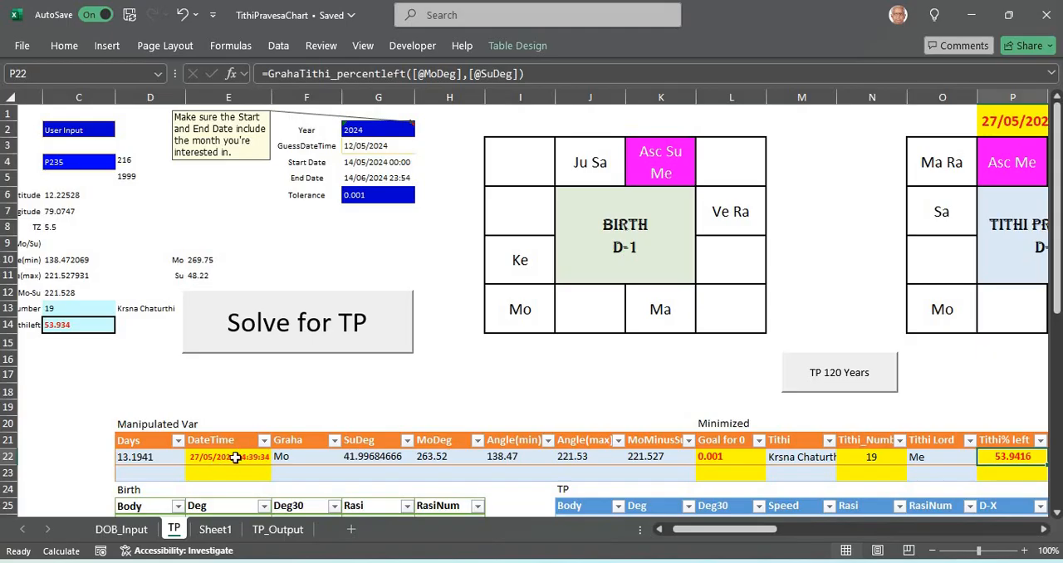
pyautogui.moveTo(233, 456)
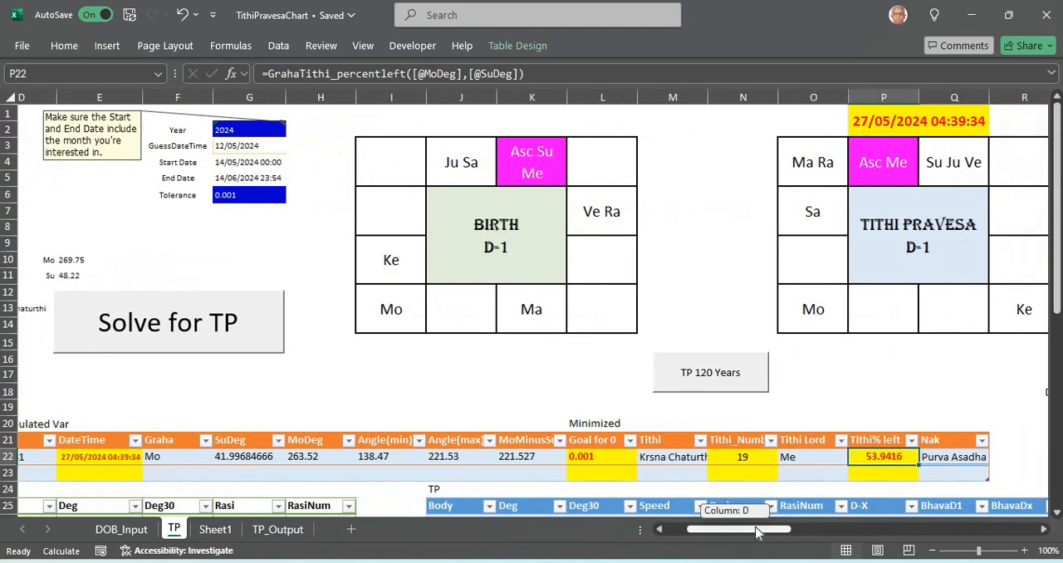
pyautogui.hscroll(3)
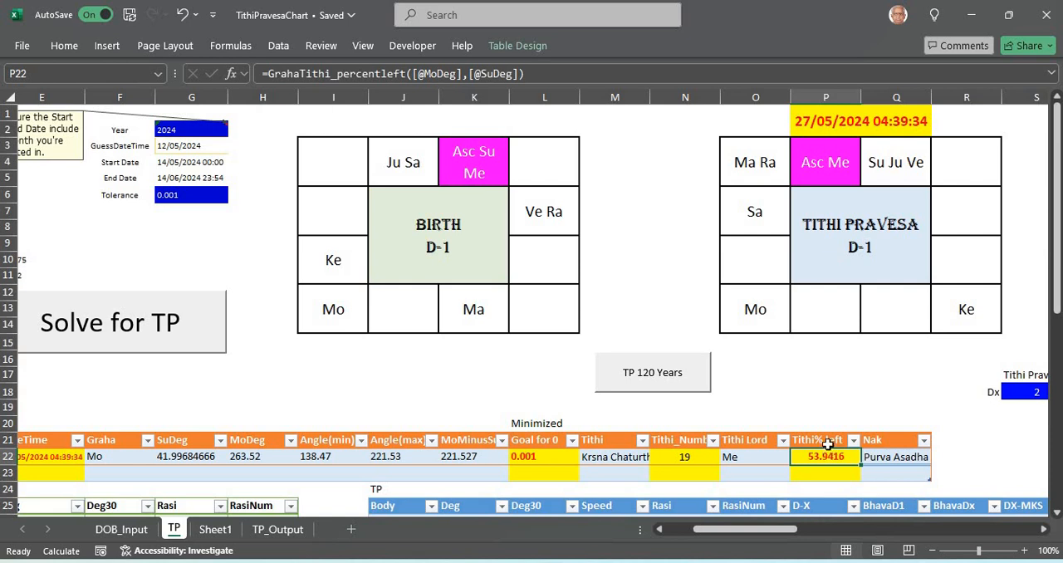
pyautogui.moveTo(884, 230)
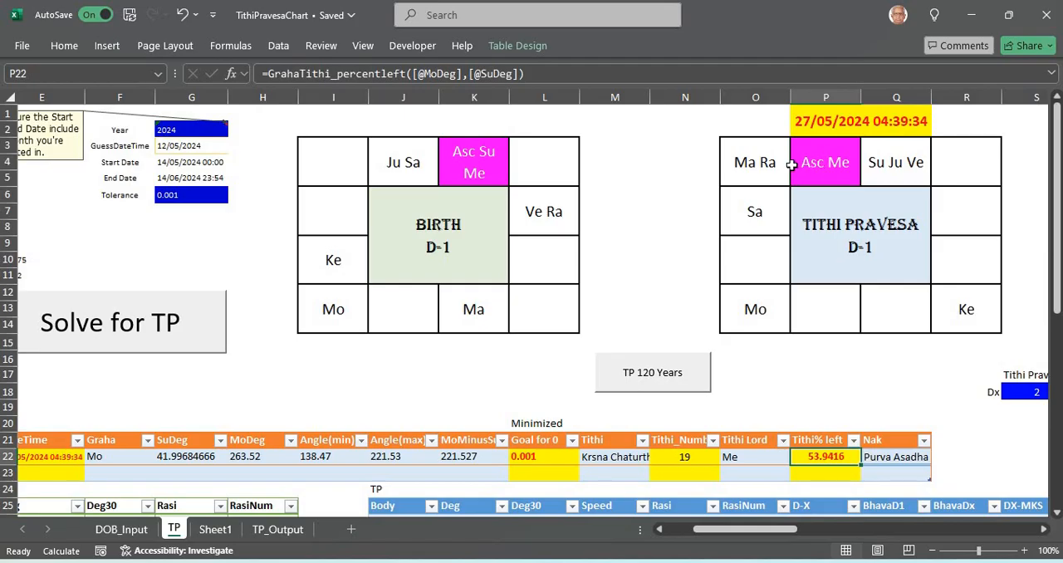
pyautogui.moveTo(764, 162)
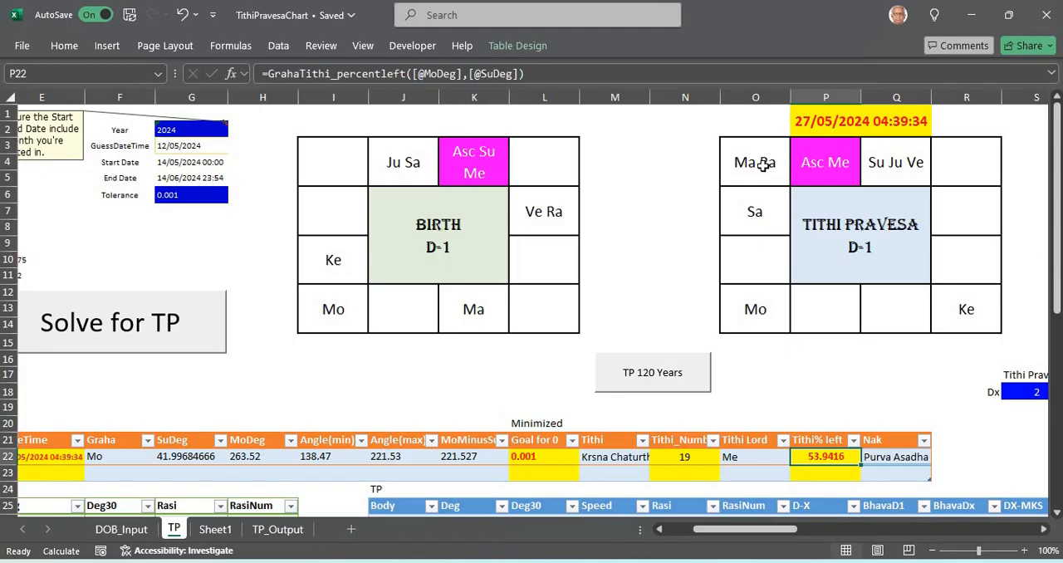
pyautogui.moveTo(756, 165)
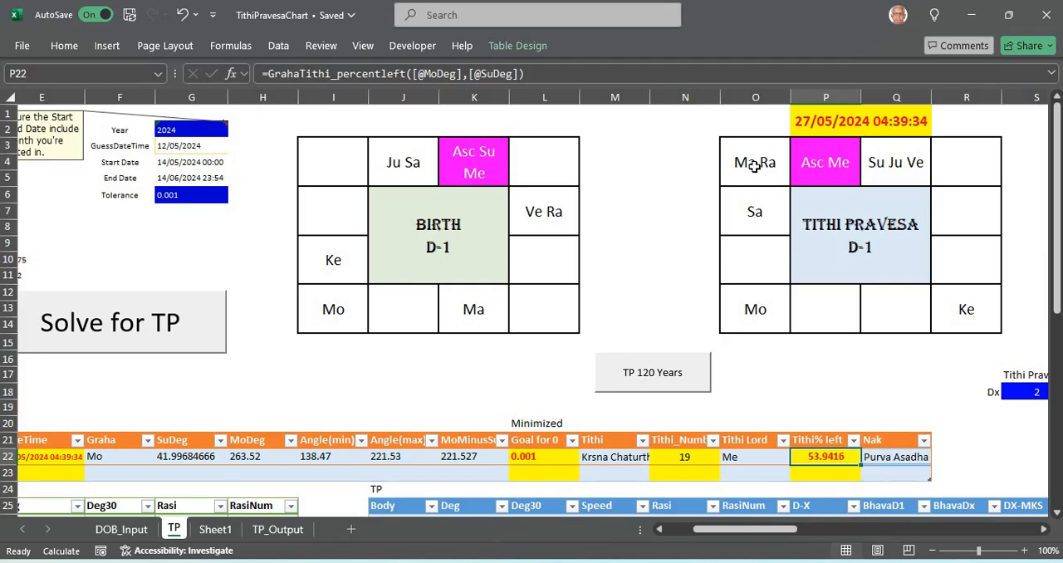
pyautogui.click(755, 162)
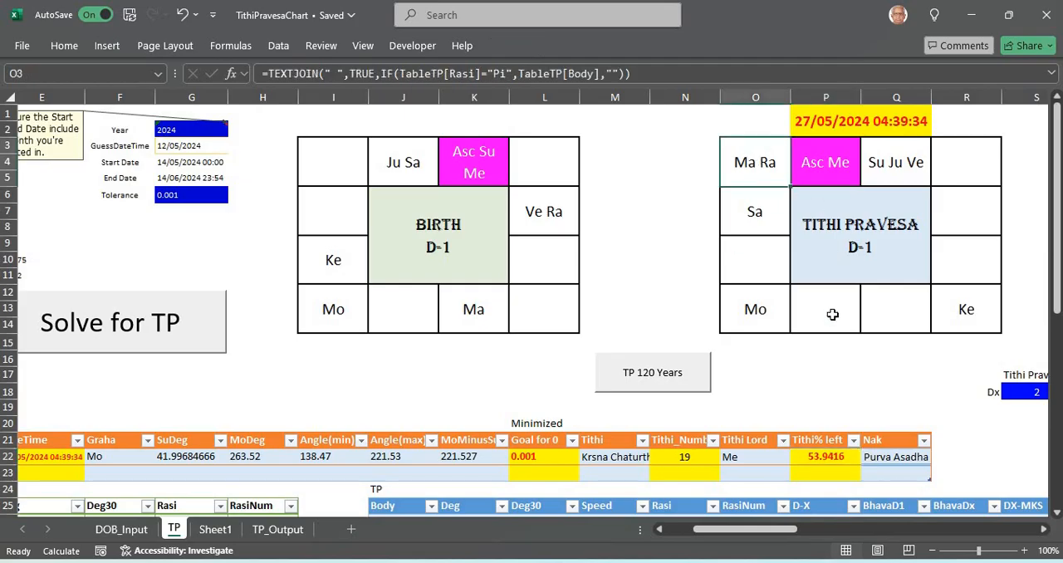
pyautogui.click(825, 162)
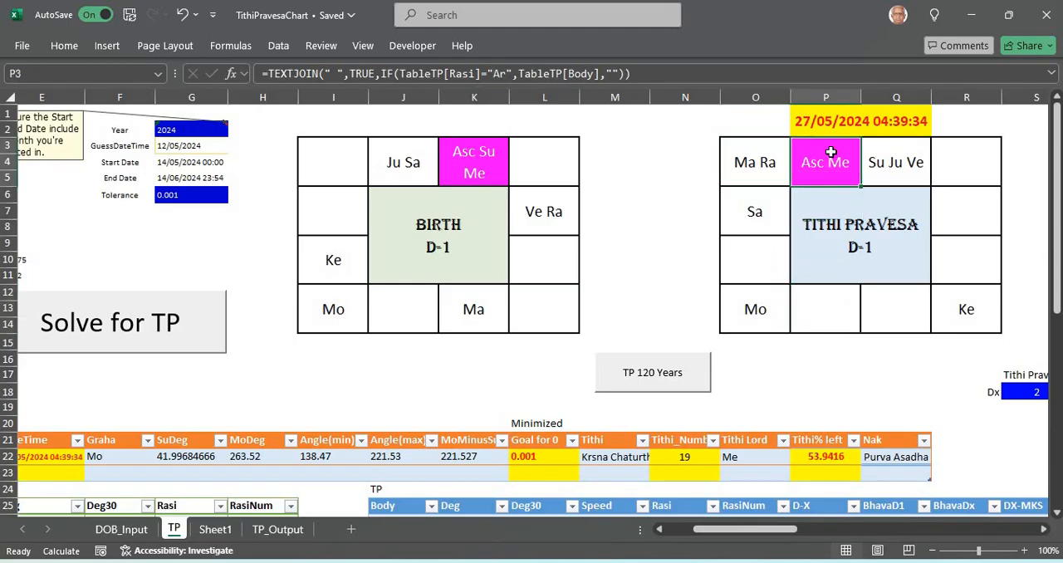
pyautogui.click(753, 162)
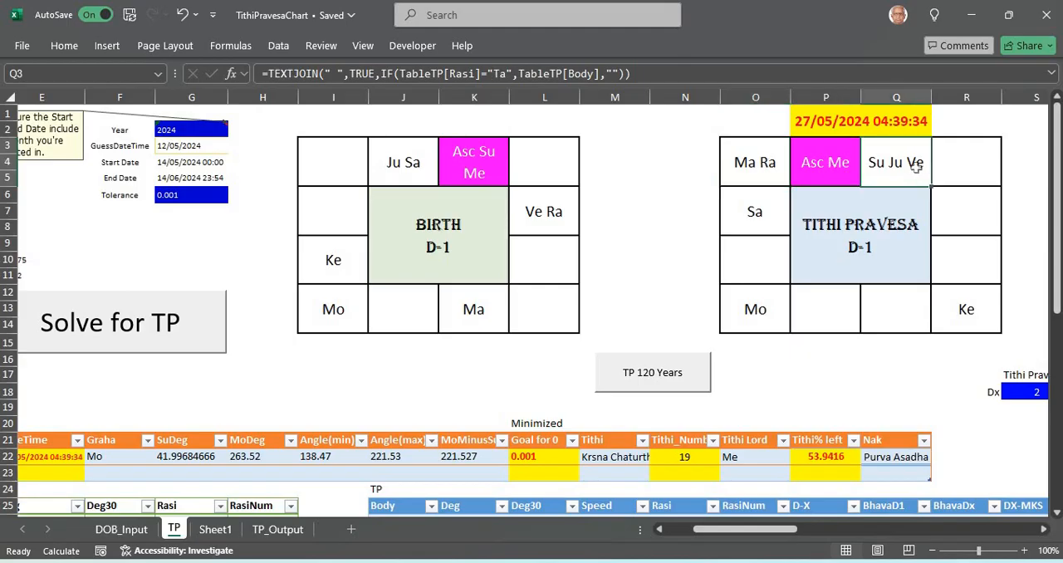
pyautogui.moveTo(880, 260)
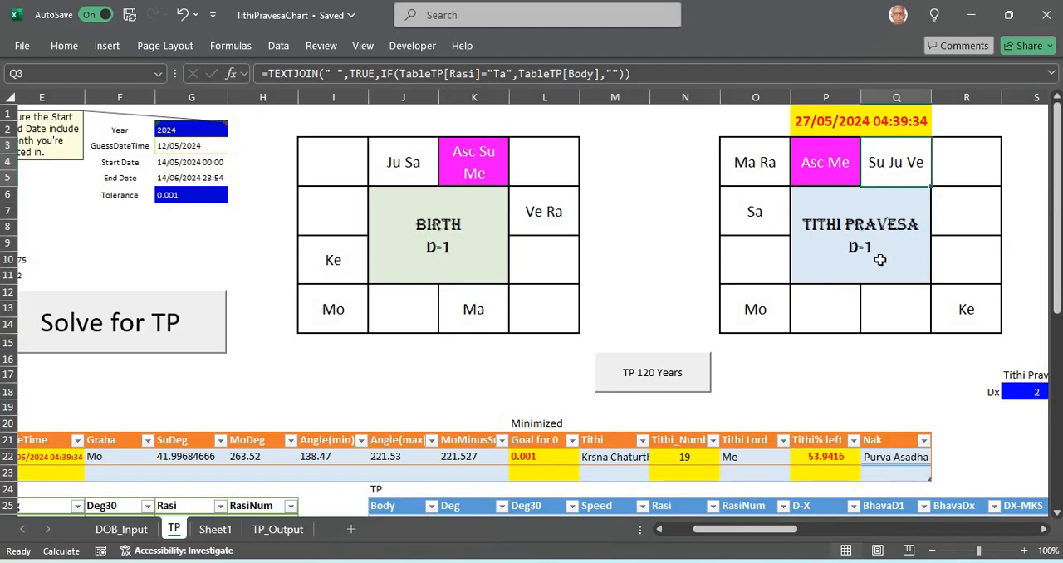
pyautogui.moveTo(963, 208)
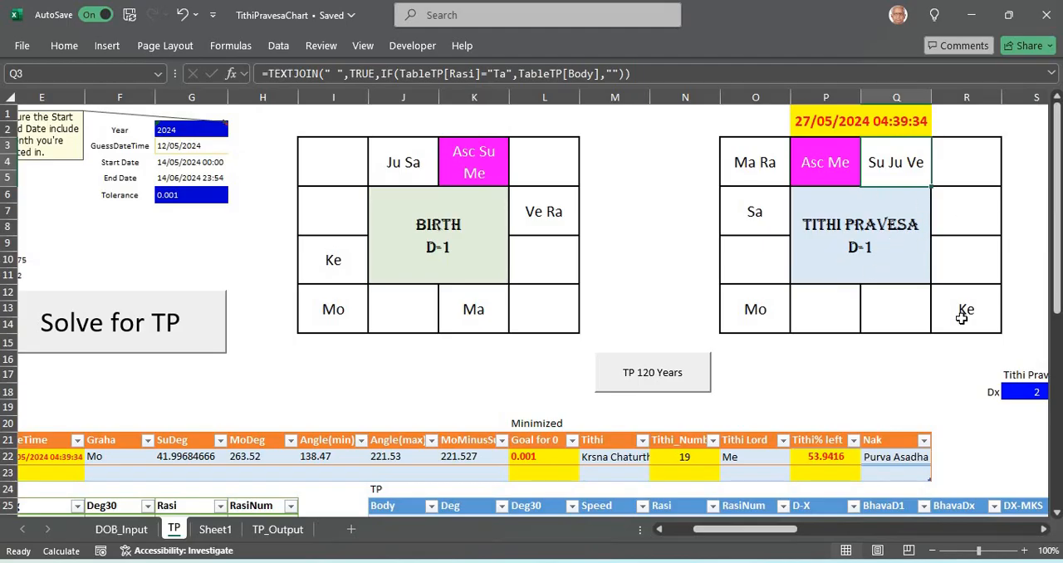
pyautogui.click(824, 161)
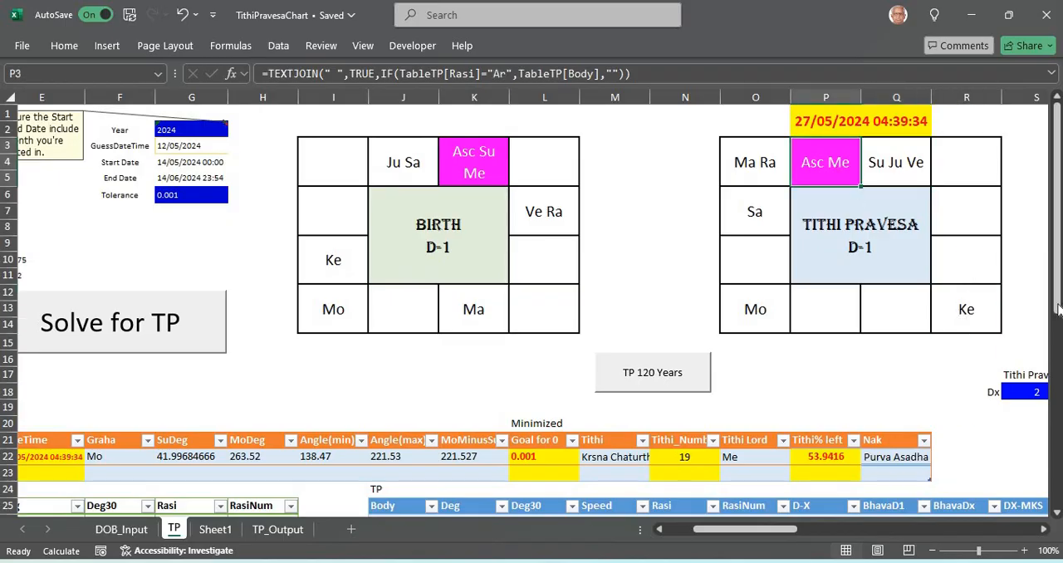
pyautogui.scroll(-3)
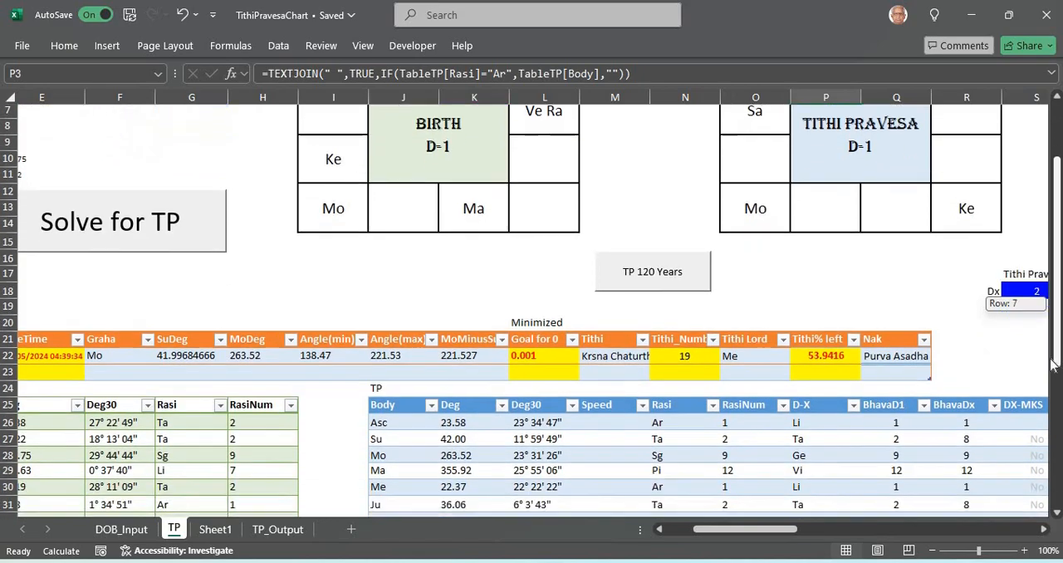
pyautogui.scroll(-3)
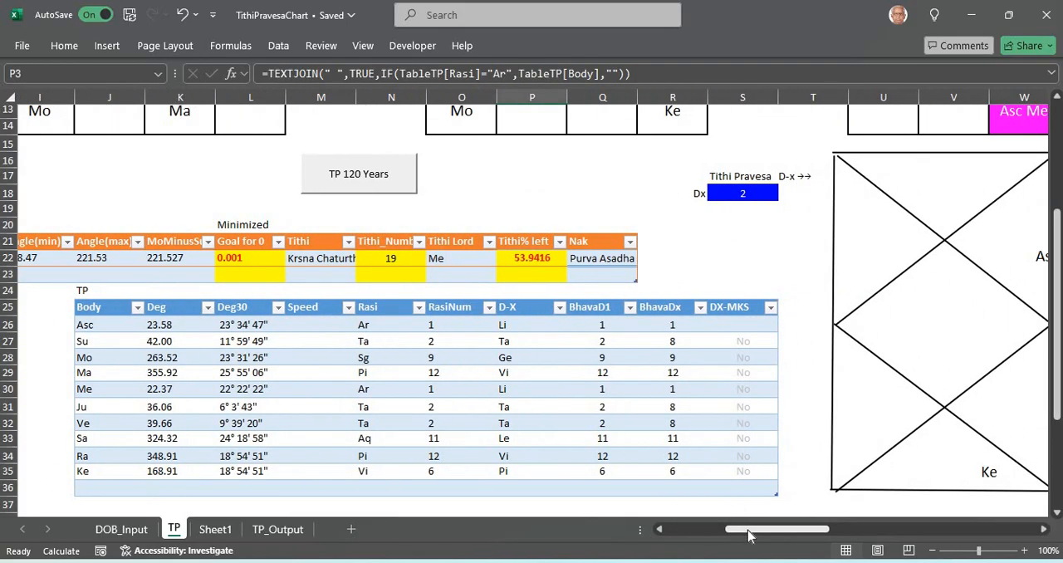
pyautogui.click(602, 307)
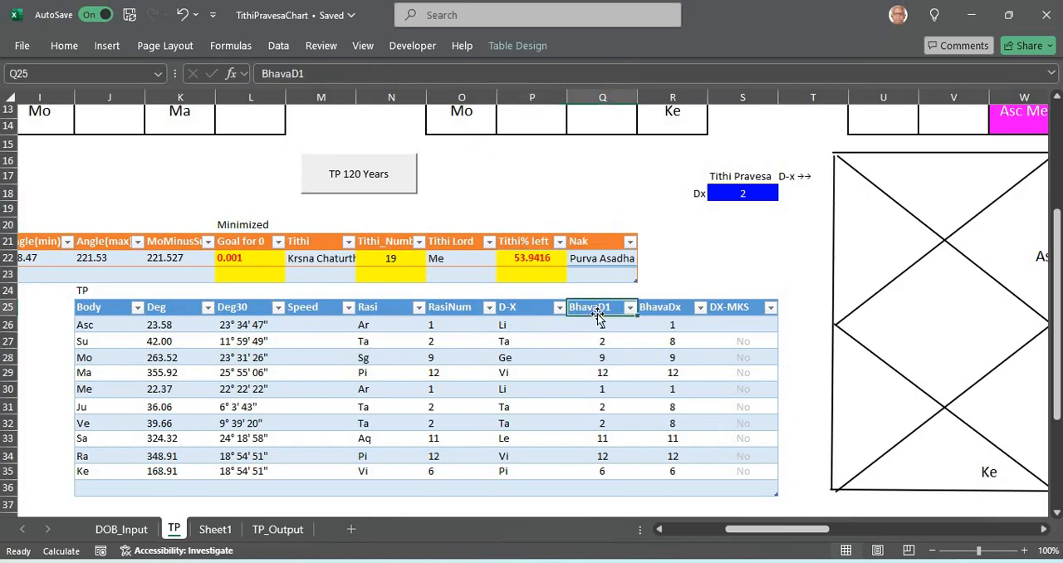
pyautogui.moveTo(521, 309)
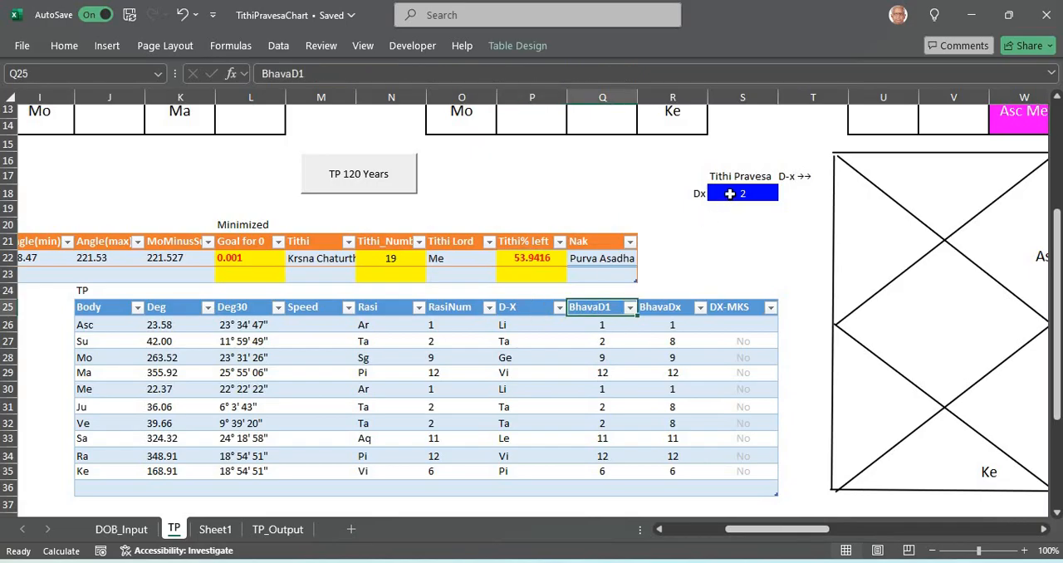
# Set Dx to 6 and inspect the IsMKS formula flagging Sa as Yes in DX-MKS.
pyautogui.click(781, 192)
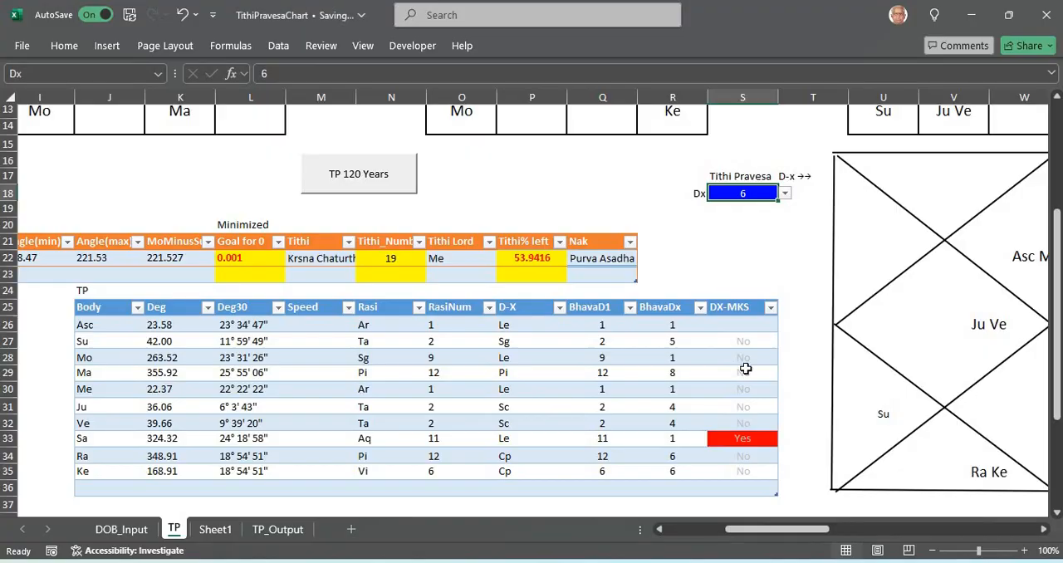
pyautogui.click(729, 308)
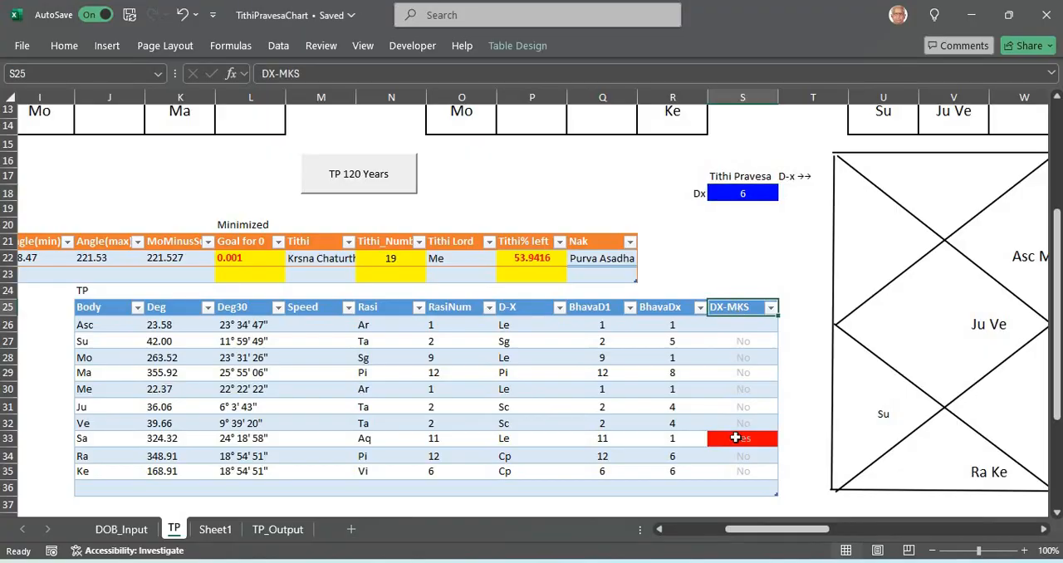
pyautogui.click(742, 437)
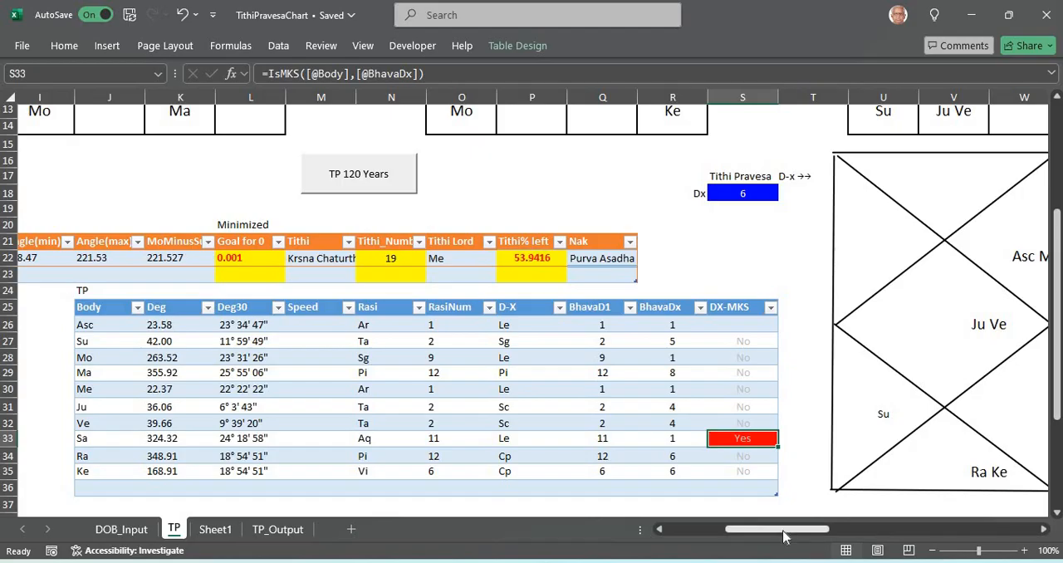
pyautogui.hscroll(3)
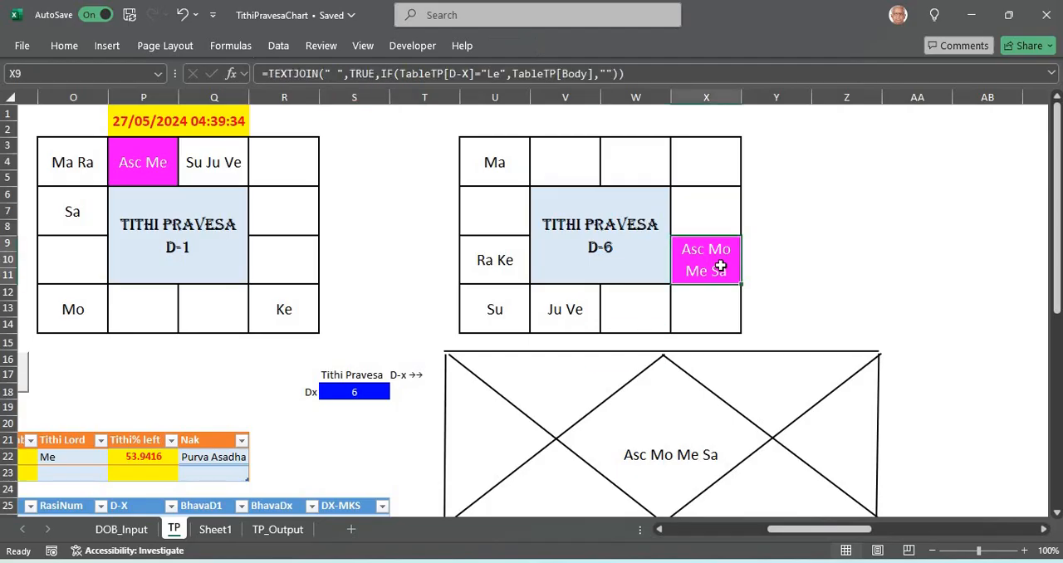
pyautogui.moveTo(721, 256)
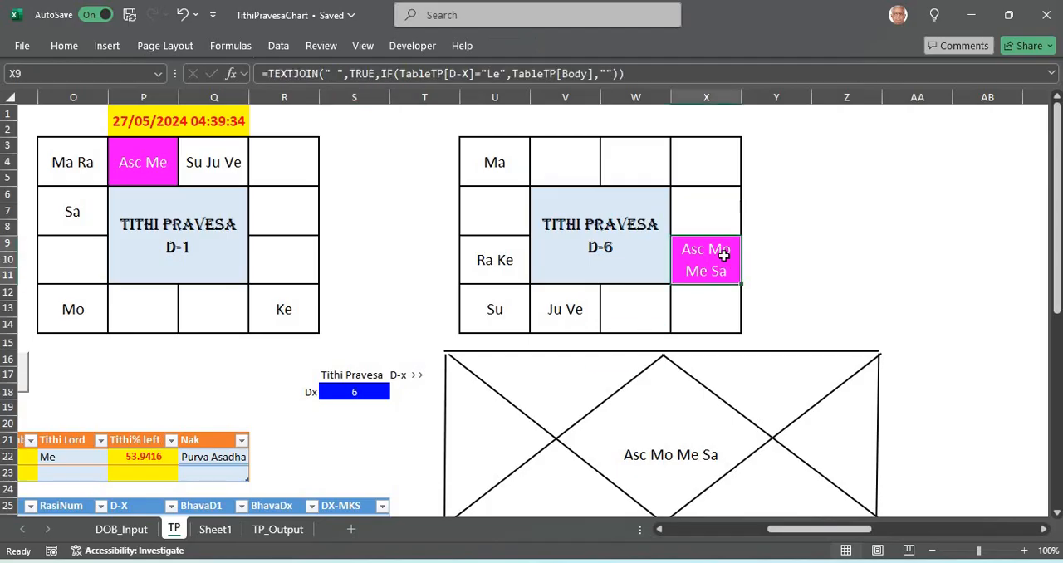
pyautogui.moveTo(710, 277)
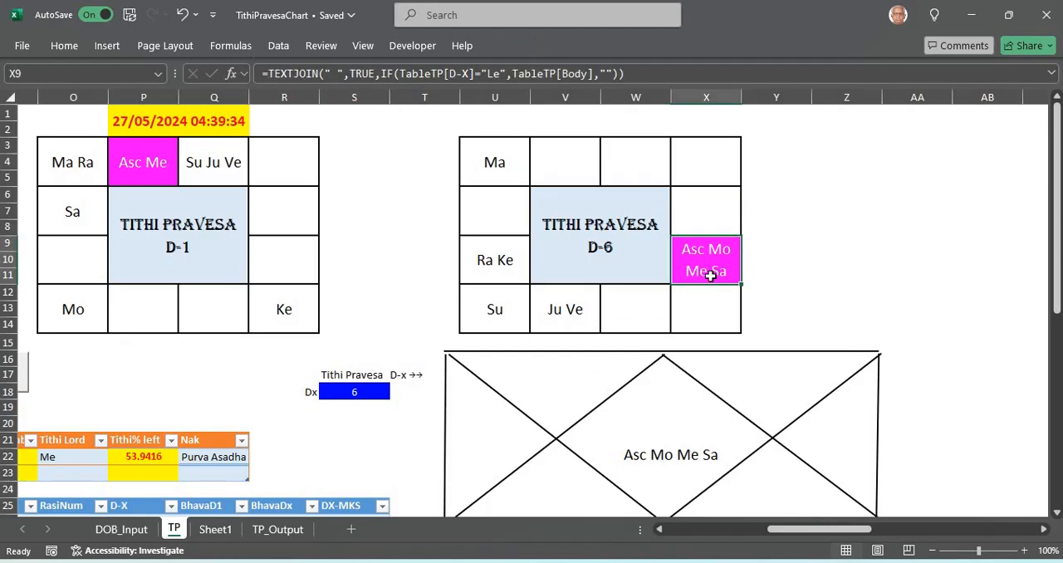
pyautogui.click(706, 309)
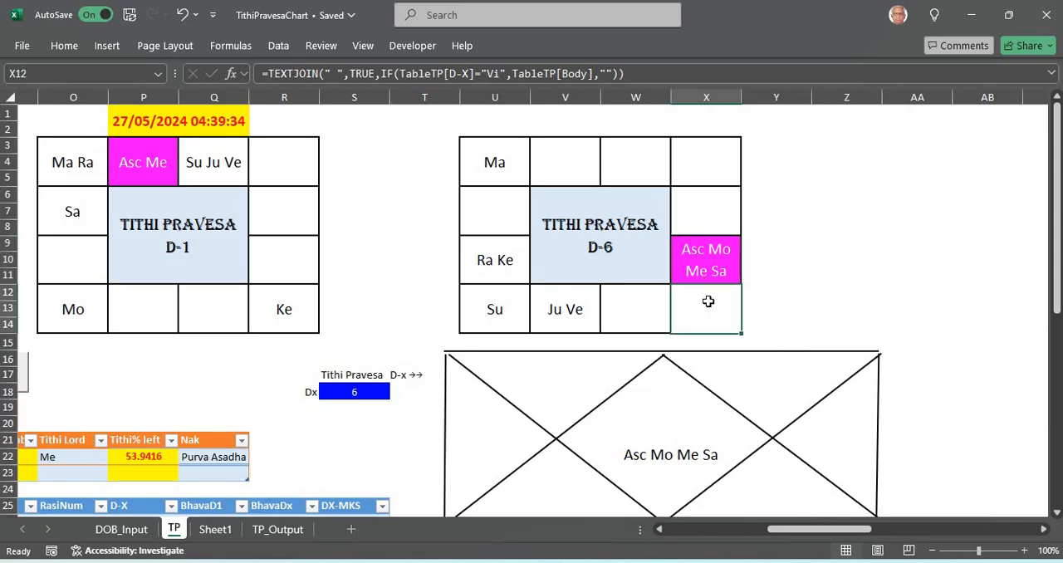
pyautogui.moveTo(509, 237)
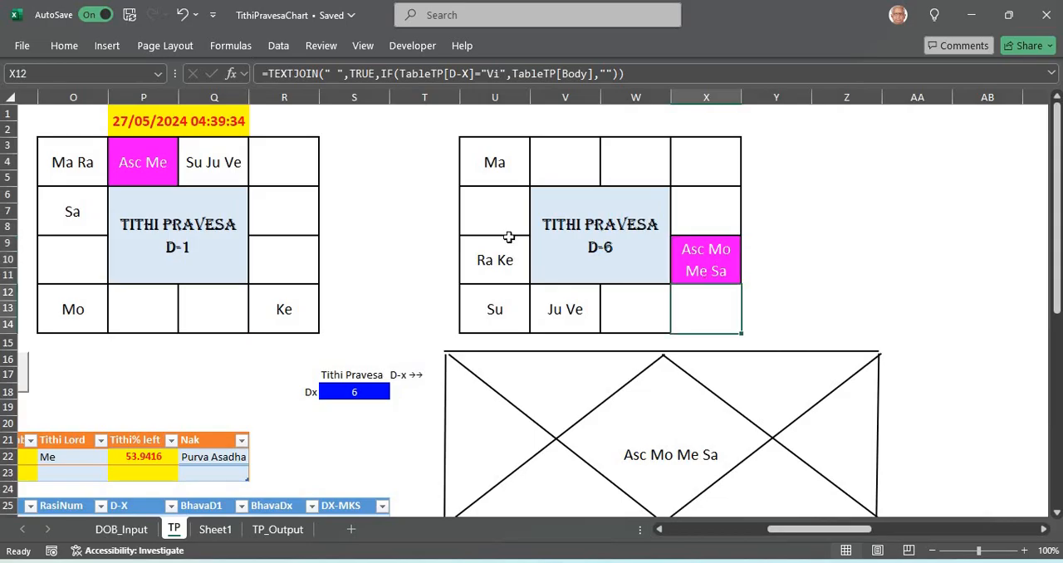
pyautogui.click(494, 162)
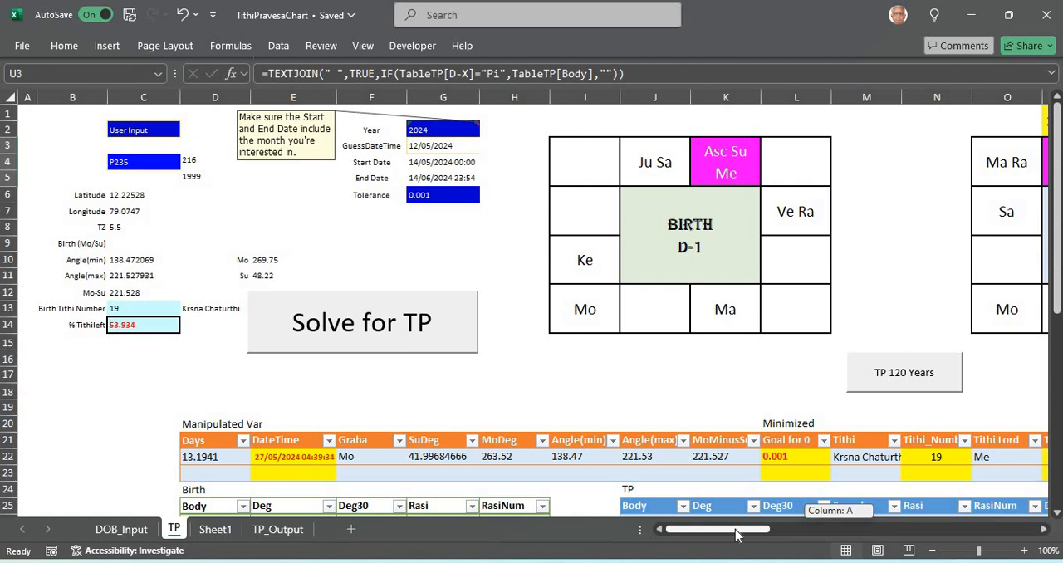
pyautogui.moveTo(738, 536)
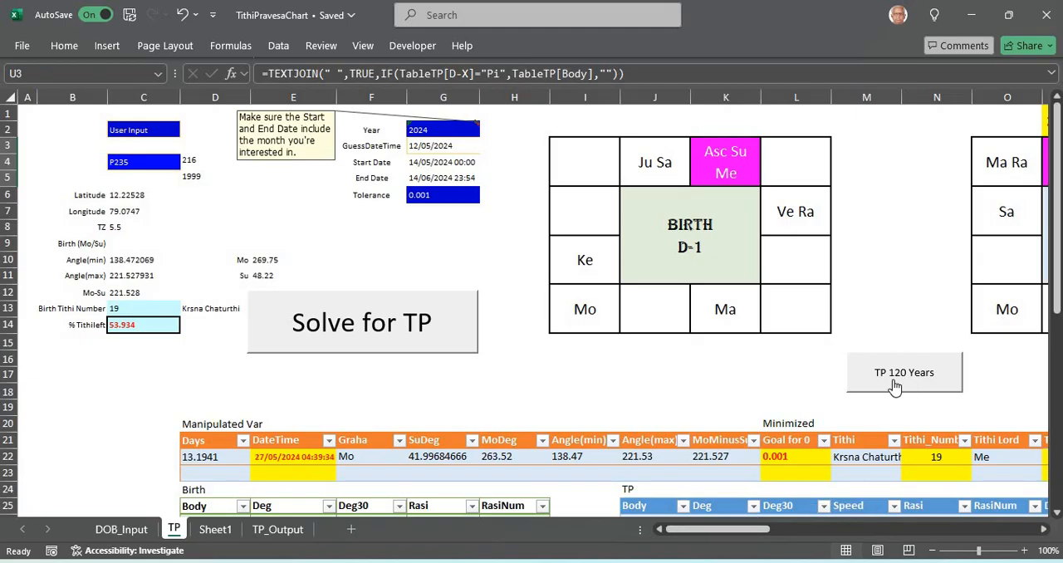
pyautogui.moveTo(895, 385)
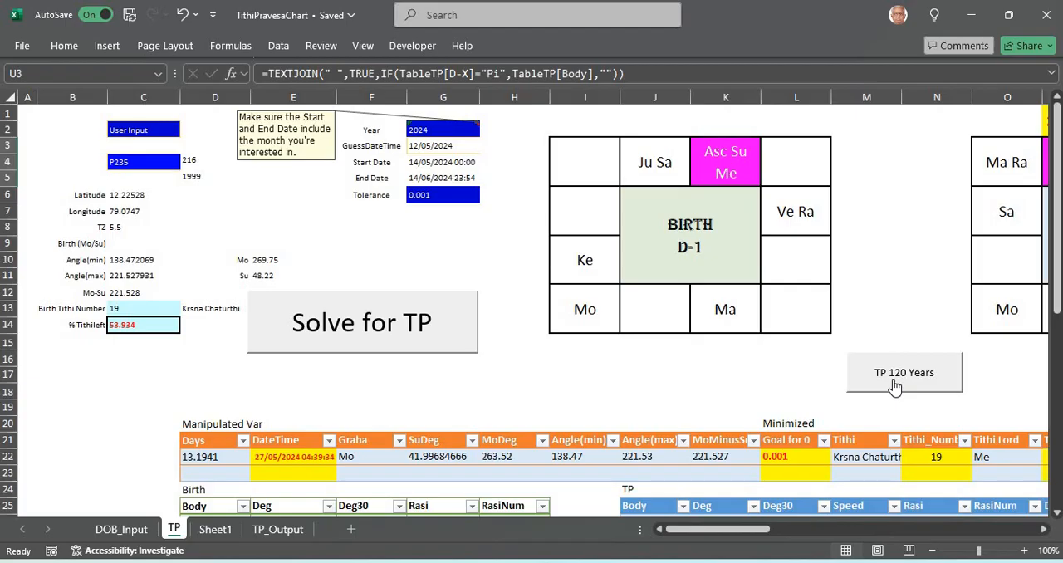
pyautogui.moveTo(812, 404)
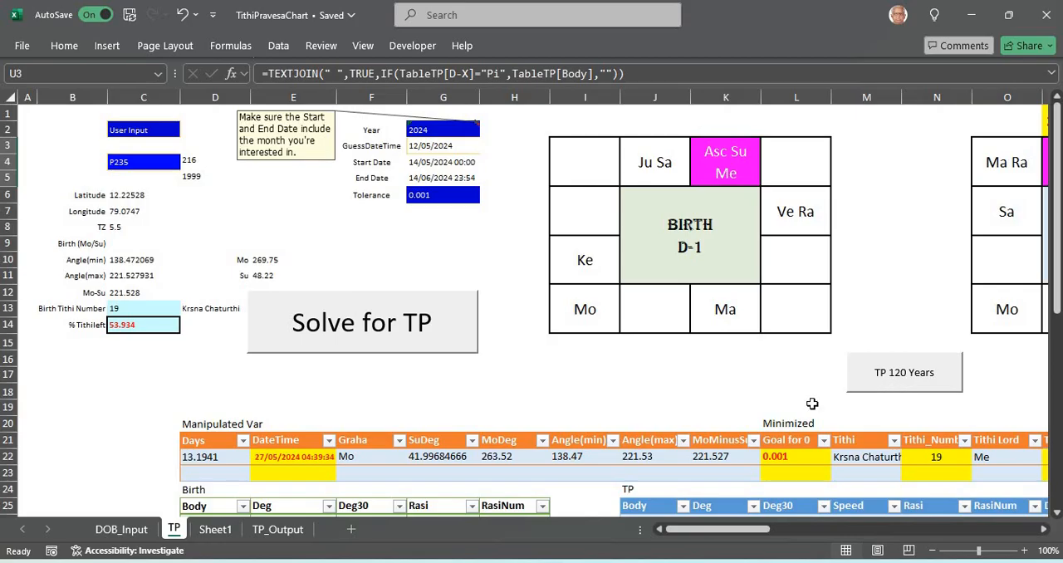
pyautogui.moveTo(864, 398)
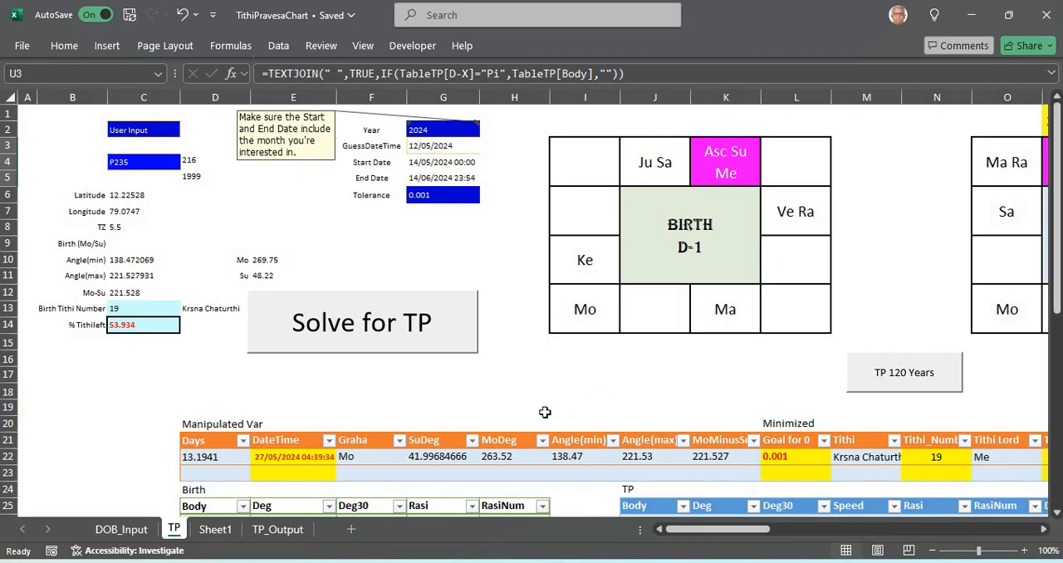
pyautogui.click(293, 457)
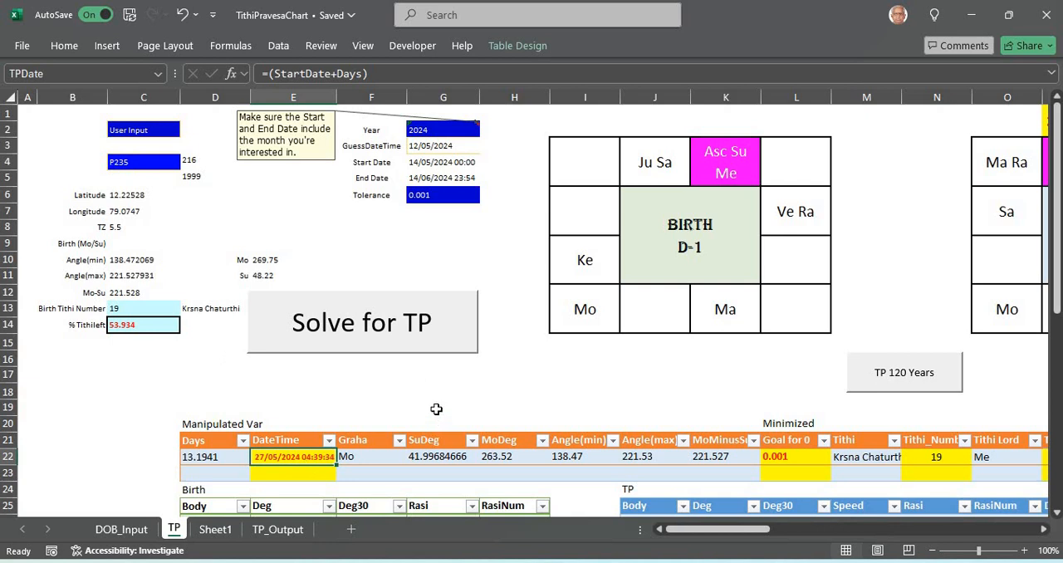
pyautogui.moveTo(435, 407)
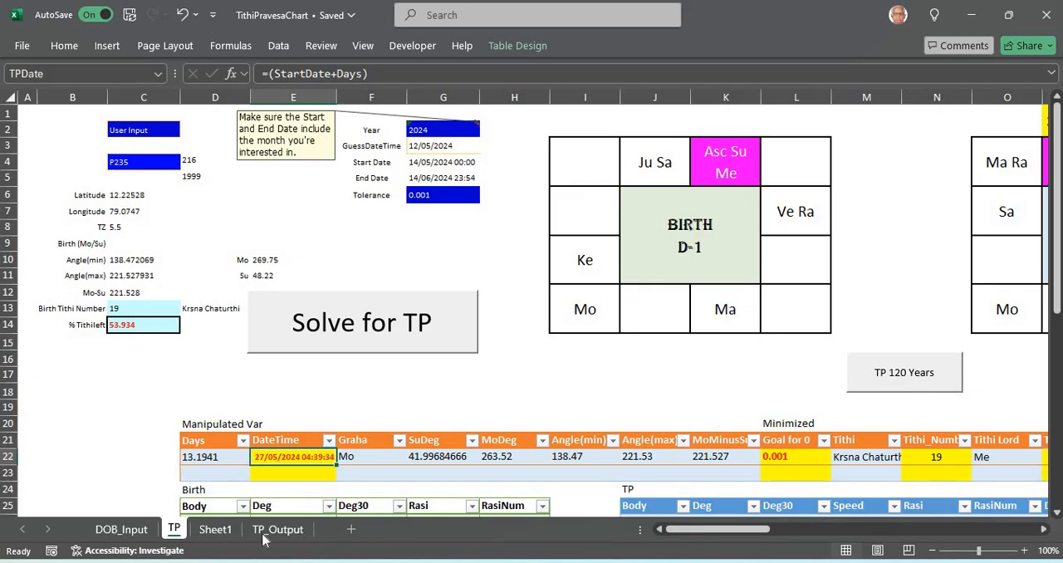
pyautogui.click(277, 529)
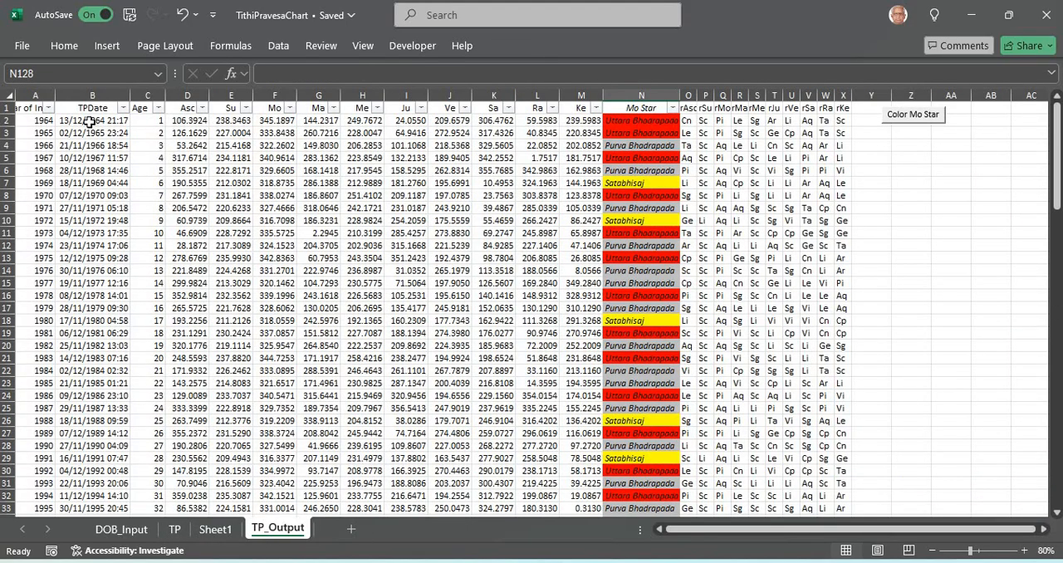
pyautogui.moveTo(44, 119)
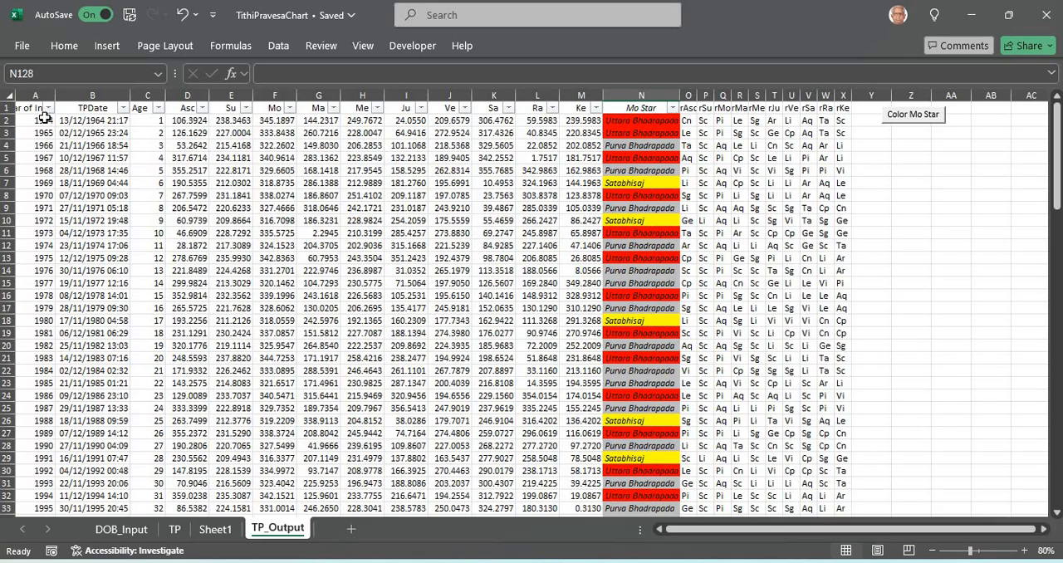
pyautogui.moveTo(44, 156)
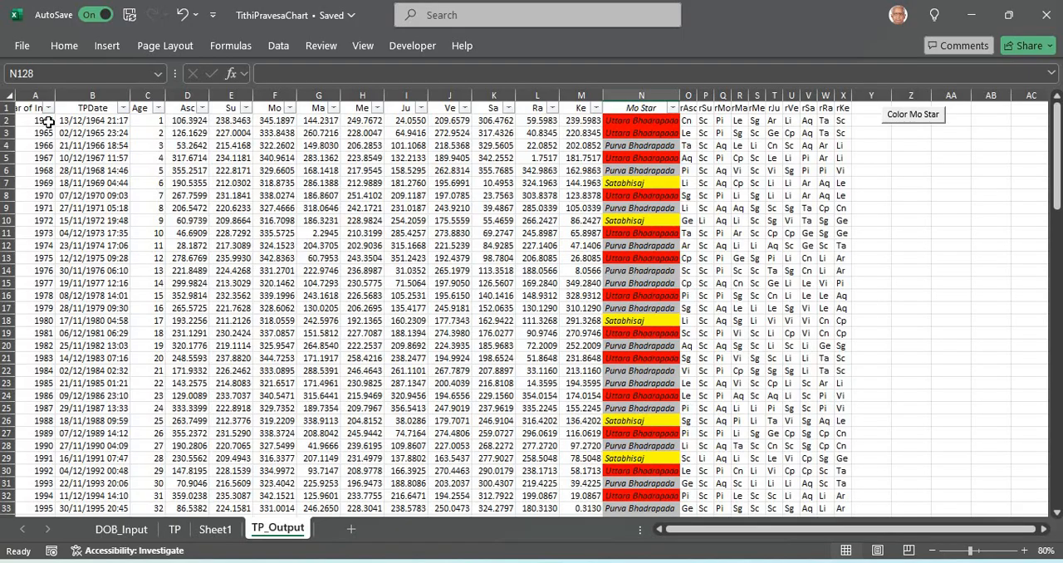
pyautogui.click(147, 121)
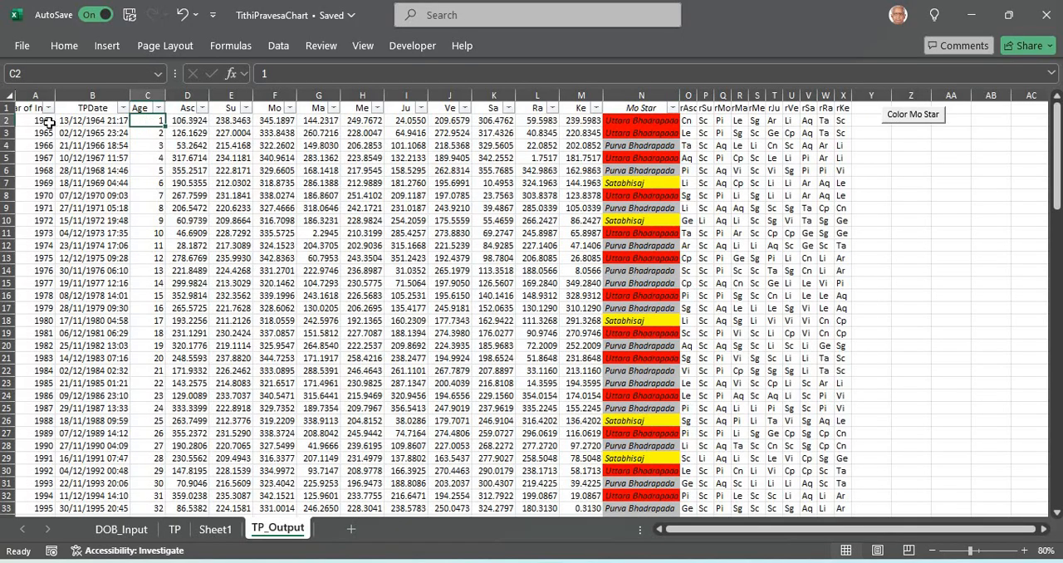
pyautogui.click(93, 120)
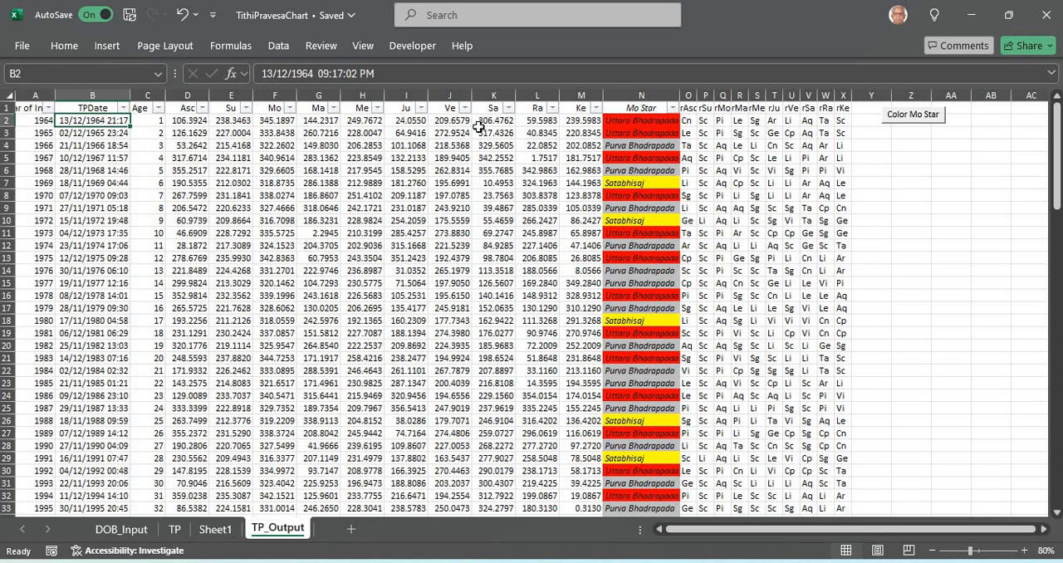
pyautogui.moveTo(654, 124)
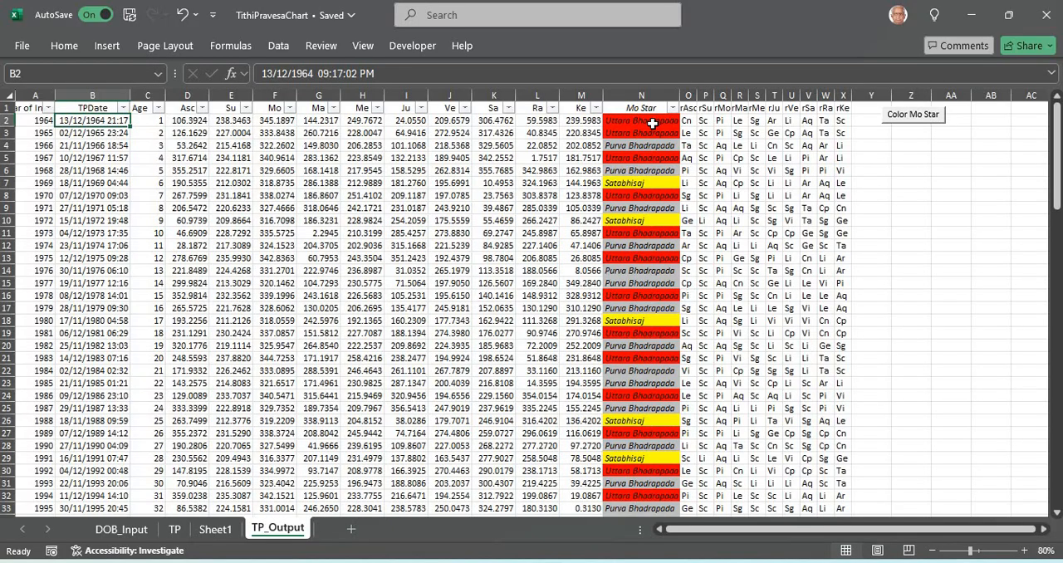
pyautogui.click(640, 145)
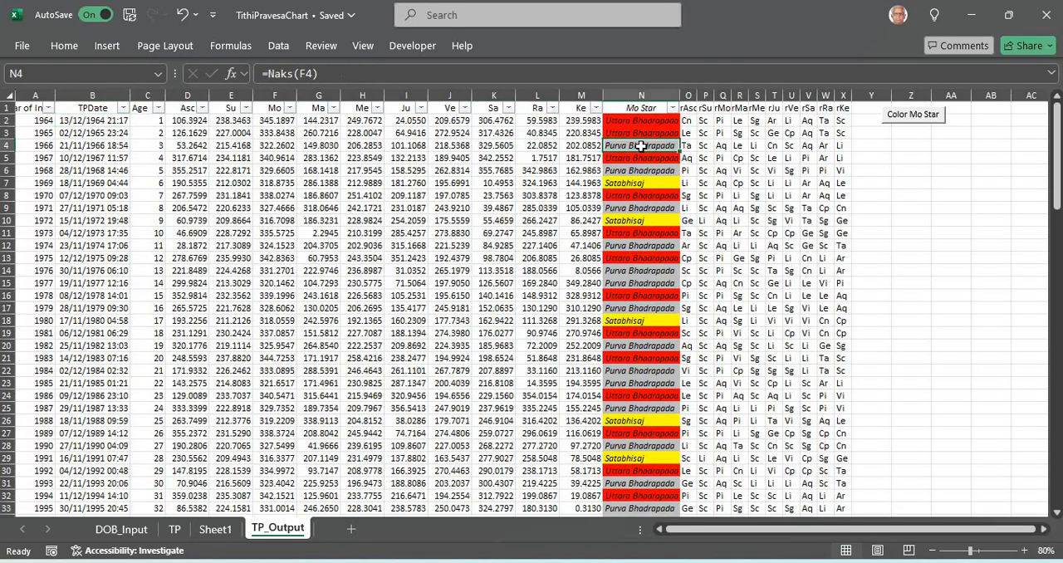
pyautogui.click(640, 121)
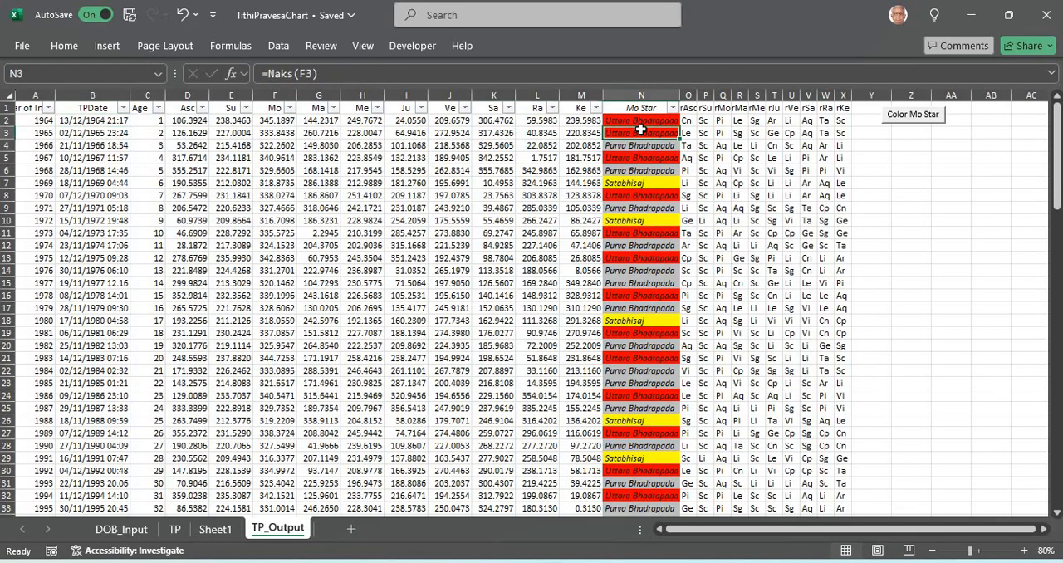
pyautogui.click(640, 183)
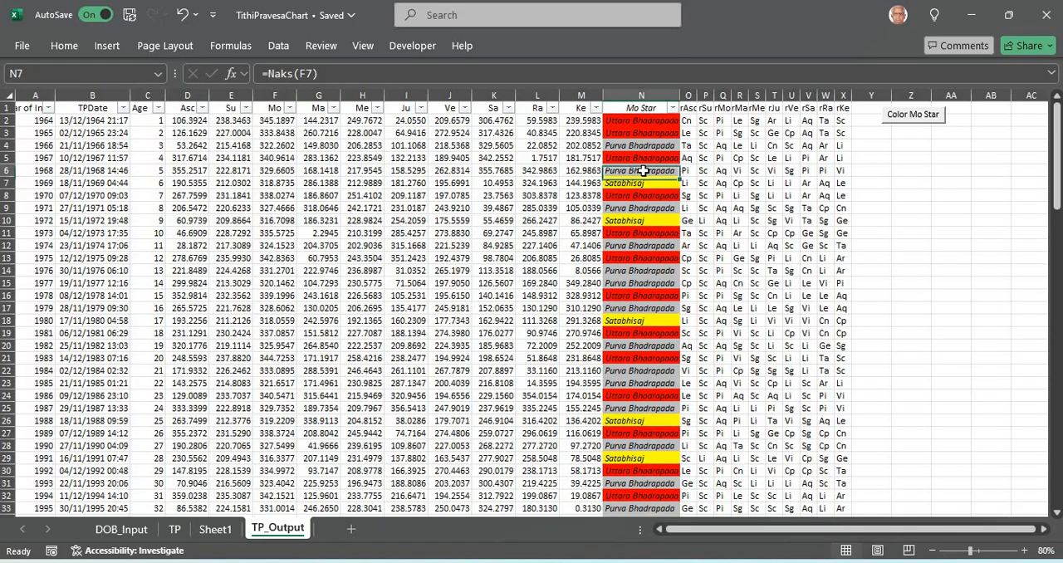
pyautogui.click(640, 170)
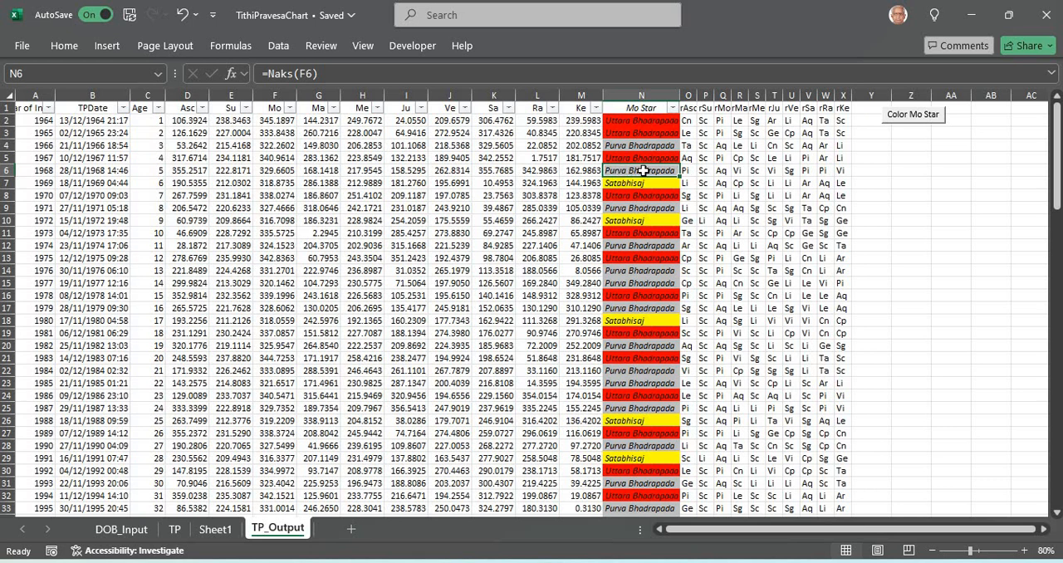
pyautogui.click(641, 157)
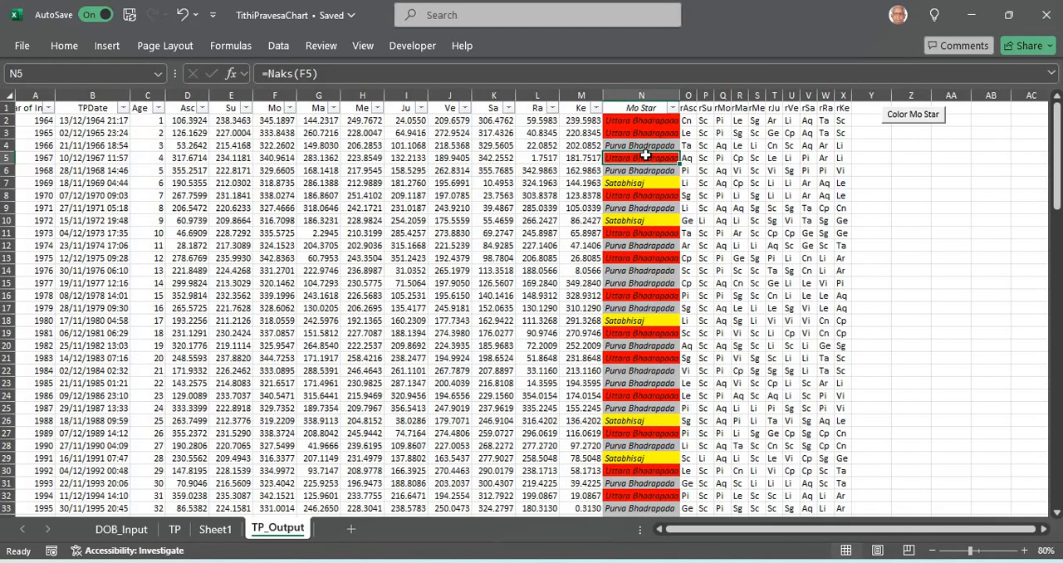
pyautogui.click(641, 182)
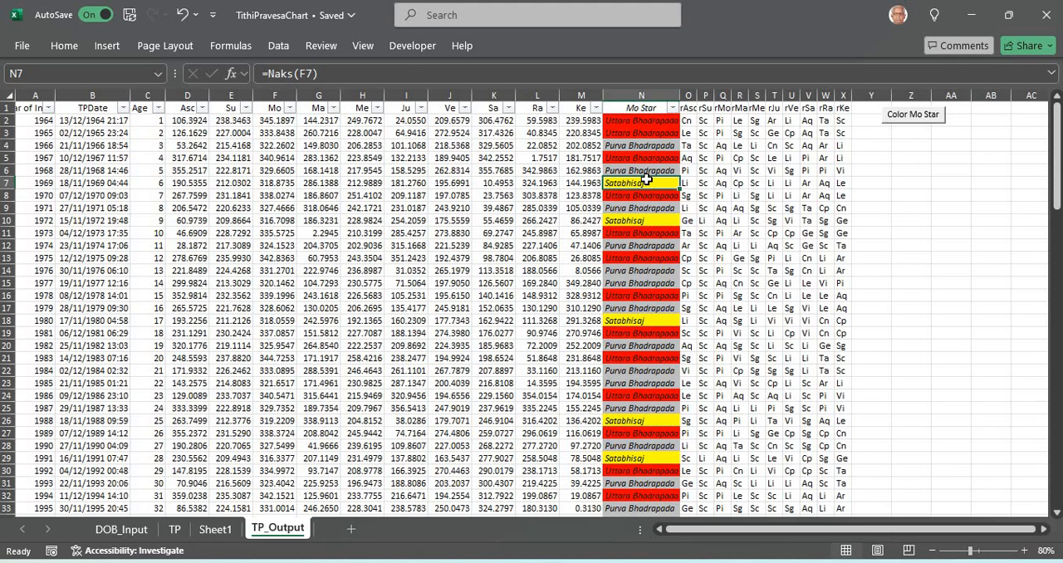
pyautogui.click(672, 108)
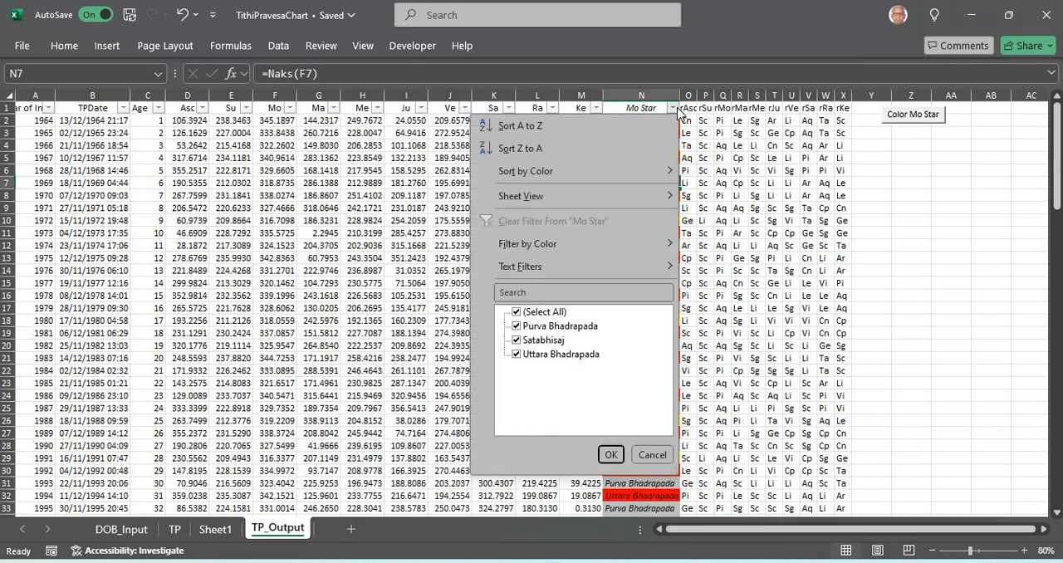
pyautogui.click(515, 311)
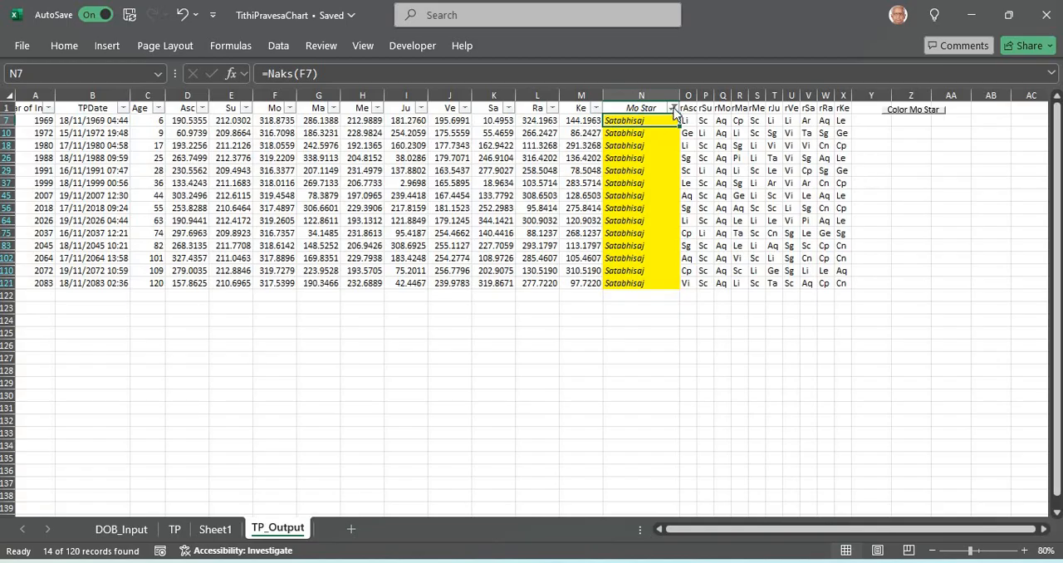
pyautogui.click(672, 108)
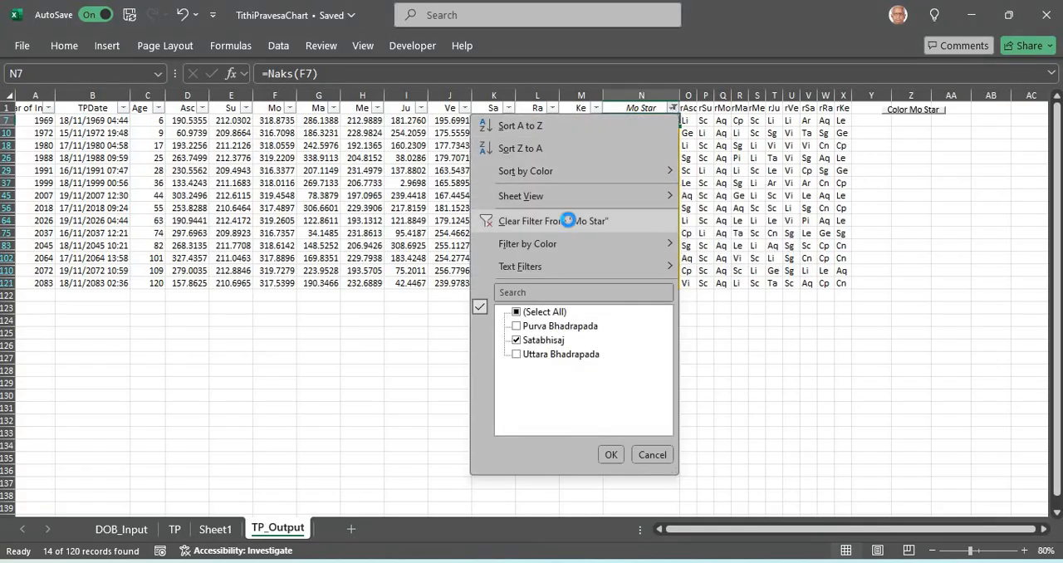
pyautogui.click(611, 454)
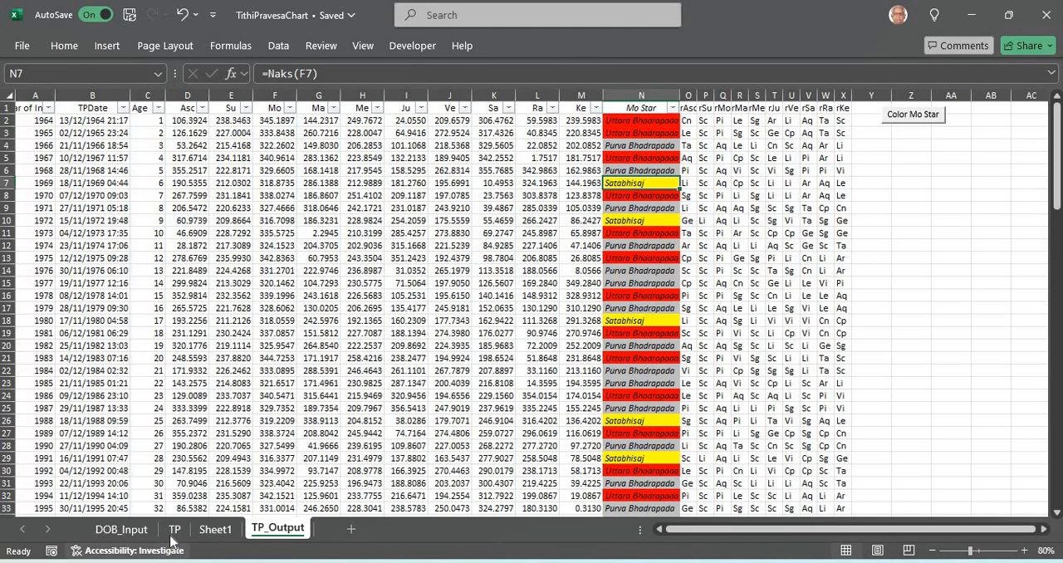
# On the TP sheet, inspect the Vara Lord (Su) and hora lord (Ve) formulas.
pyautogui.click(174, 529)
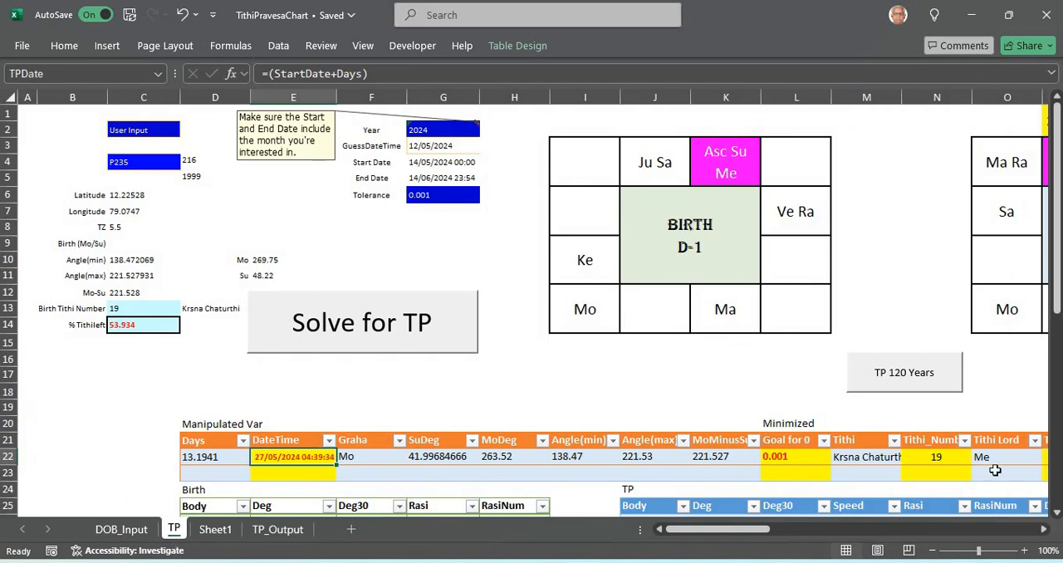
pyautogui.scroll(-3)
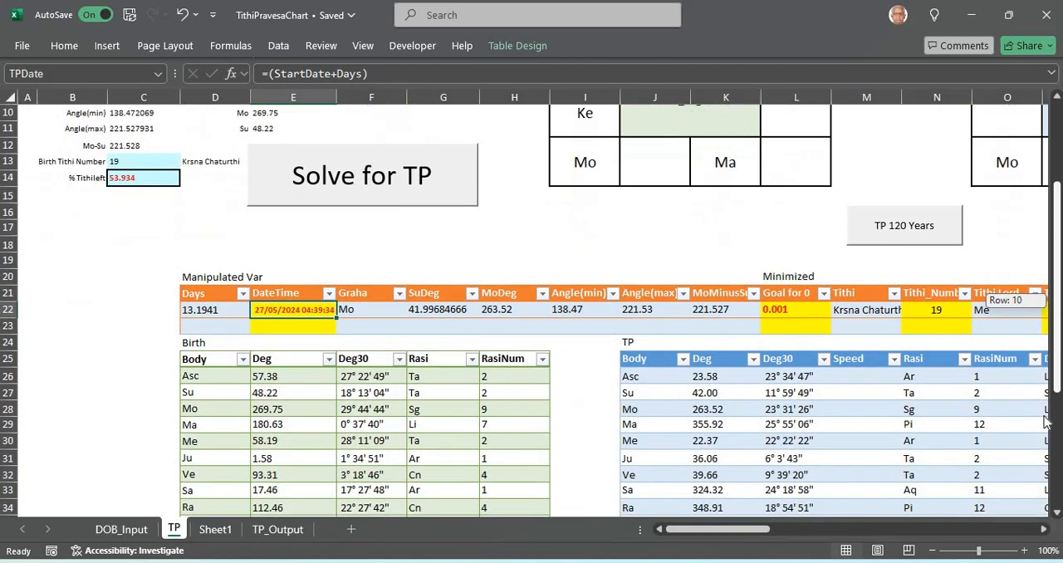
pyautogui.scroll(-3)
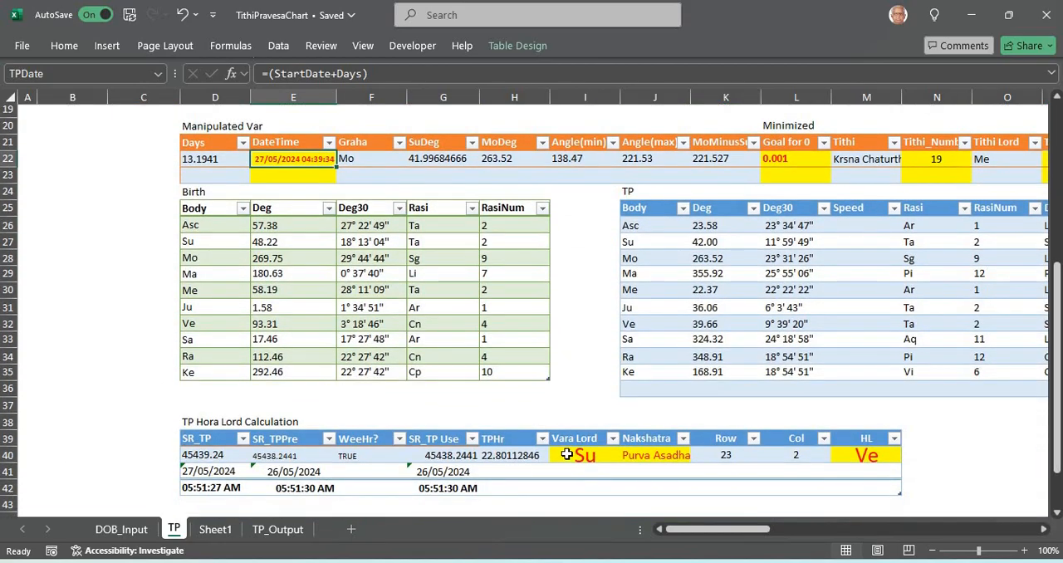
pyautogui.click(585, 455)
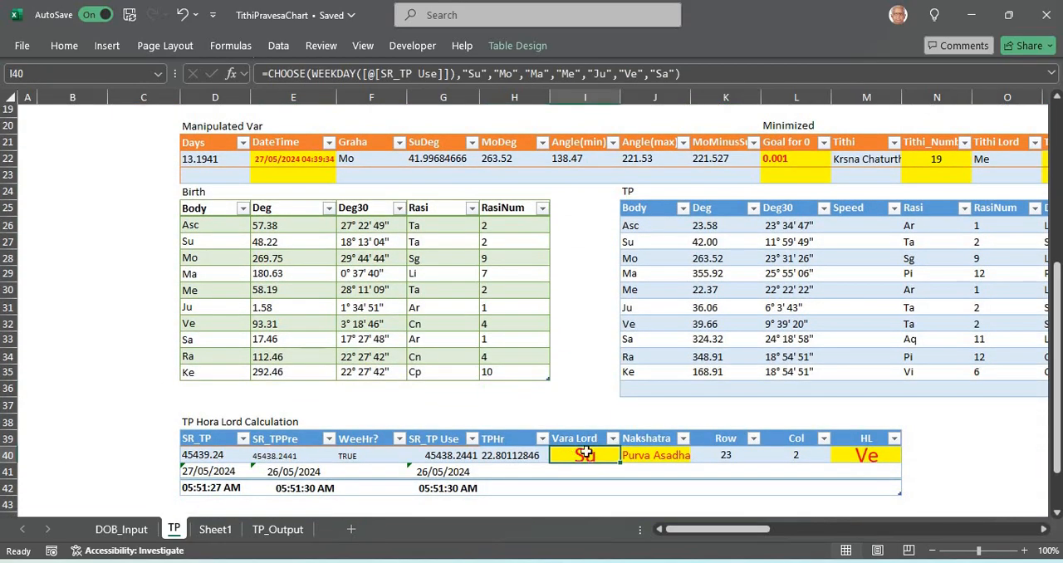
pyautogui.click(866, 455)
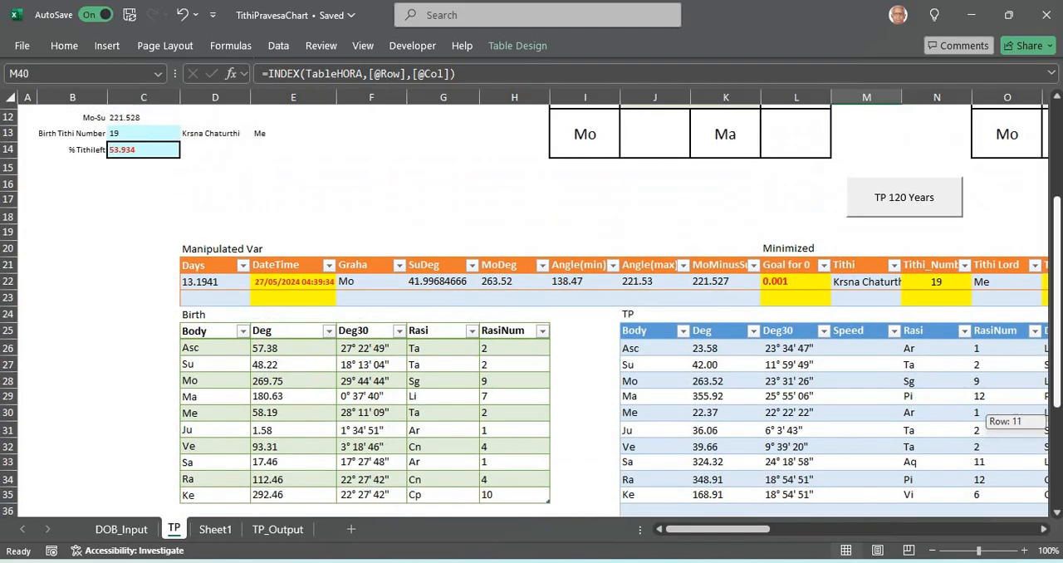
pyautogui.scroll(3)
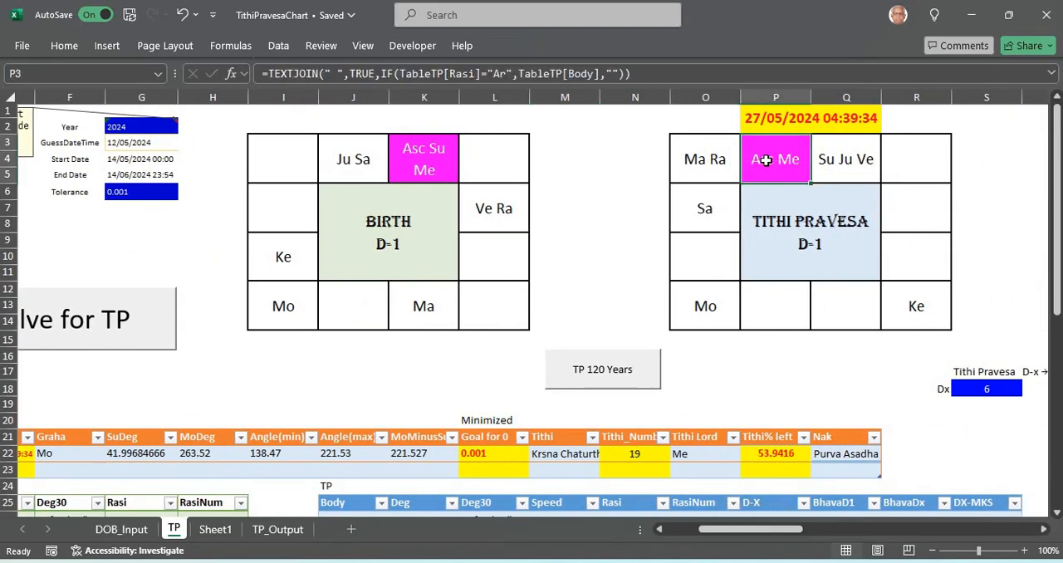
pyautogui.scroll(-3)
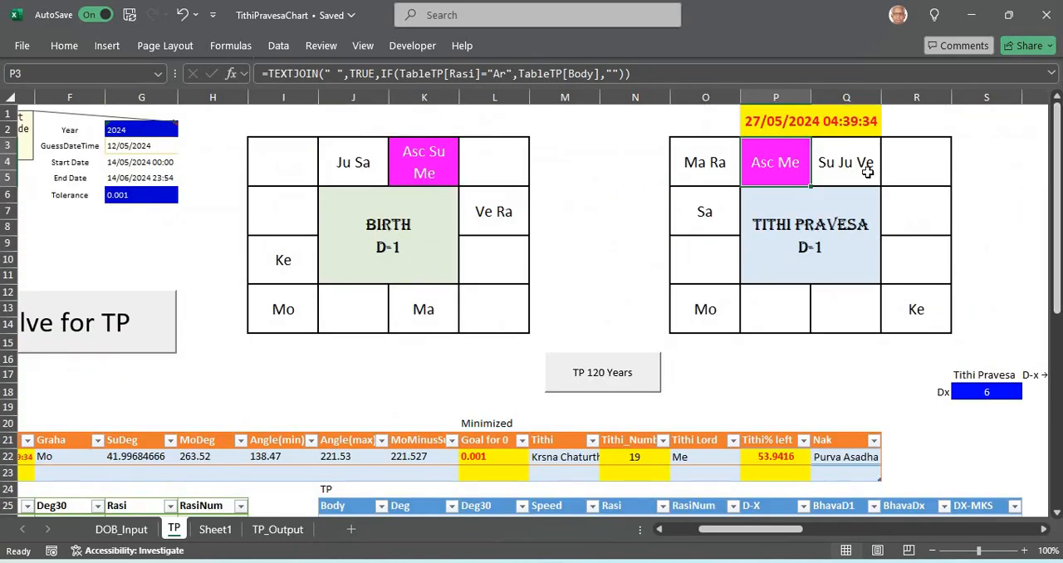
pyautogui.click(845, 162)
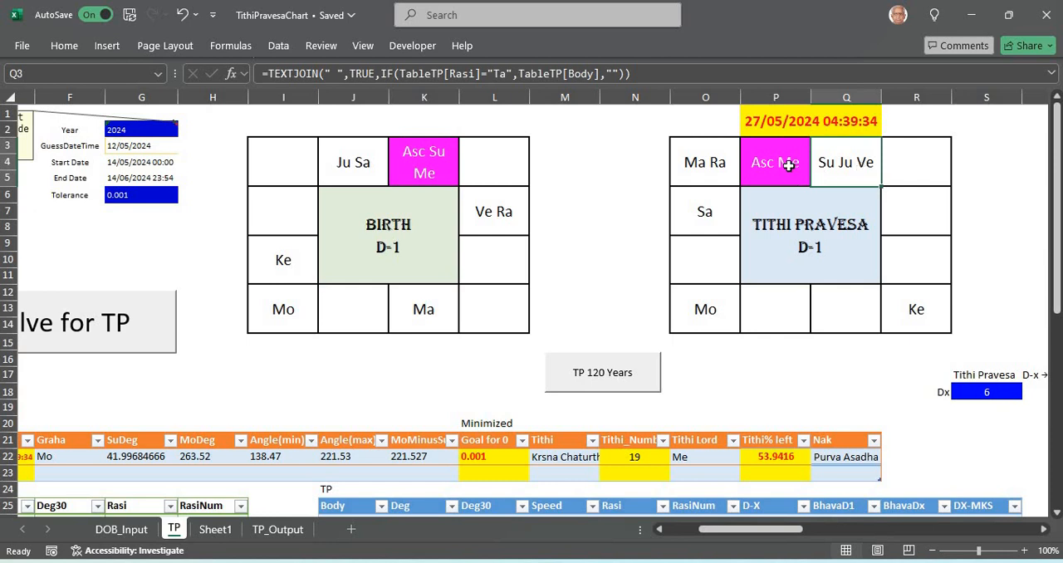
pyautogui.click(775, 162)
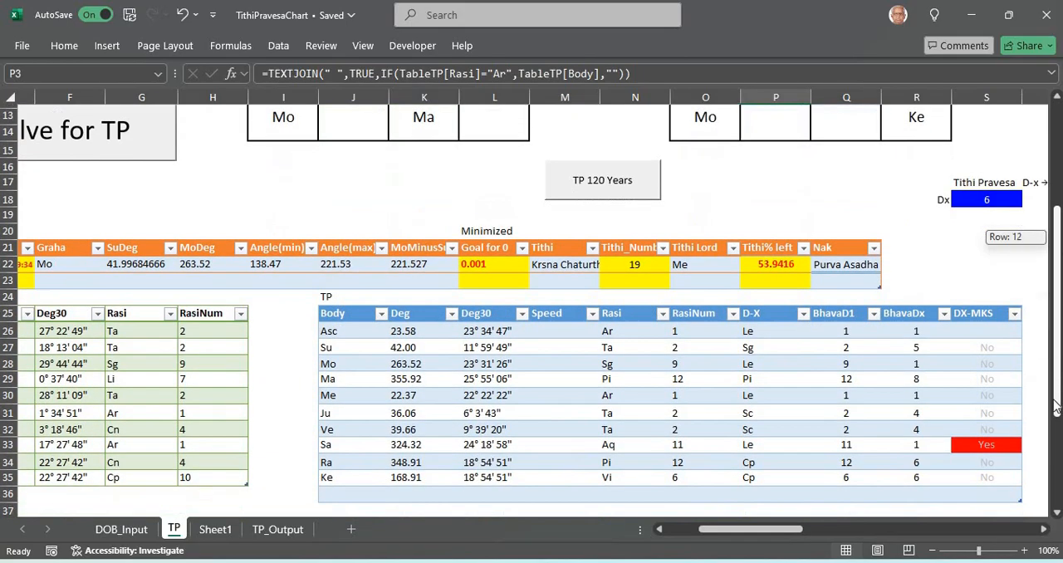
pyautogui.scroll(-3)
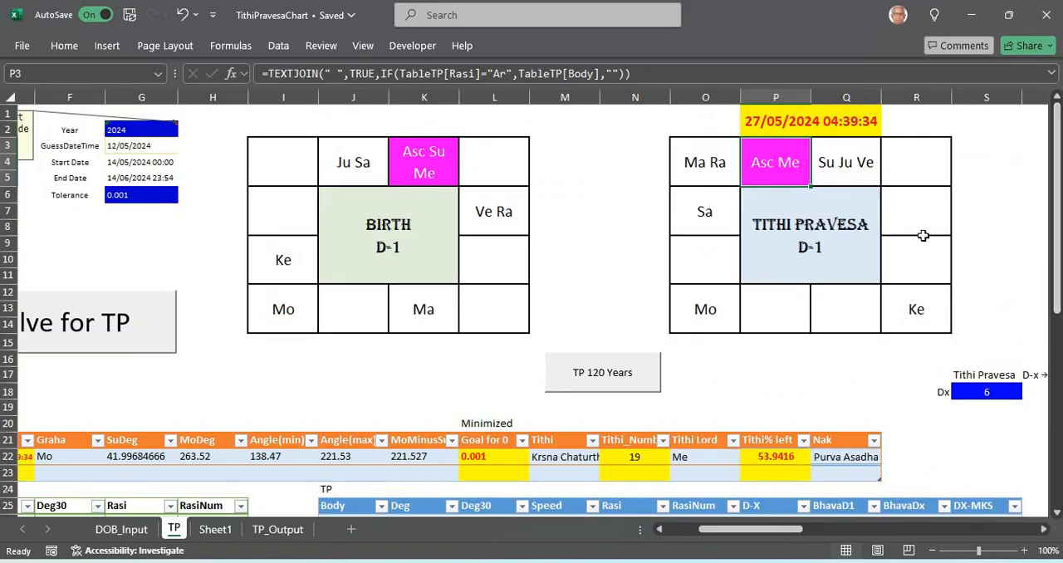
pyautogui.moveTo(853, 166)
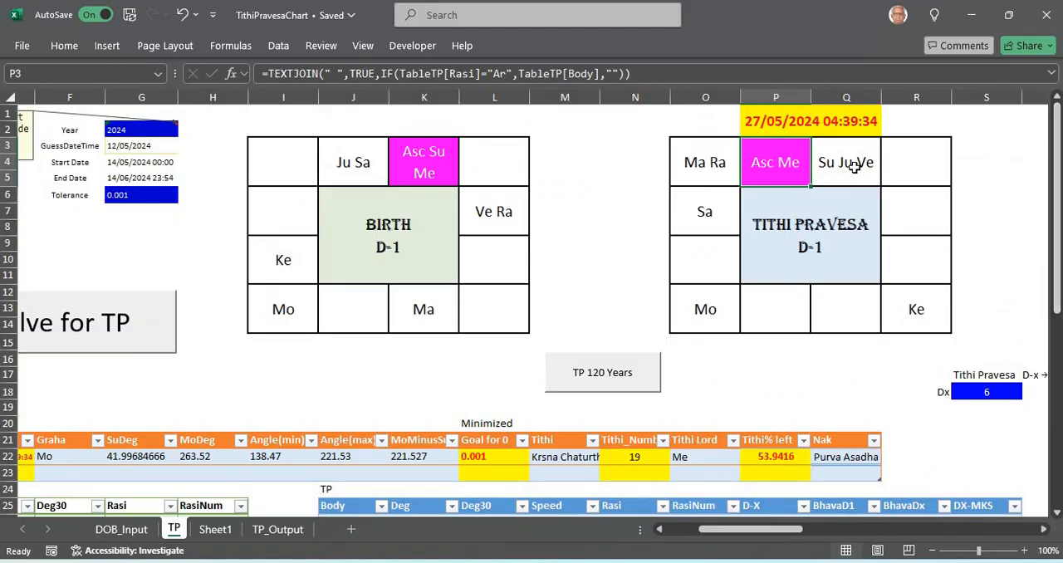
pyautogui.click(845, 161)
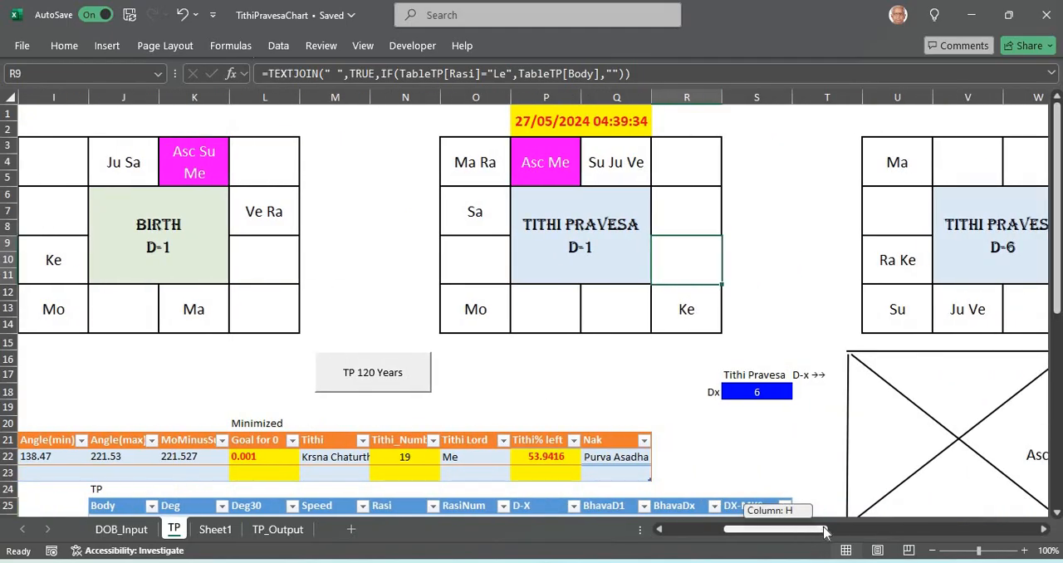
pyautogui.hscroll(3)
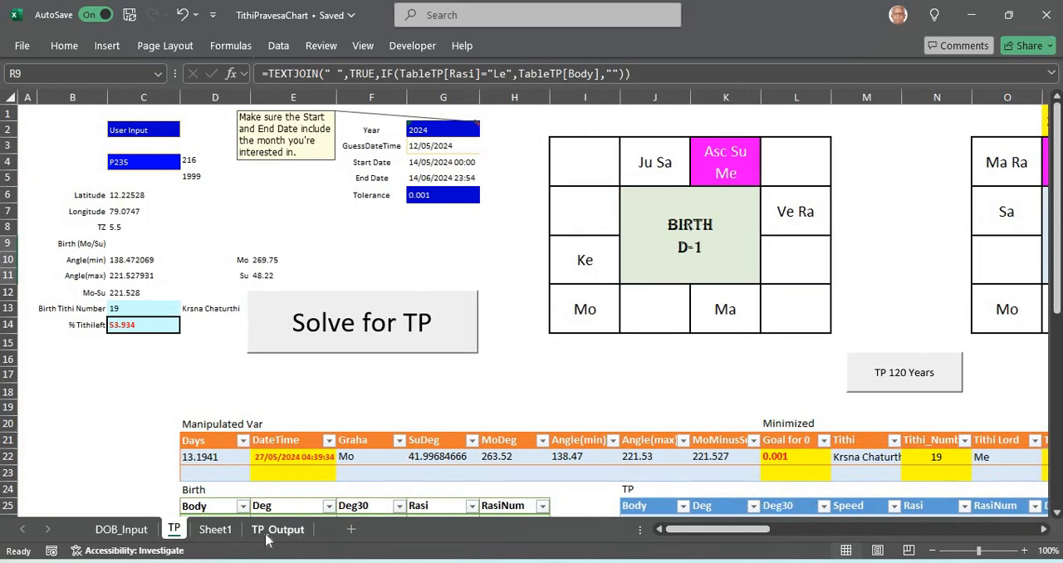
pyautogui.click(277, 529)
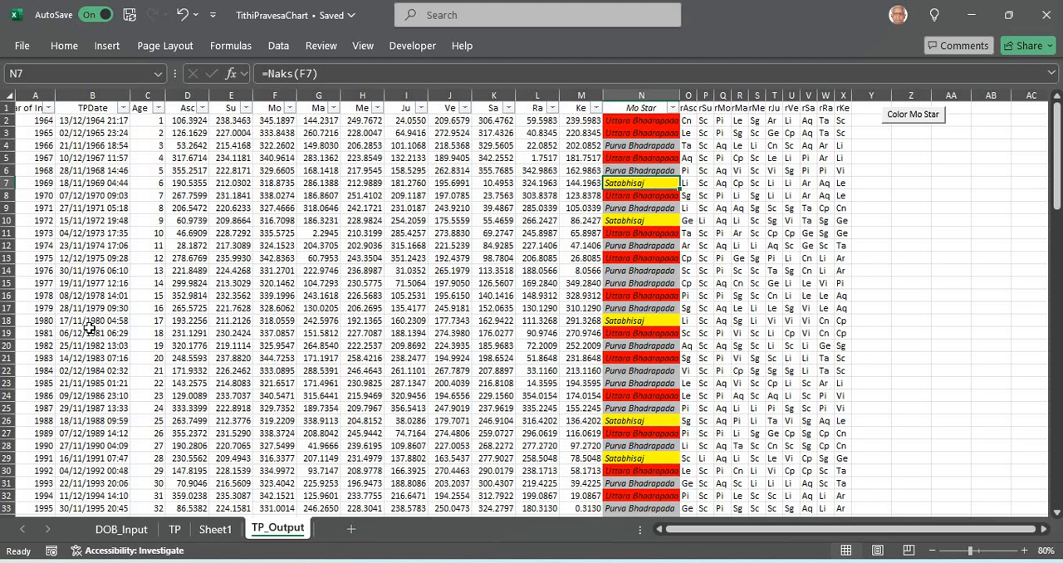
pyautogui.moveTo(126, 236)
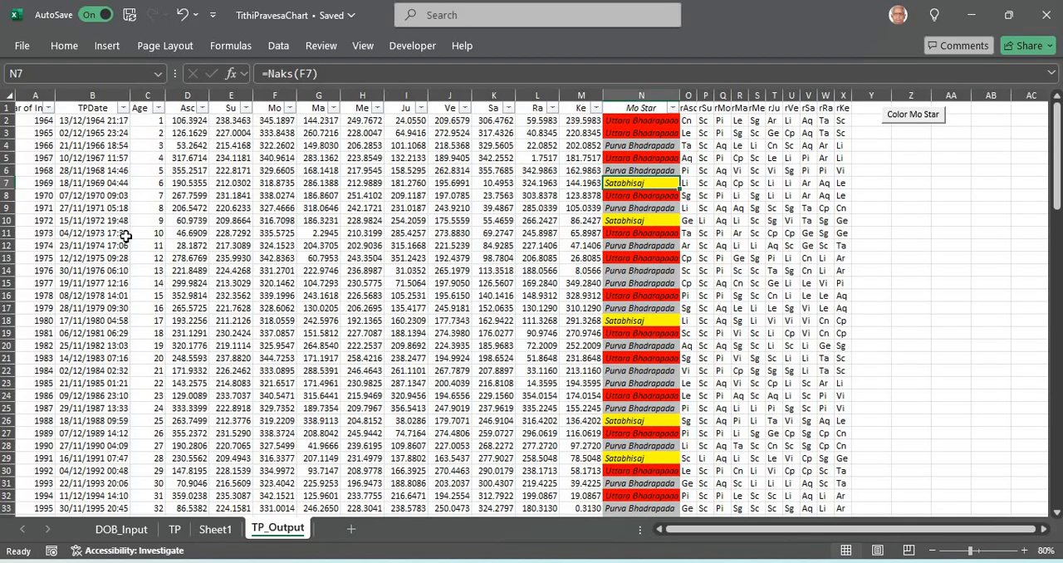
pyautogui.moveTo(135, 257)
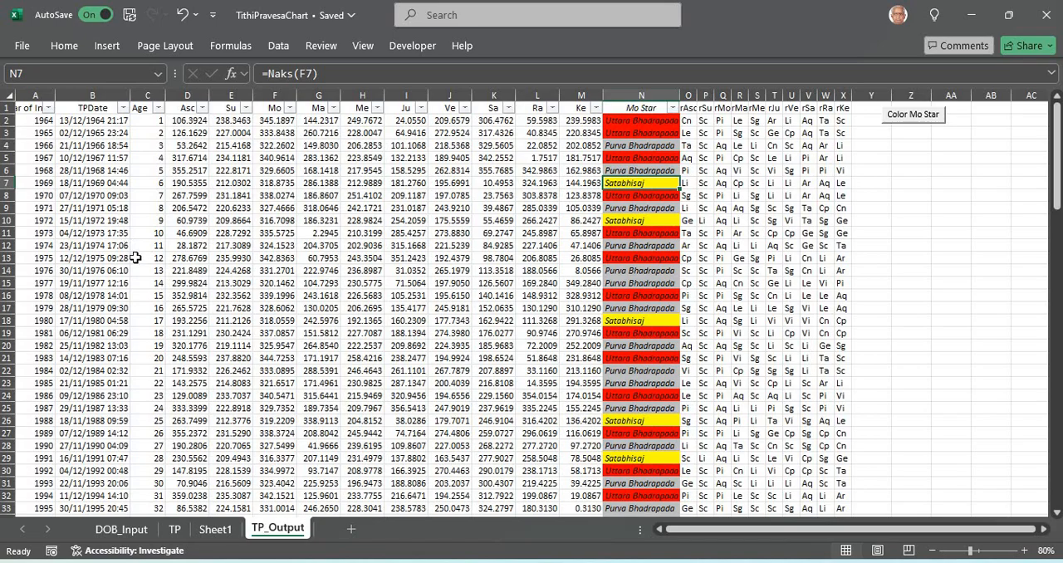
pyautogui.click(215, 529)
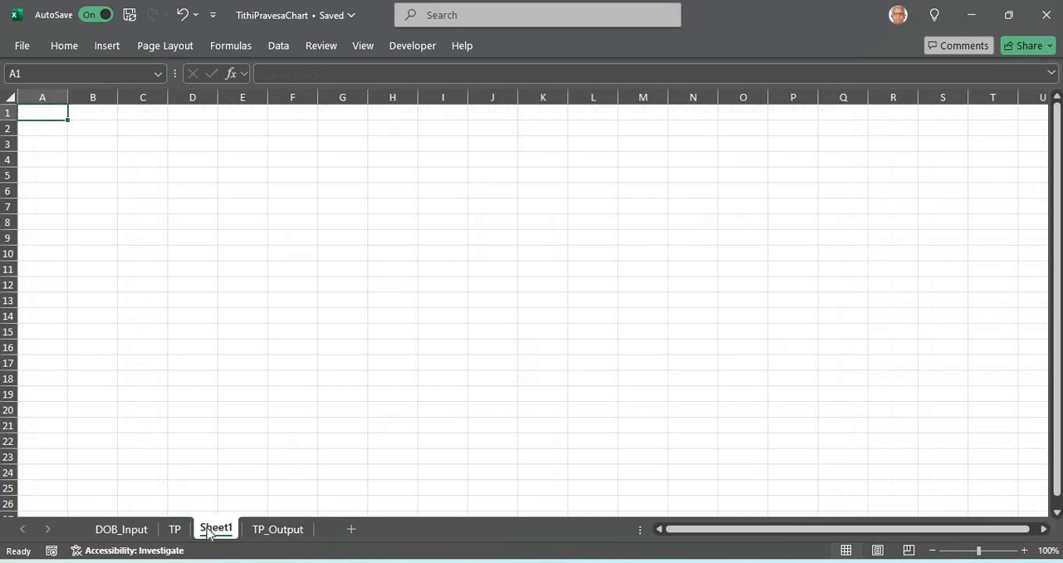
pyautogui.click(175, 529)
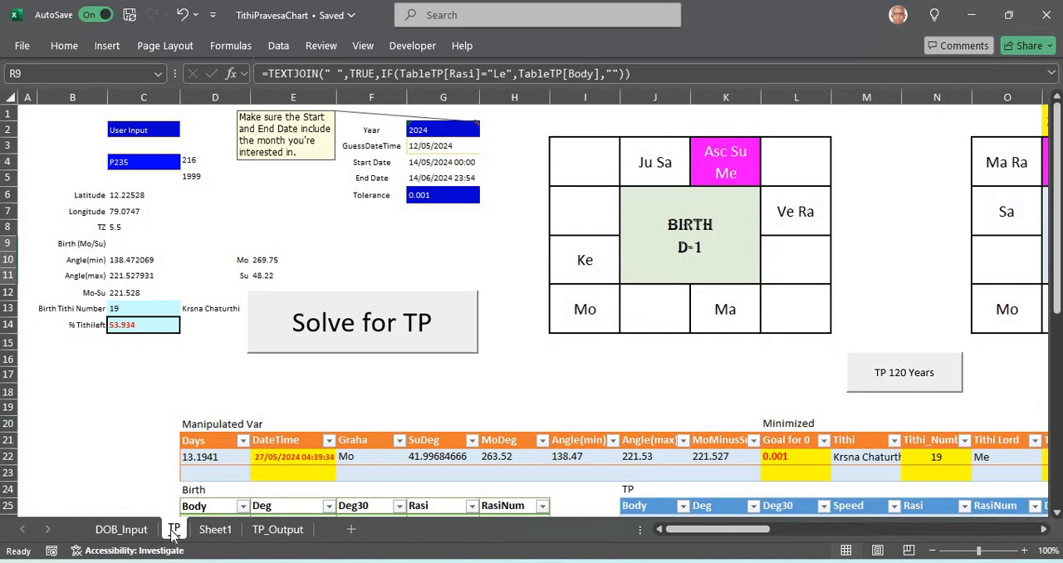